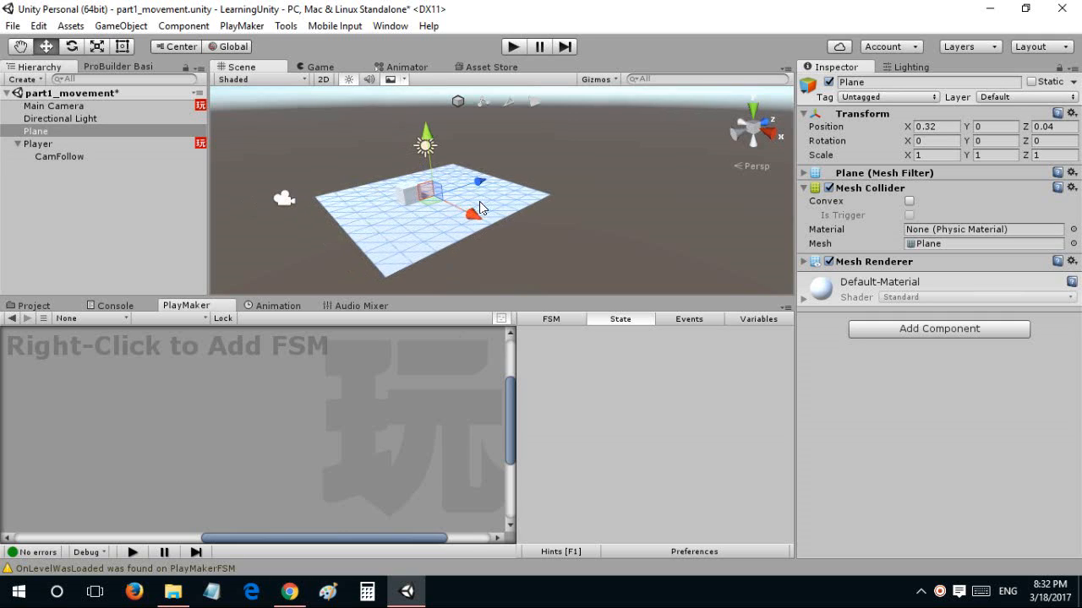
mouse_move(551, 219)
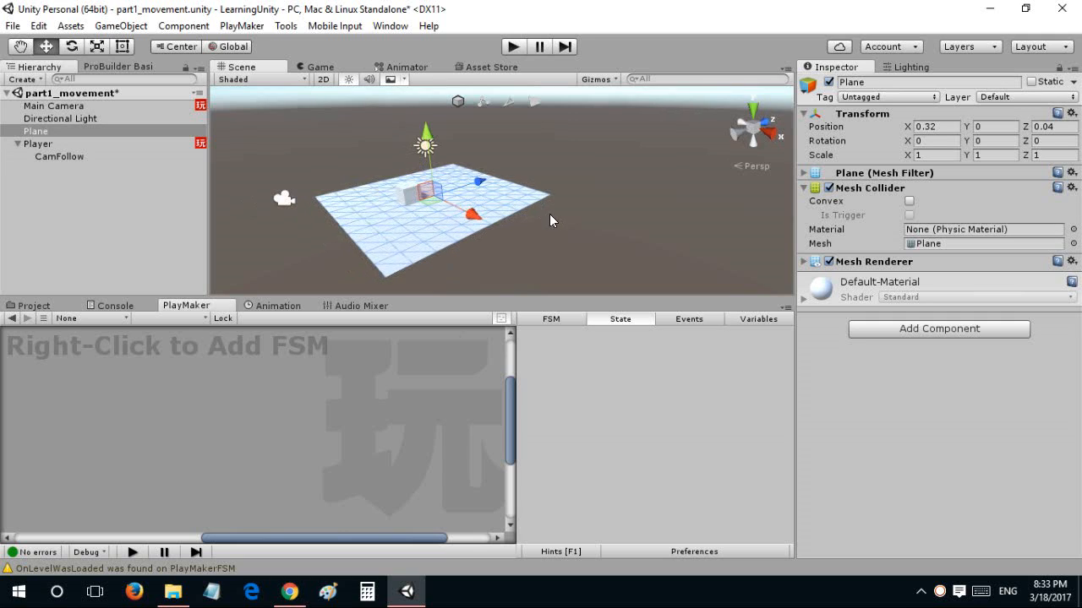
Alternate between the Player cube and the ground Plane to extend the runway with Plane (1) and Plane (2).
click(37, 143)
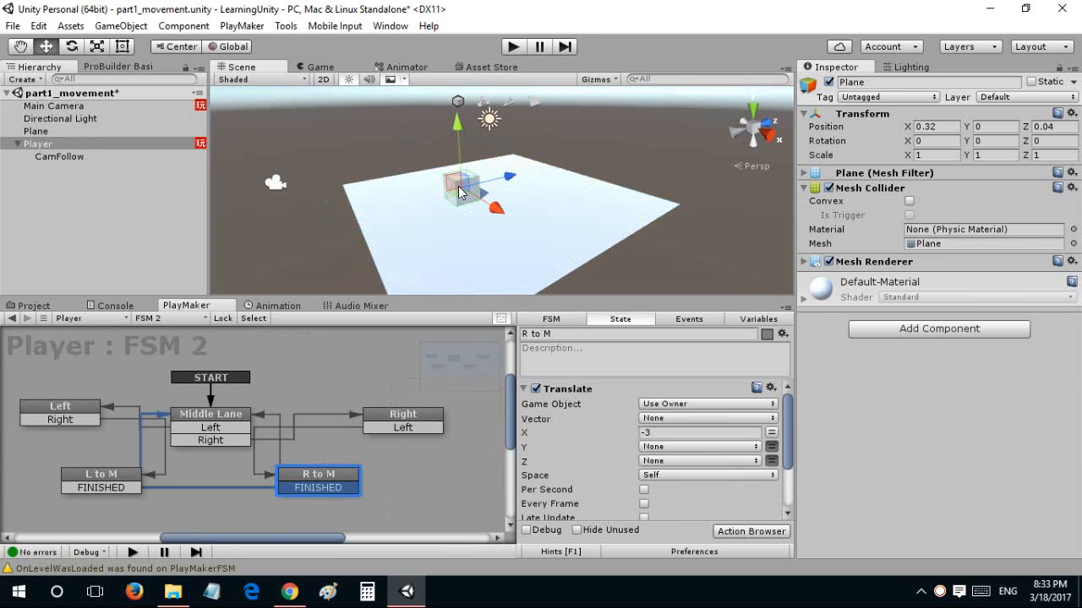
click(37, 144)
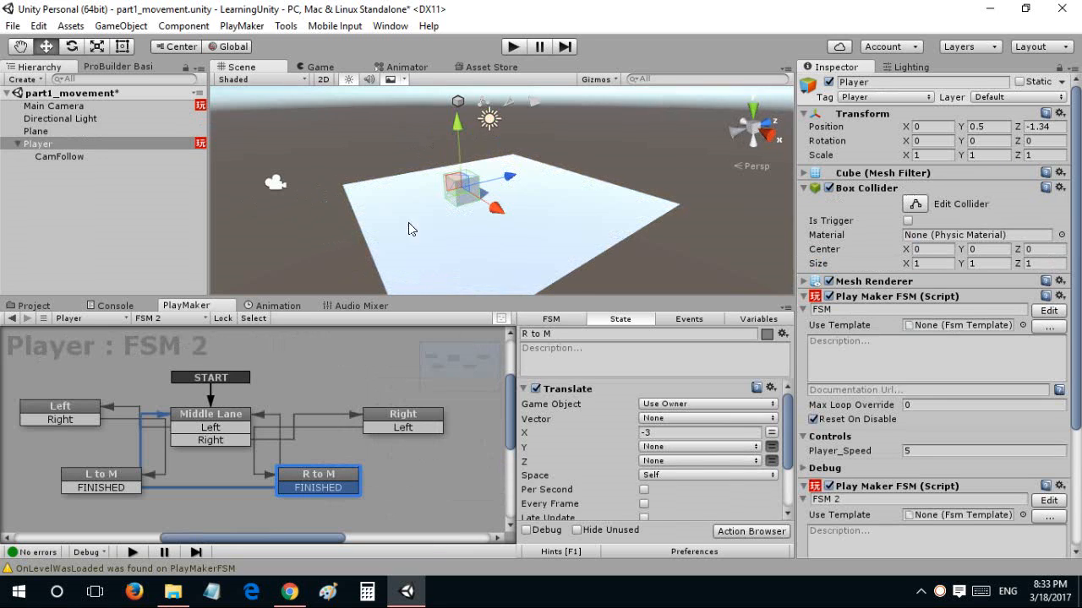
click(36, 132)
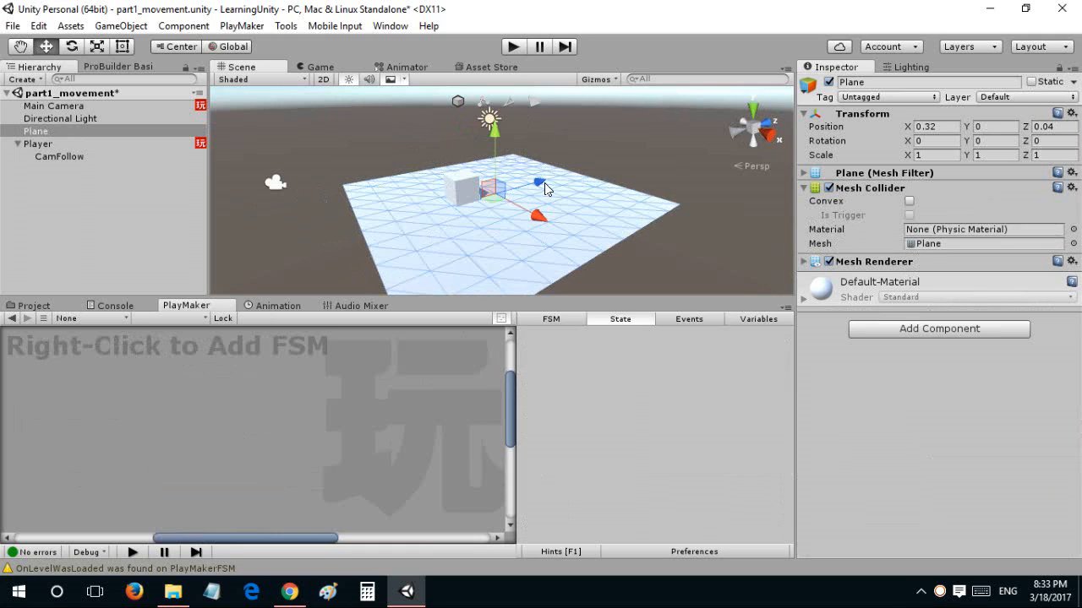
mouse_move(510, 199)
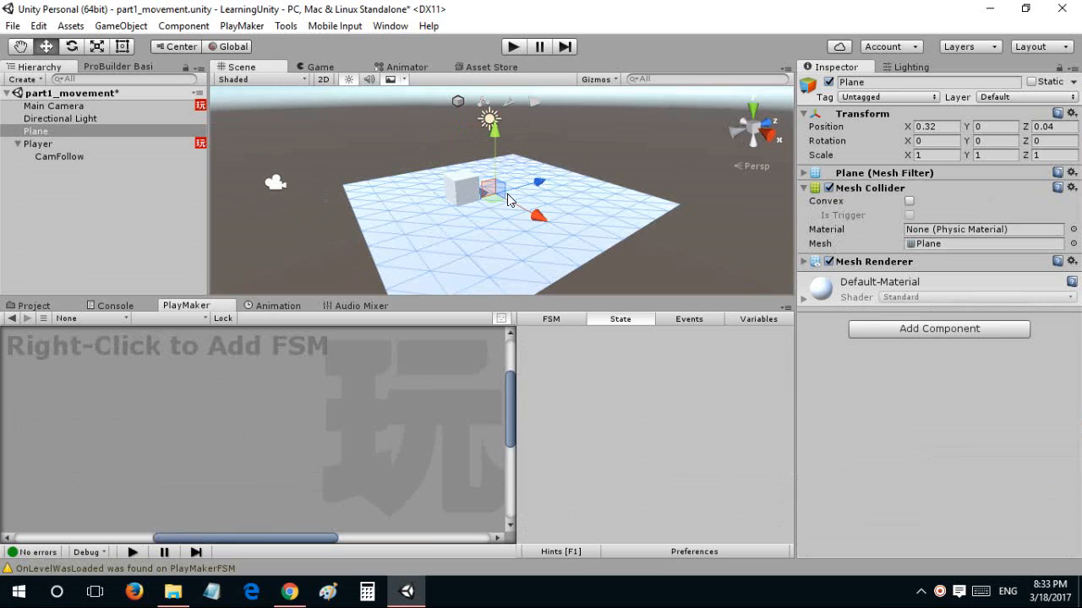
mouse_move(540, 179)
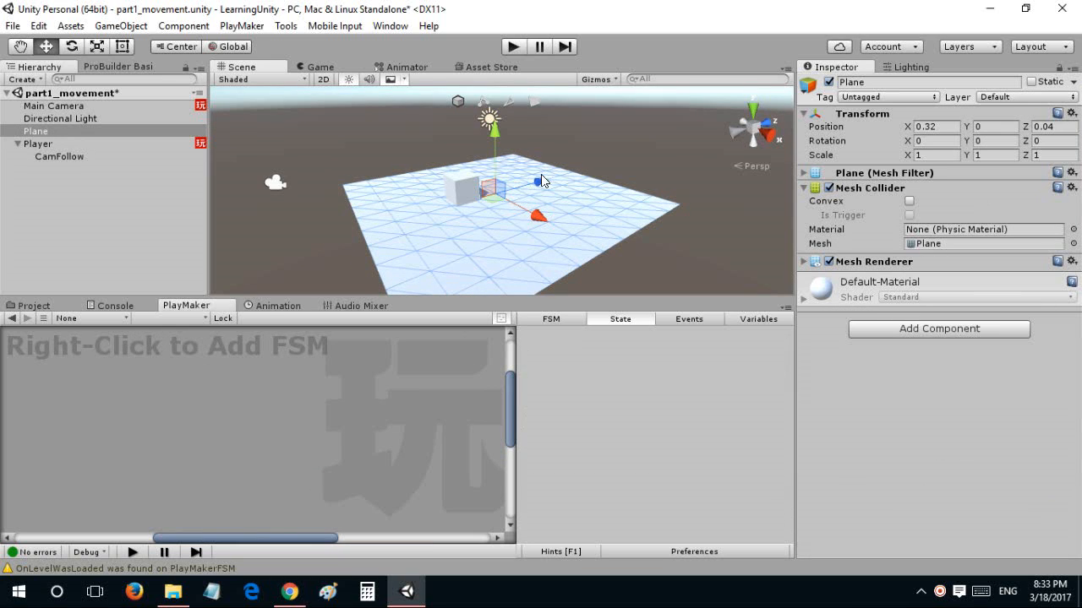
mouse_move(537, 185)
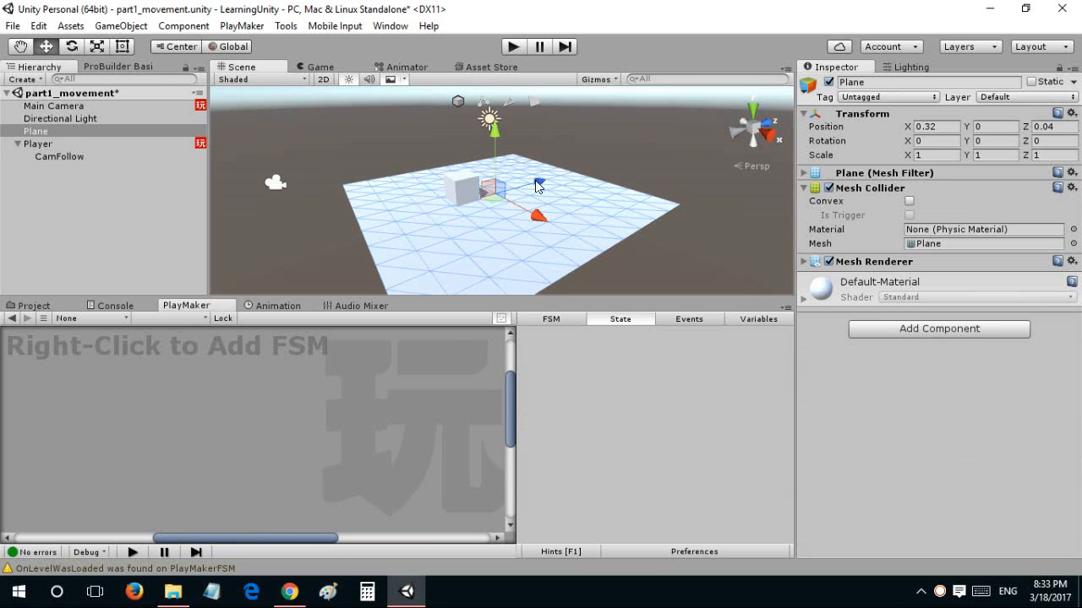
click(37, 143)
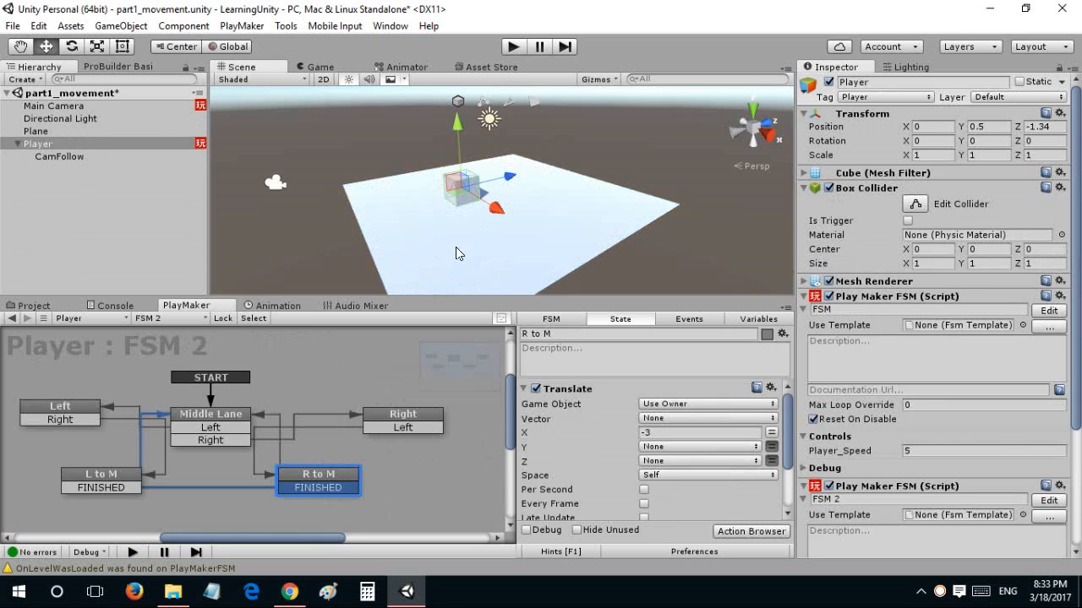
click(36, 131)
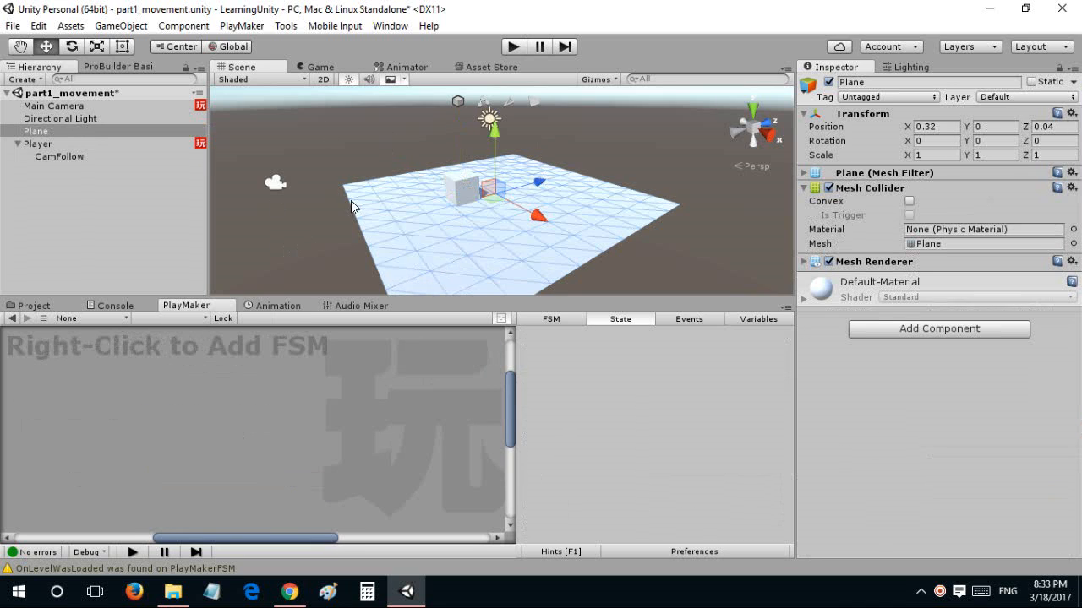
mouse_move(354, 264)
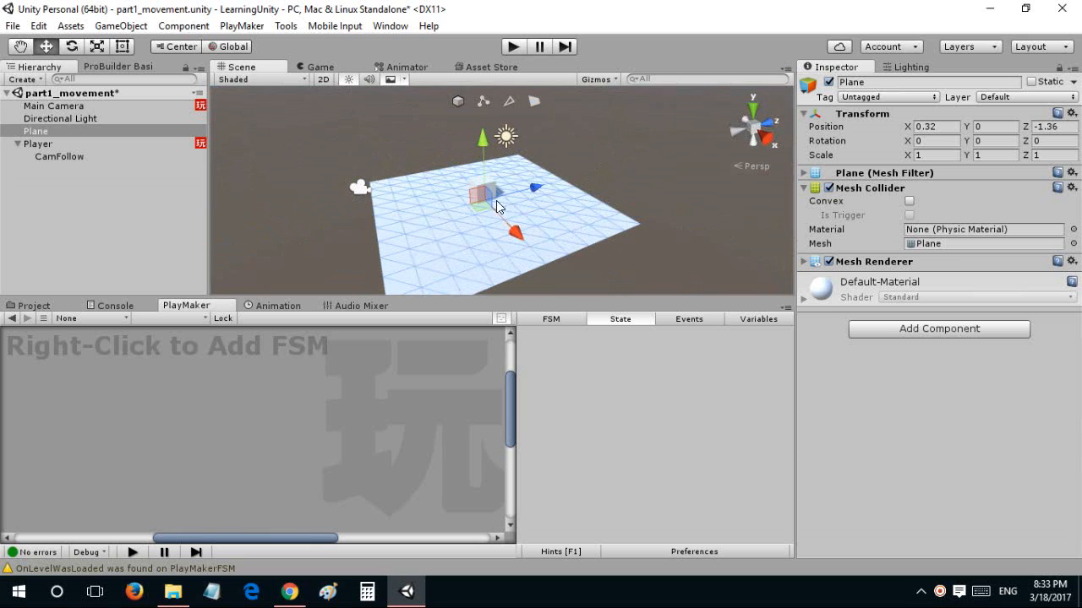
mouse_move(540, 206)
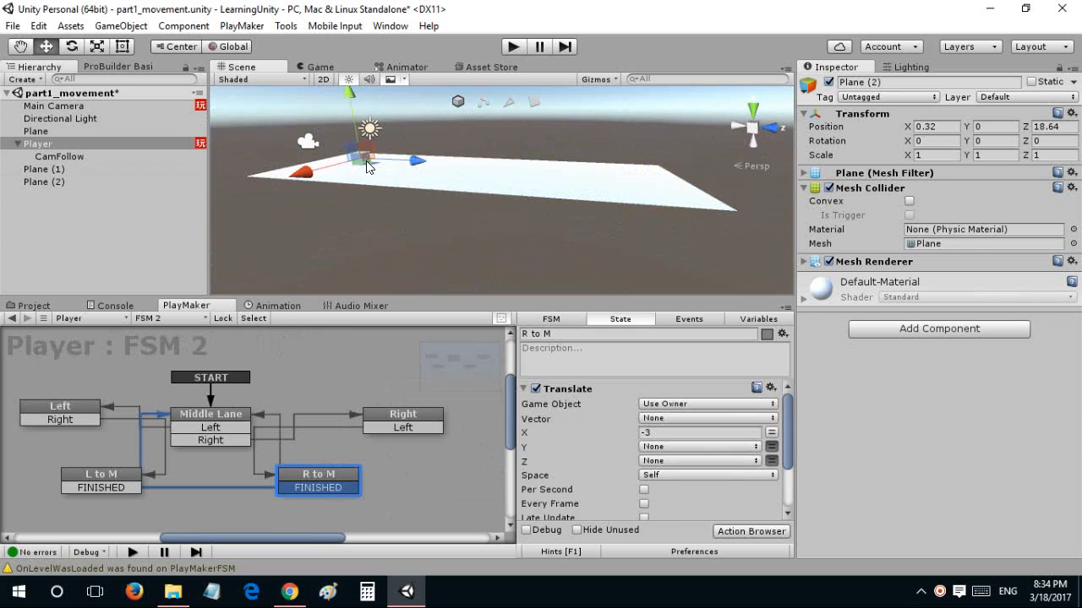
Add a Rigidbody to Player and tick Freeze Rotation constraints so it cannot tip over.
click(37, 144)
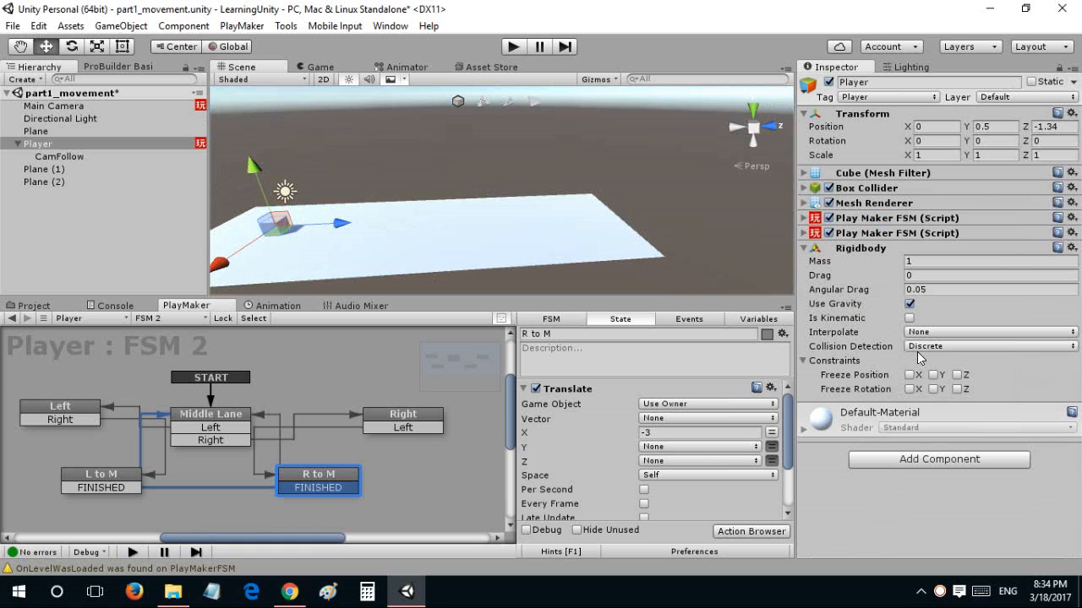
mouse_move(927, 390)
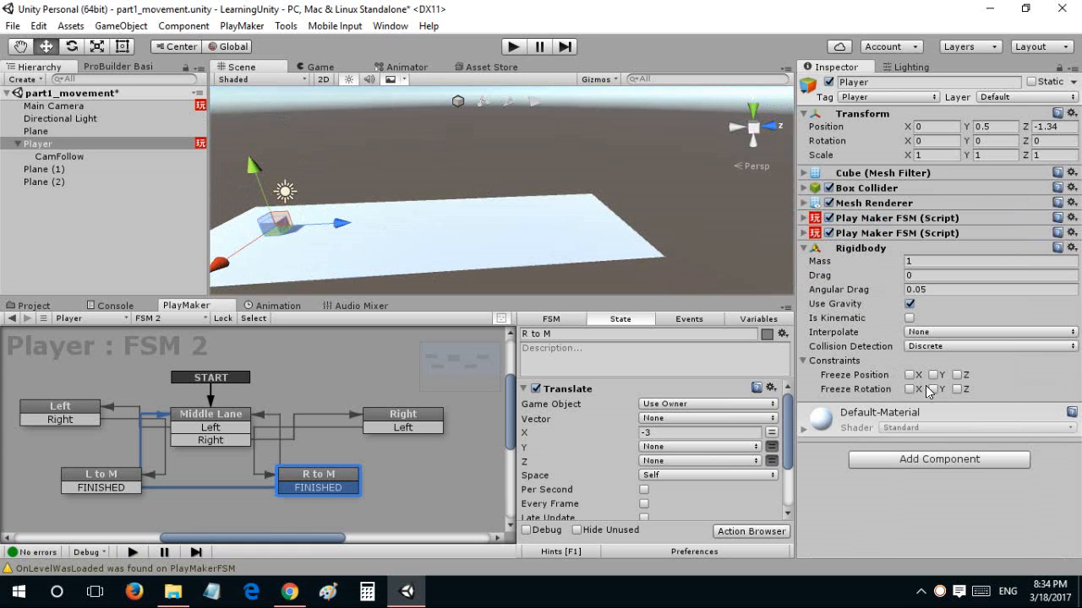
click(909, 388)
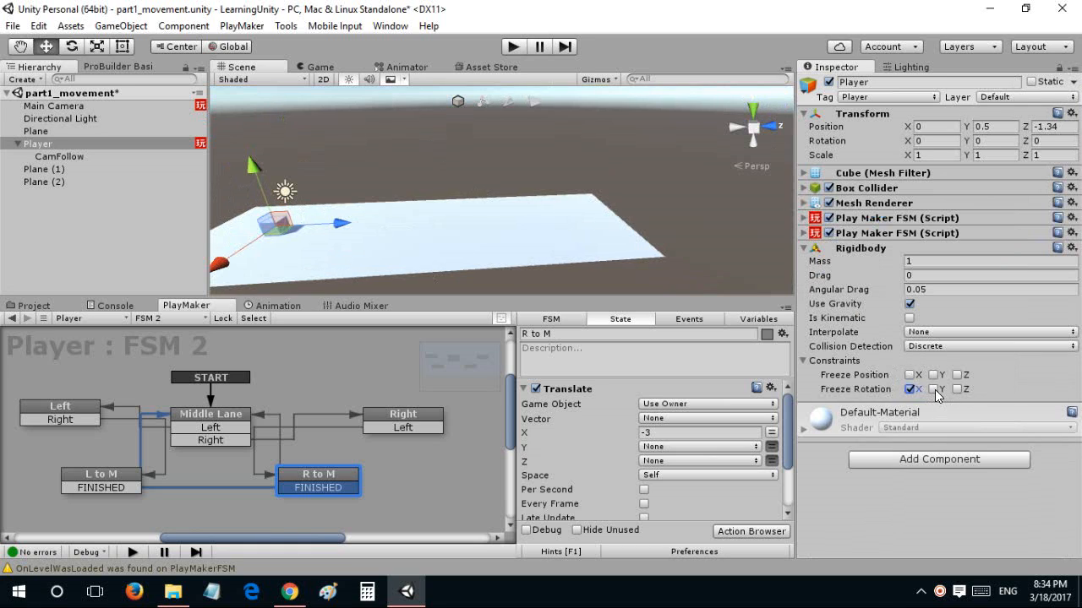
click(909, 389)
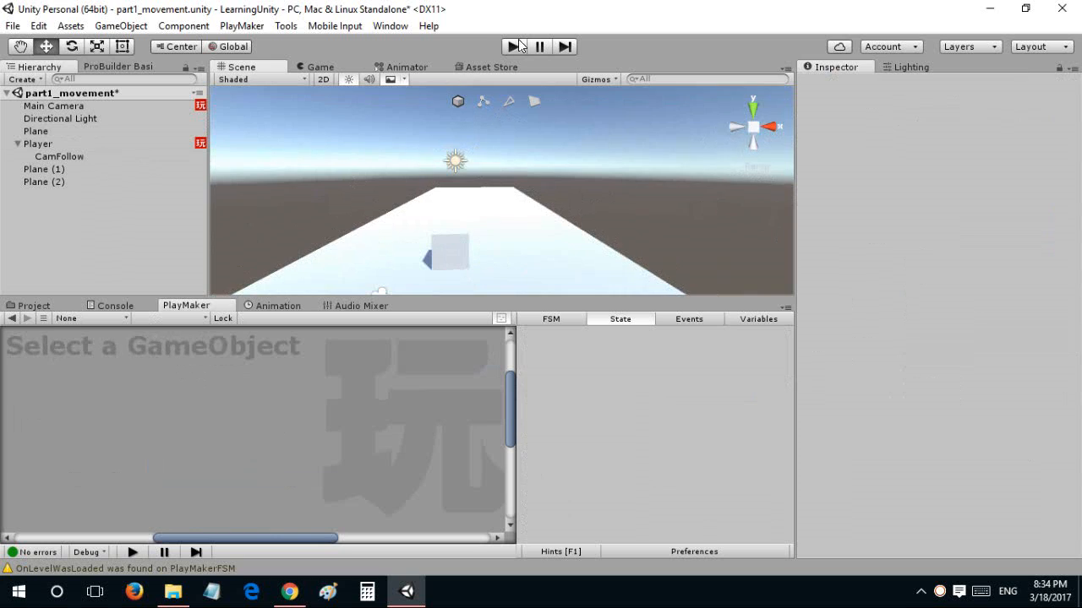
click(514, 48)
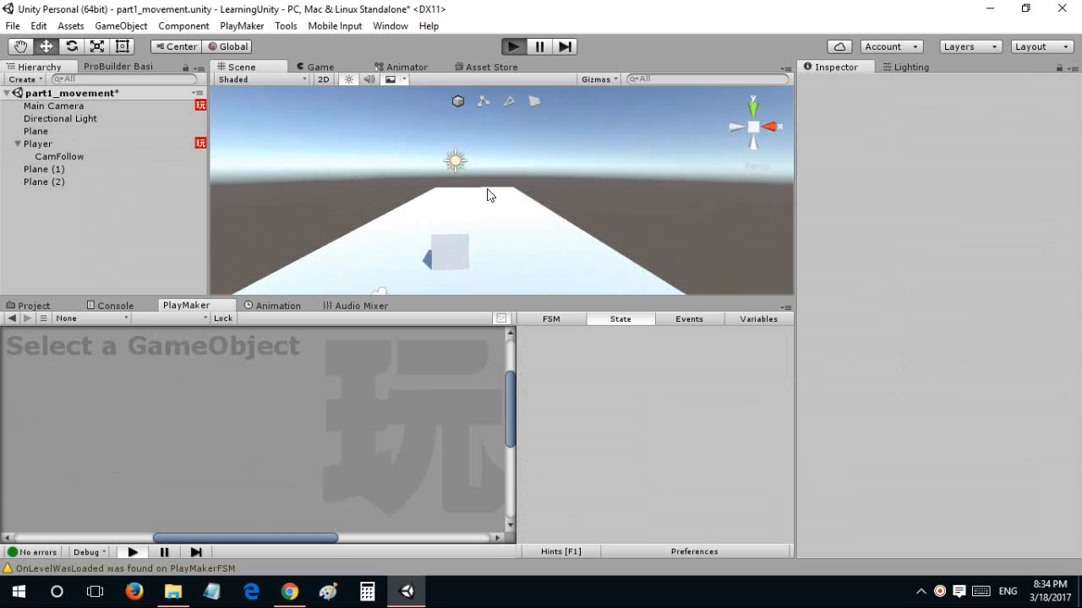
mouse_move(454, 237)
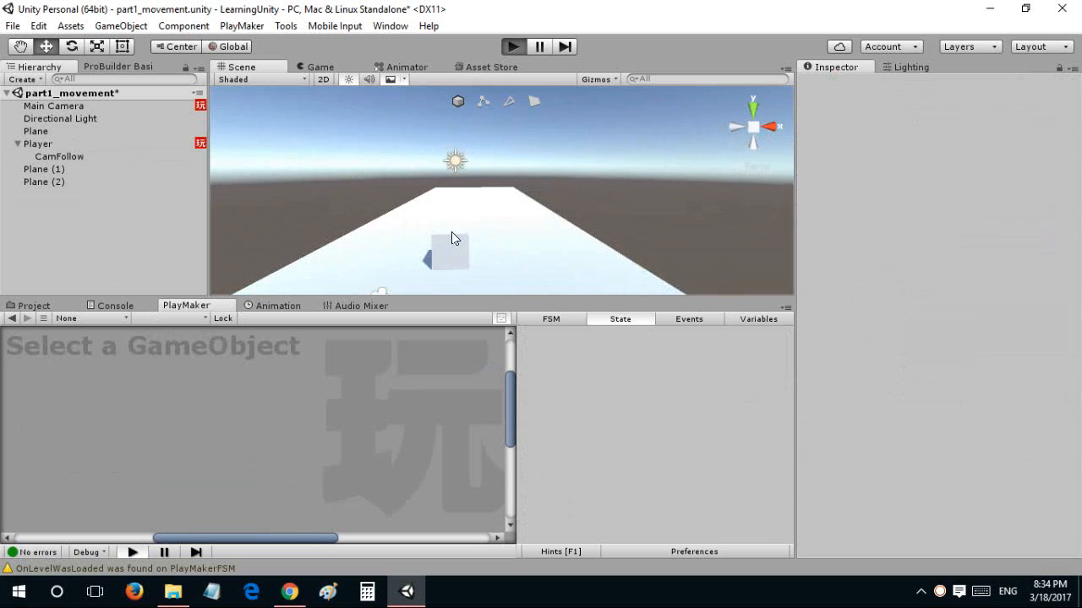
click(512, 48)
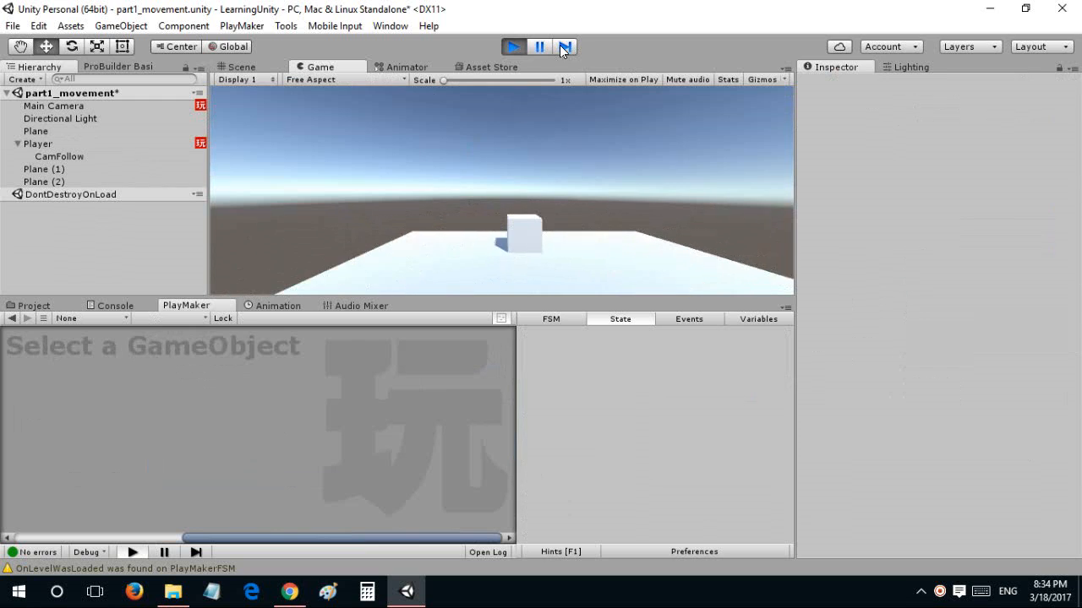
click(514, 47)
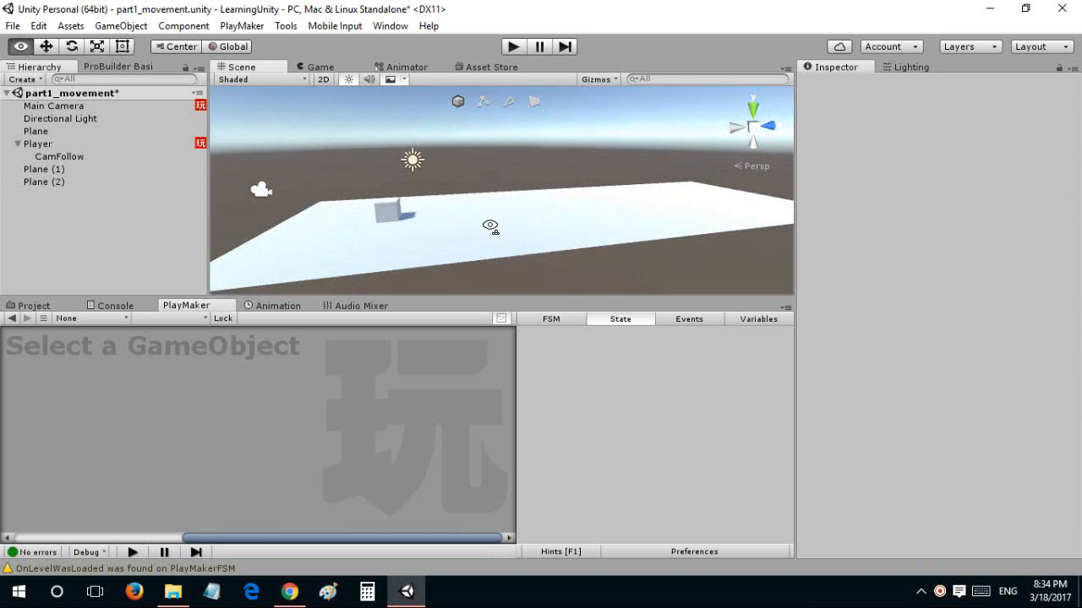
click(321, 67)
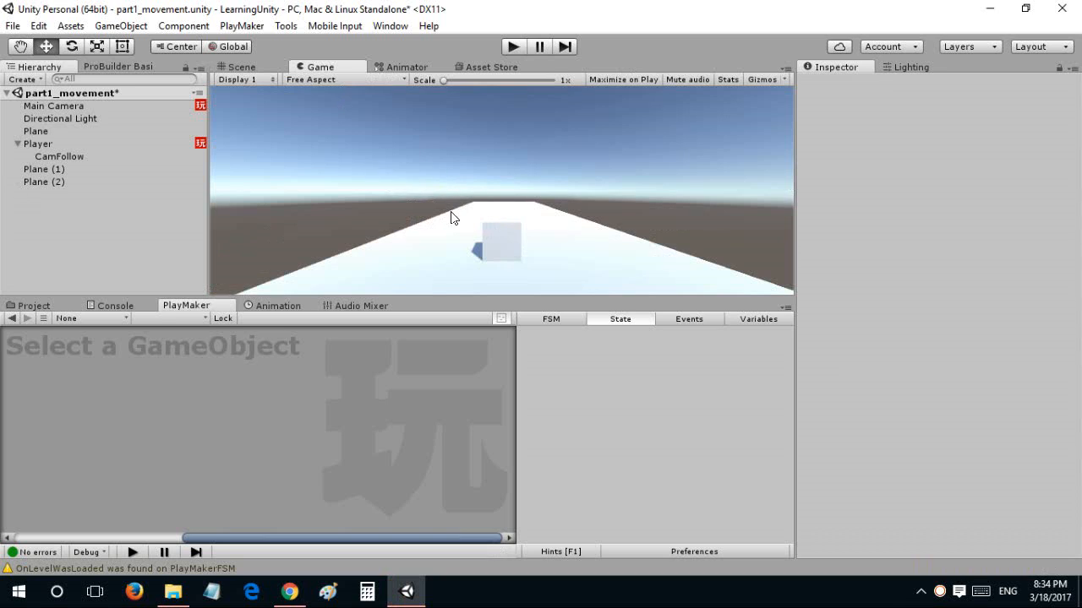
mouse_move(386, 140)
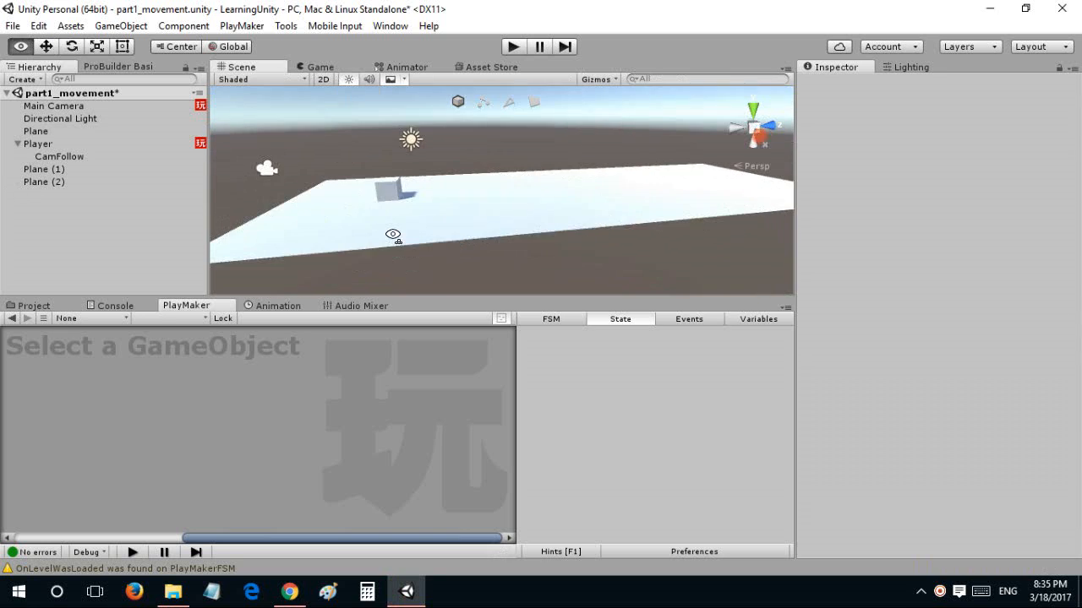
Create an empty child object under the second plane tile.
click(44, 169)
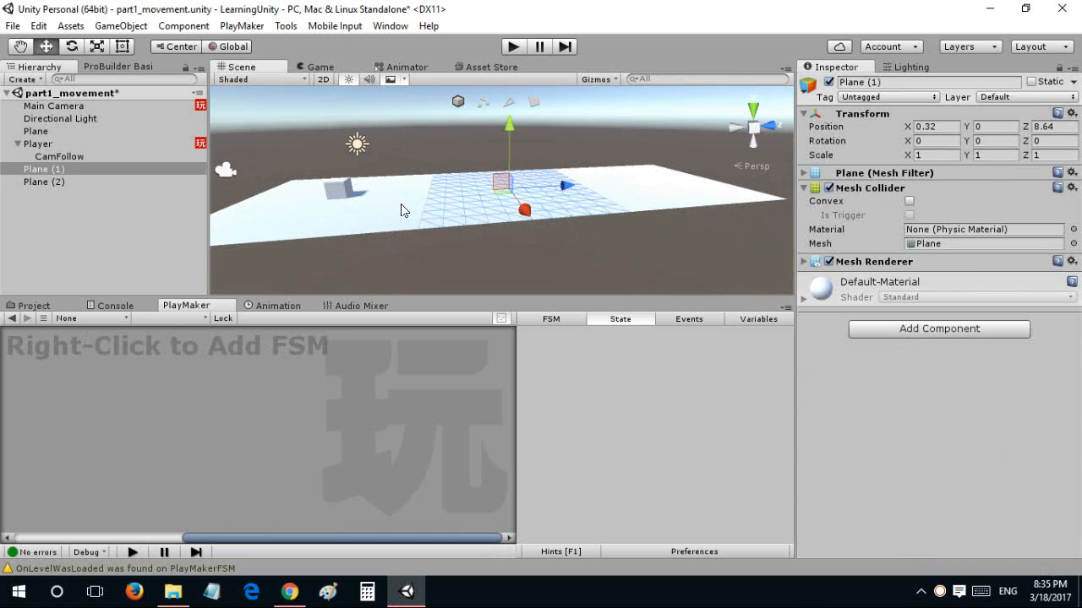
click(35, 132)
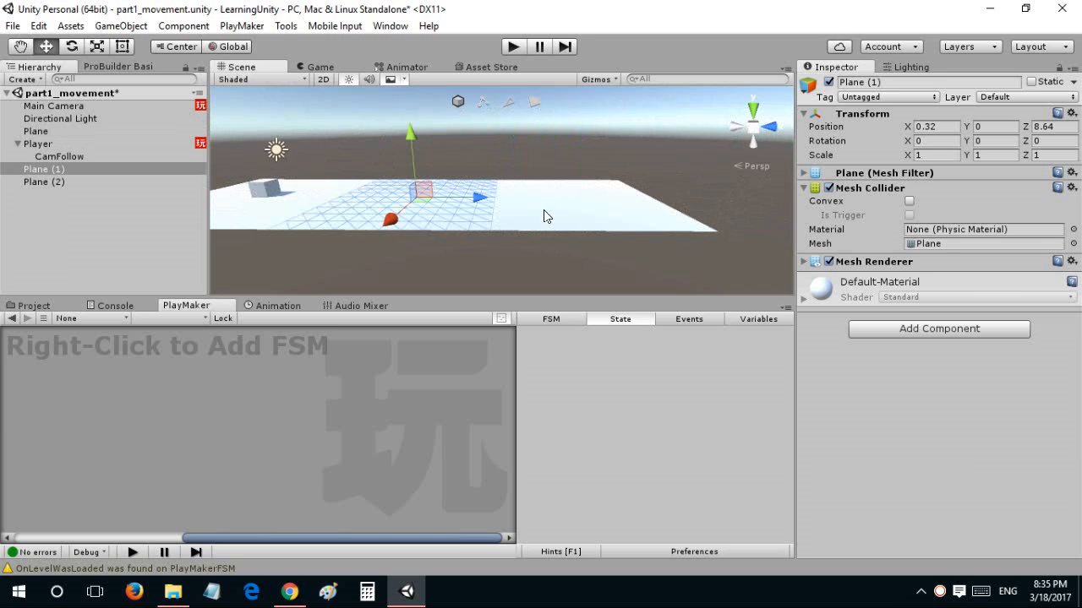
click(40, 182)
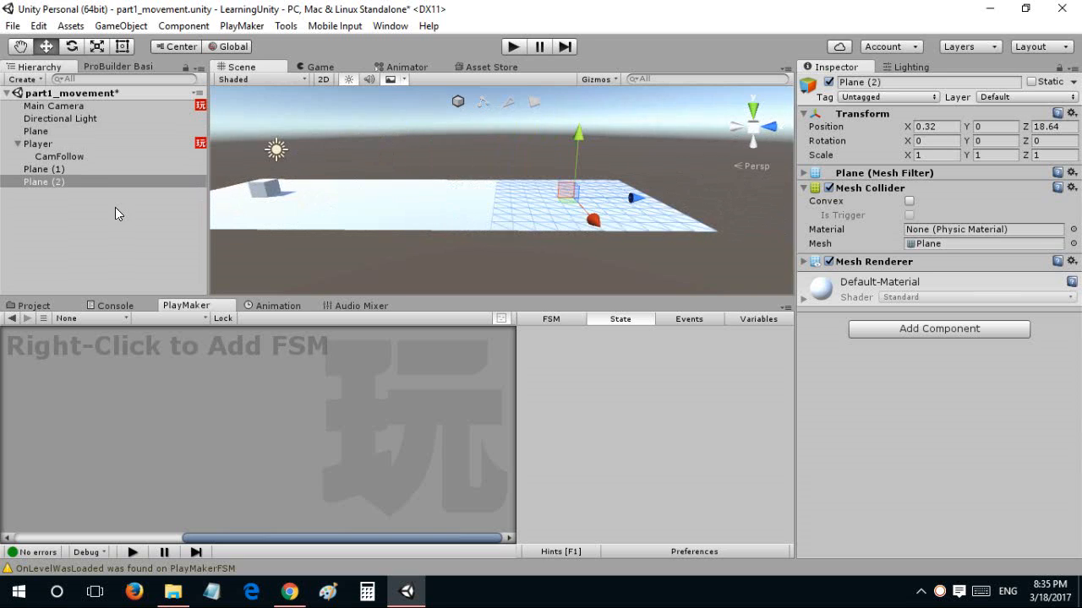
right_click(47, 183)
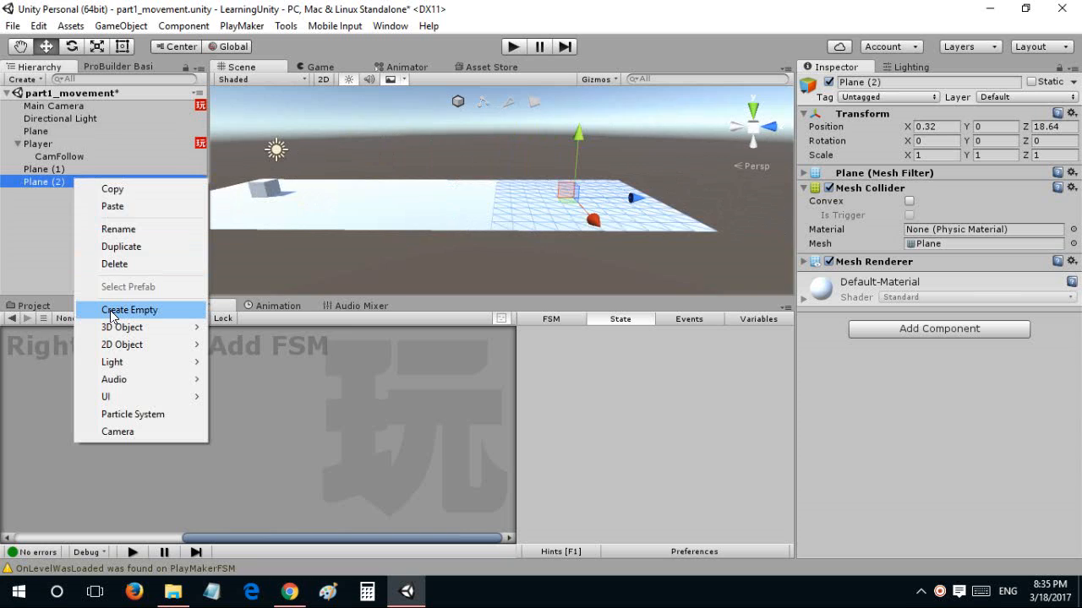
click(128, 309)
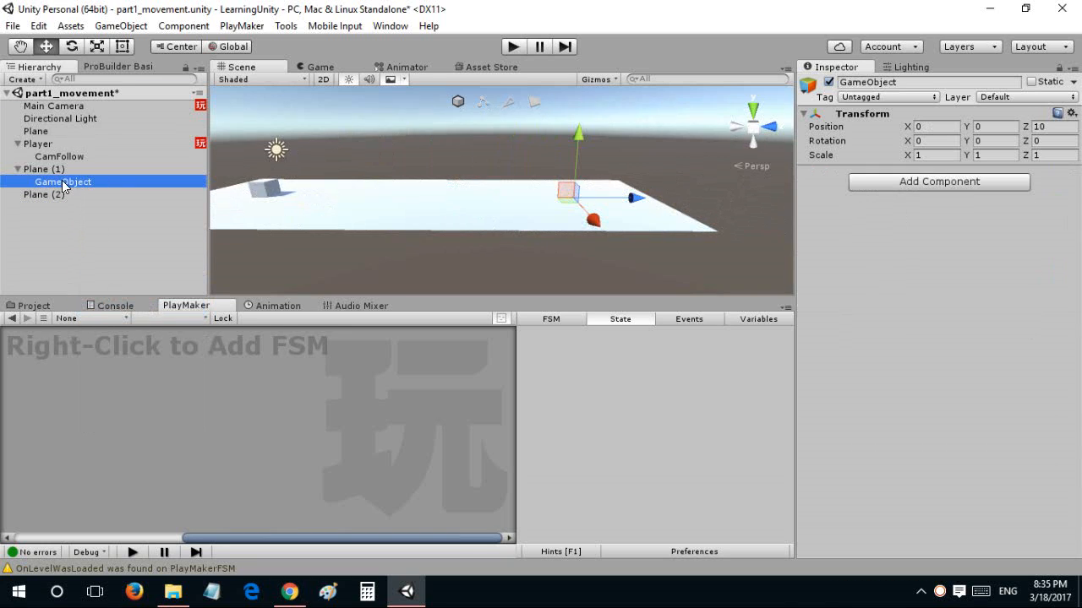
mouse_move(24, 196)
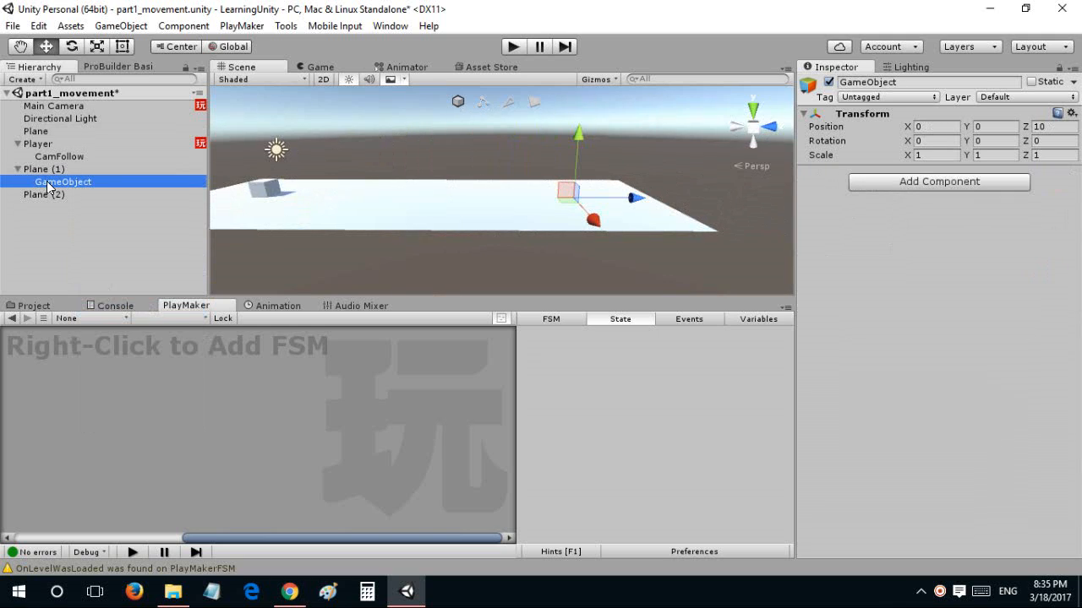
mouse_move(71, 190)
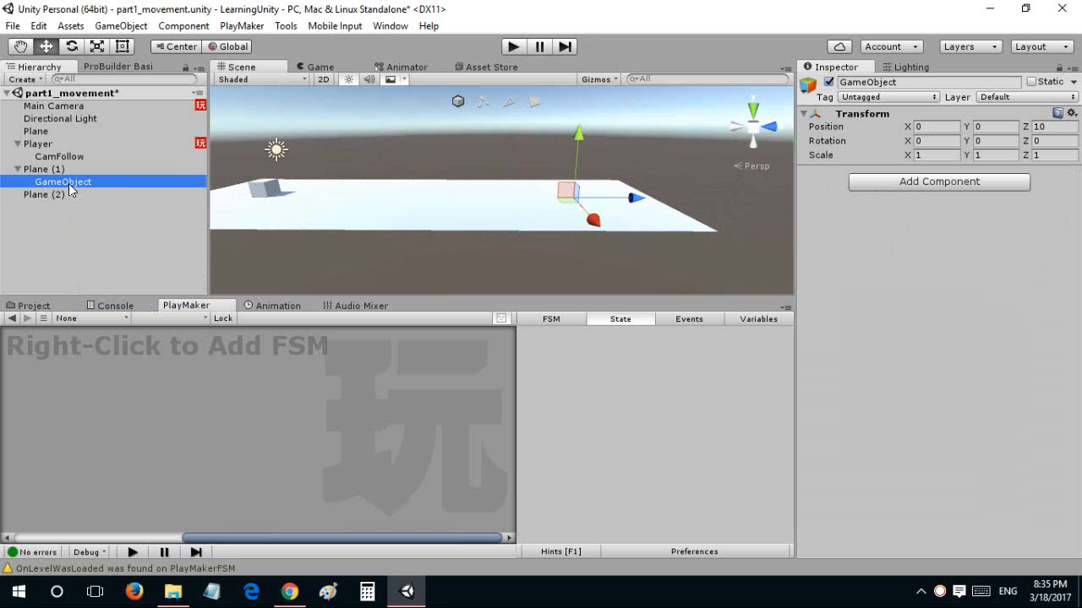
Name the empty child SpawnPoint and rename its parent plane to Platform.
click(44, 194)
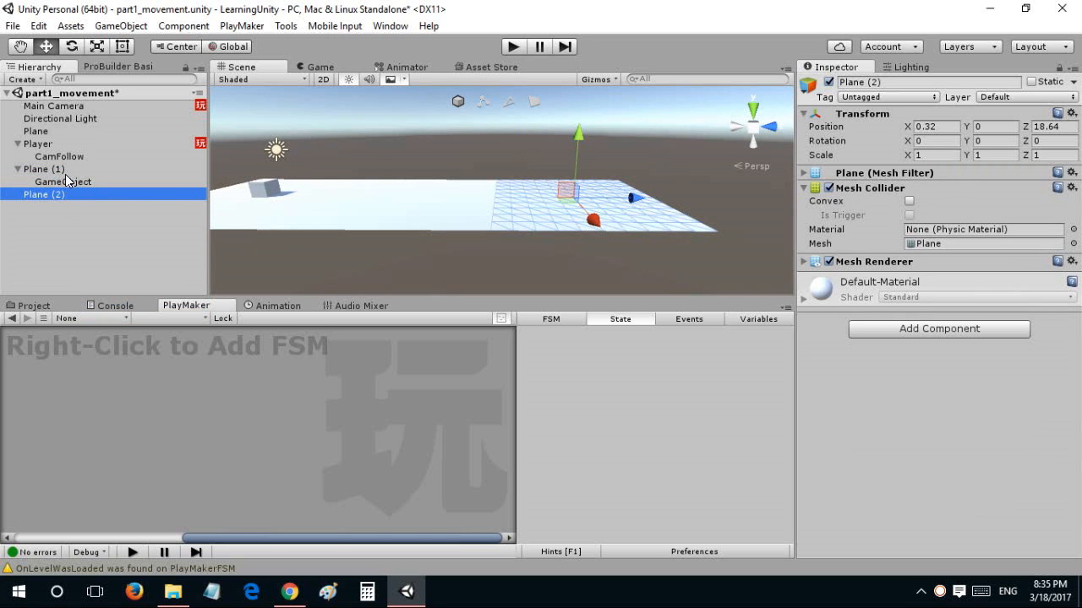
click(40, 169)
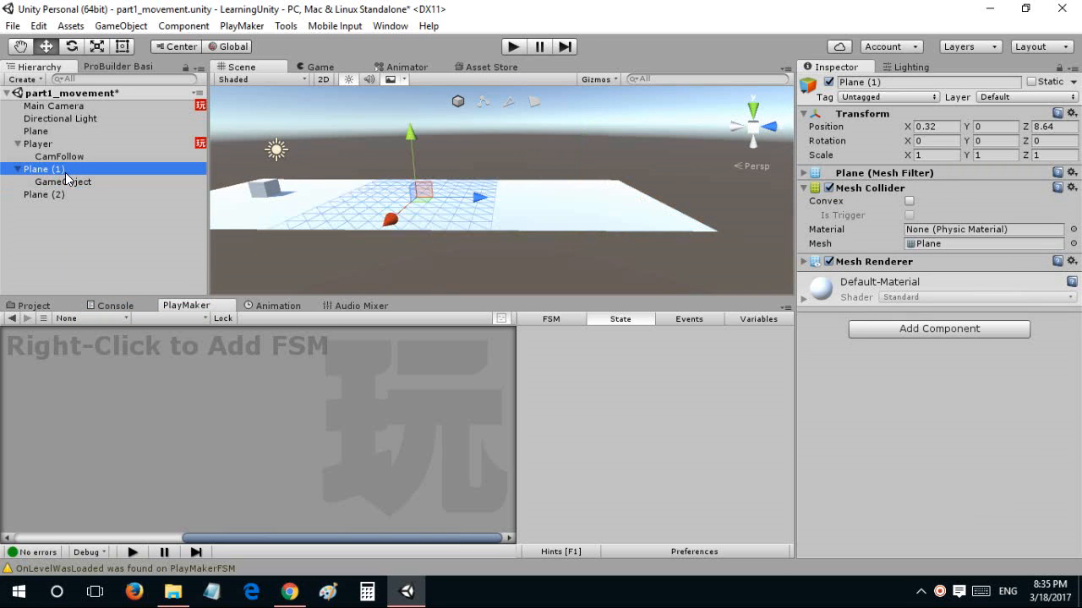
double_click(62, 182)
text(SpawnPoint)
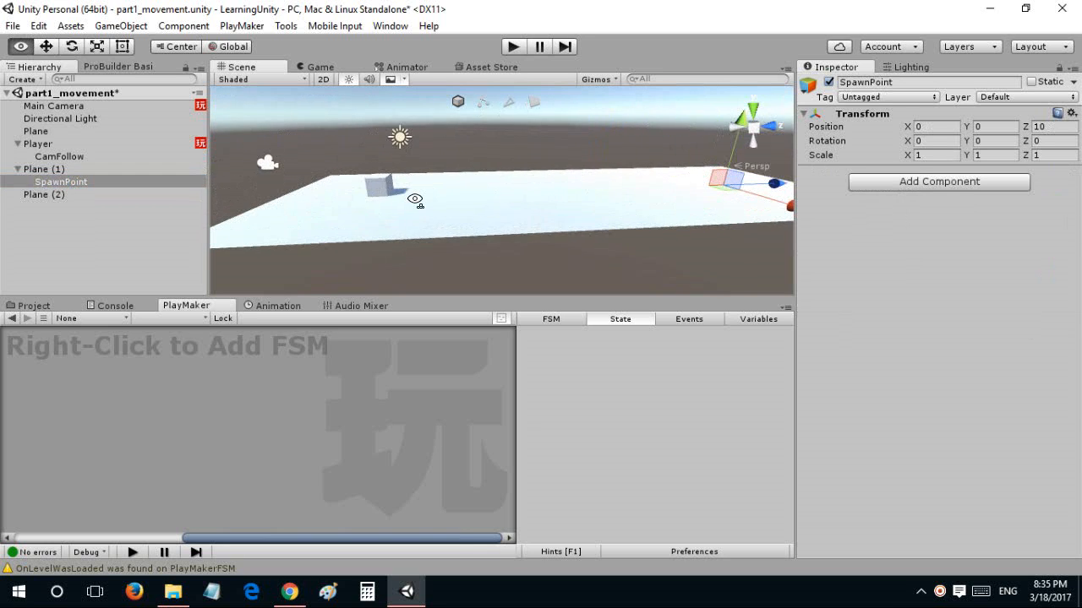
click(35, 132)
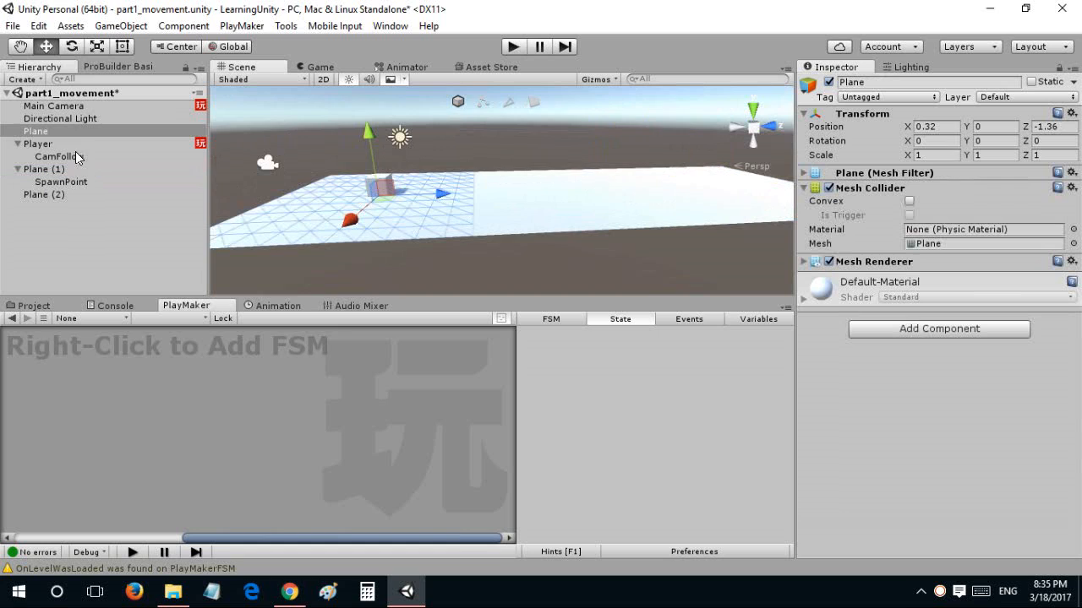
click(43, 169)
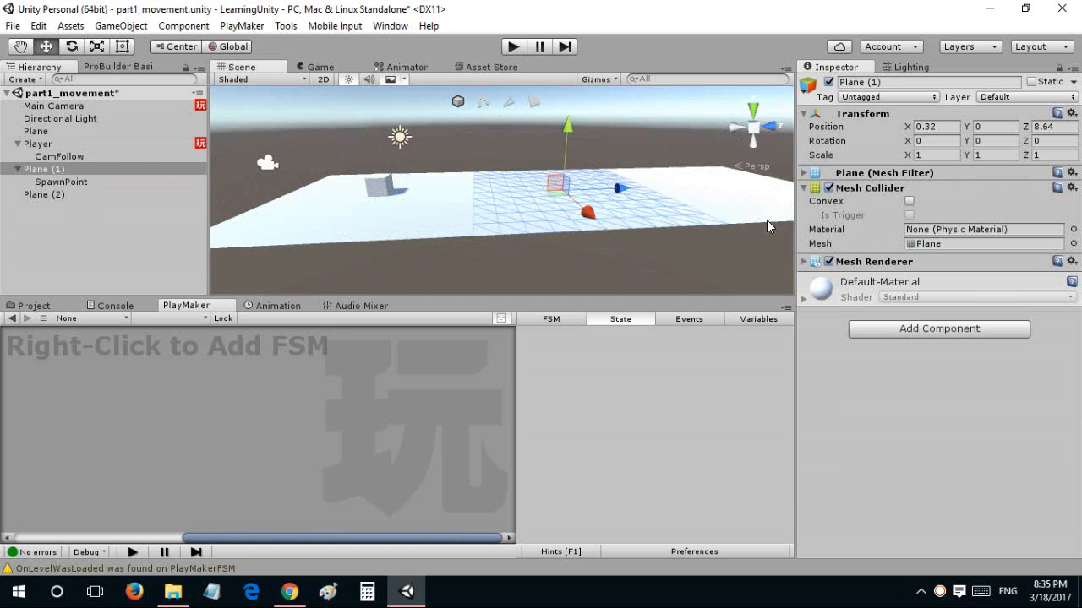
click(44, 169)
text(Platform)
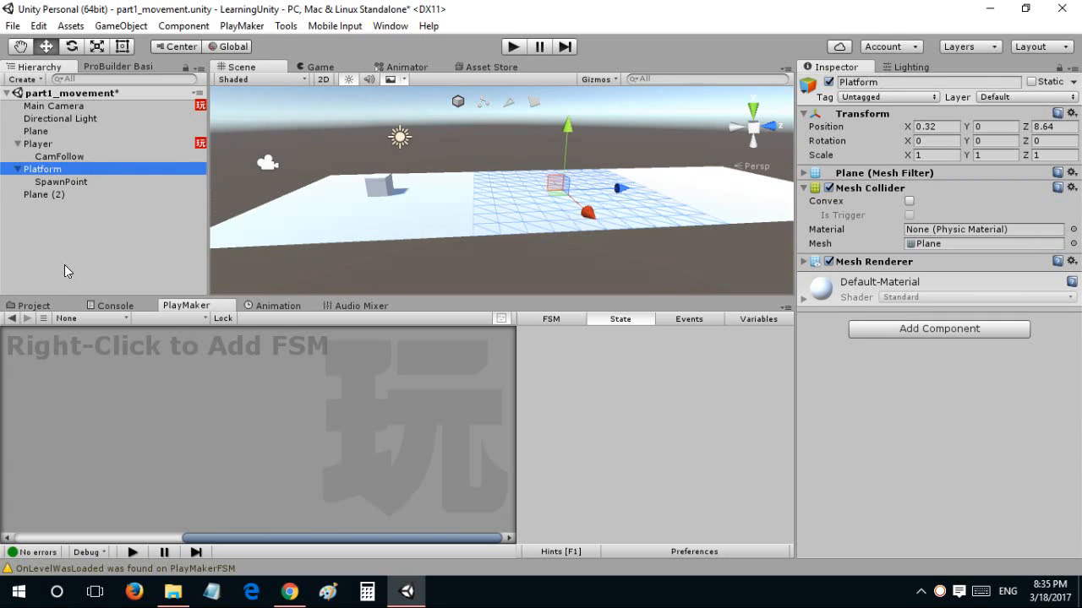
Create a Prefabs folder in the Project and store Platform with its SpawnPoint as a prefab there.
click(34, 304)
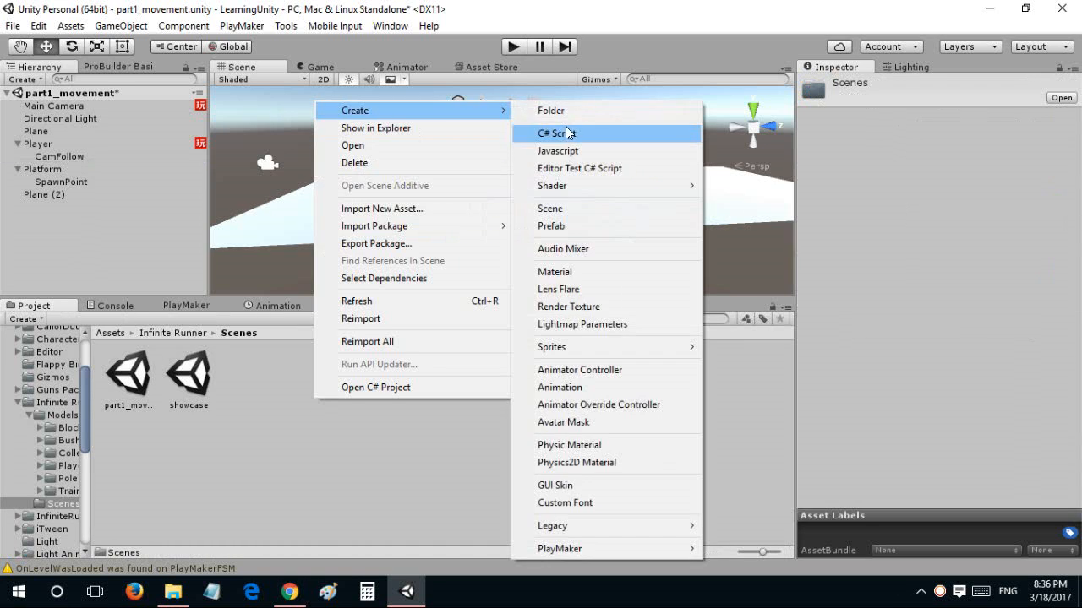
click(551, 110)
text(Prefabs)
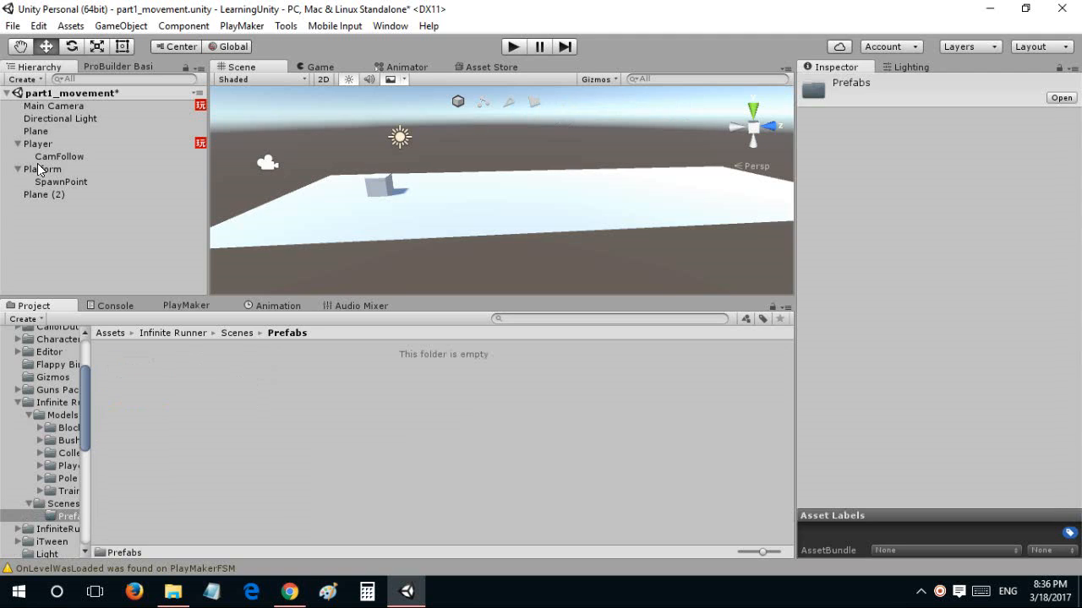
mouse_move(101, 245)
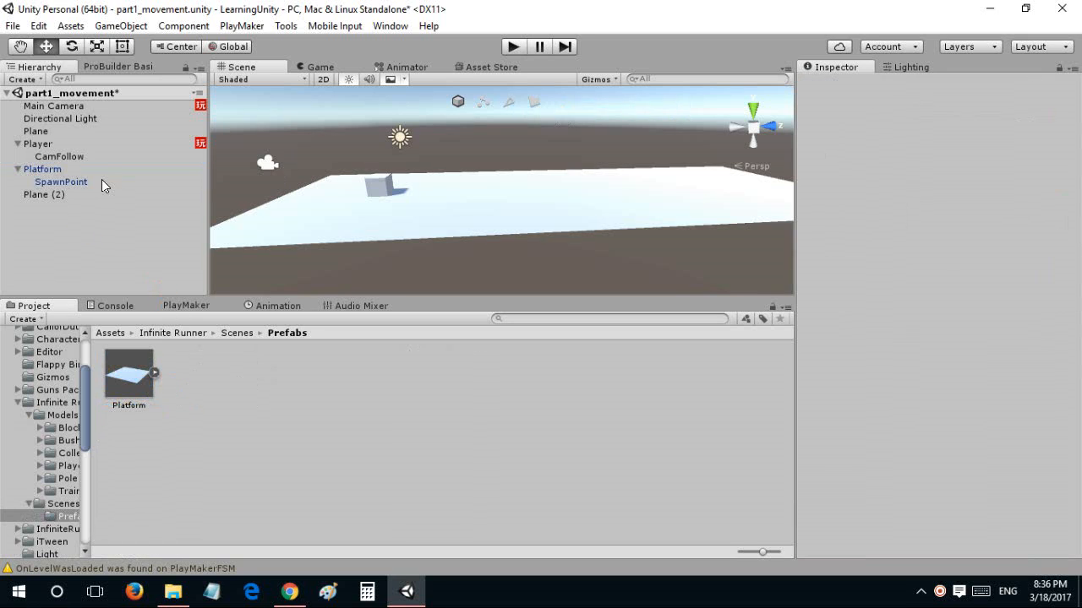
click(60, 182)
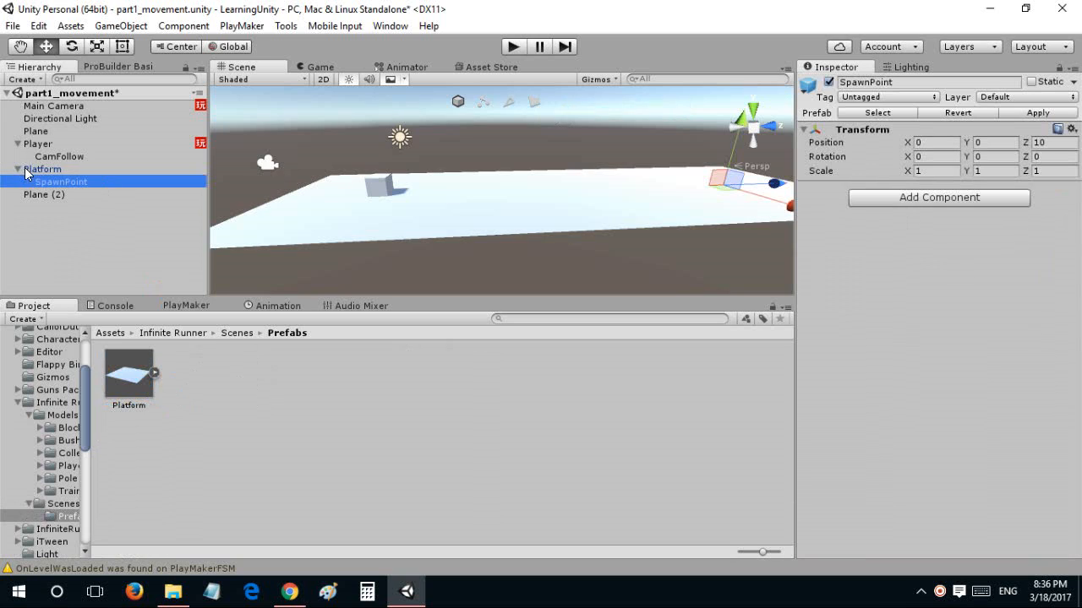
click(186, 305)
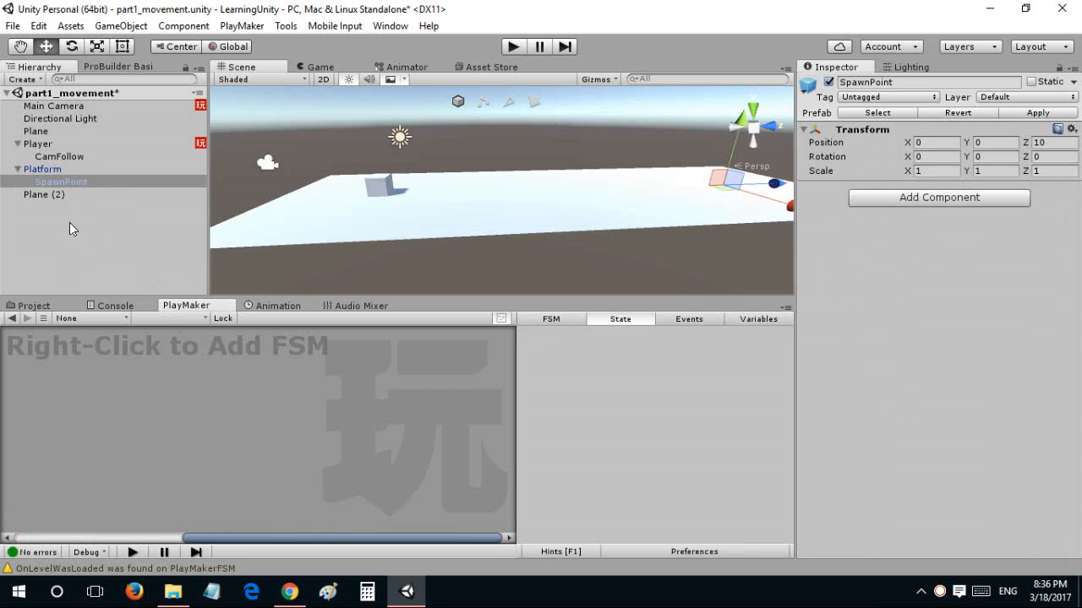
mouse_move(178, 213)
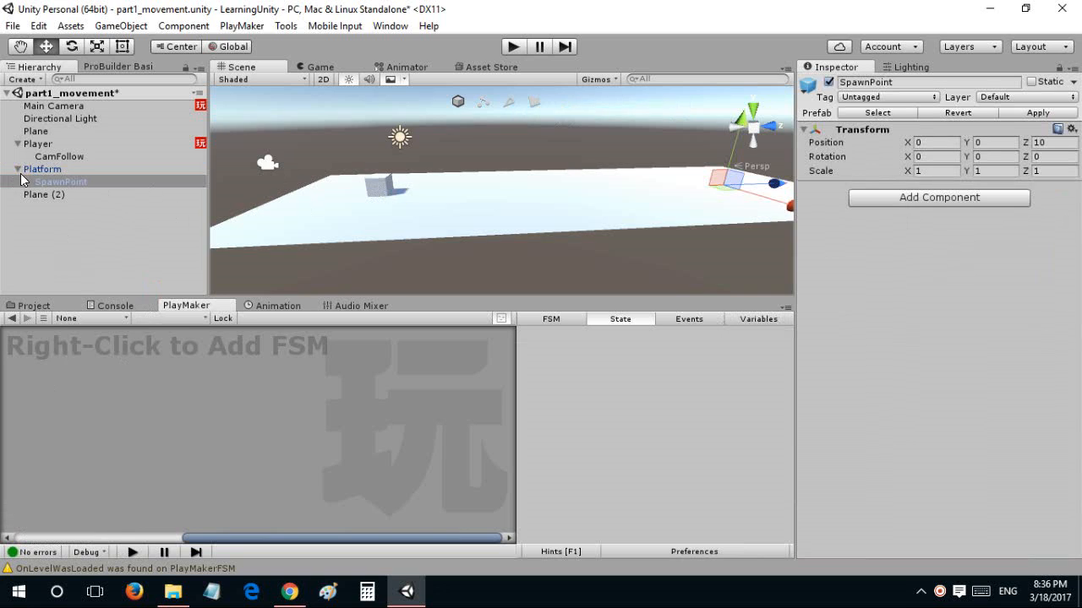
Tag Platform as Ground and add a PlayMaker FSM with a default first state.
click(42, 169)
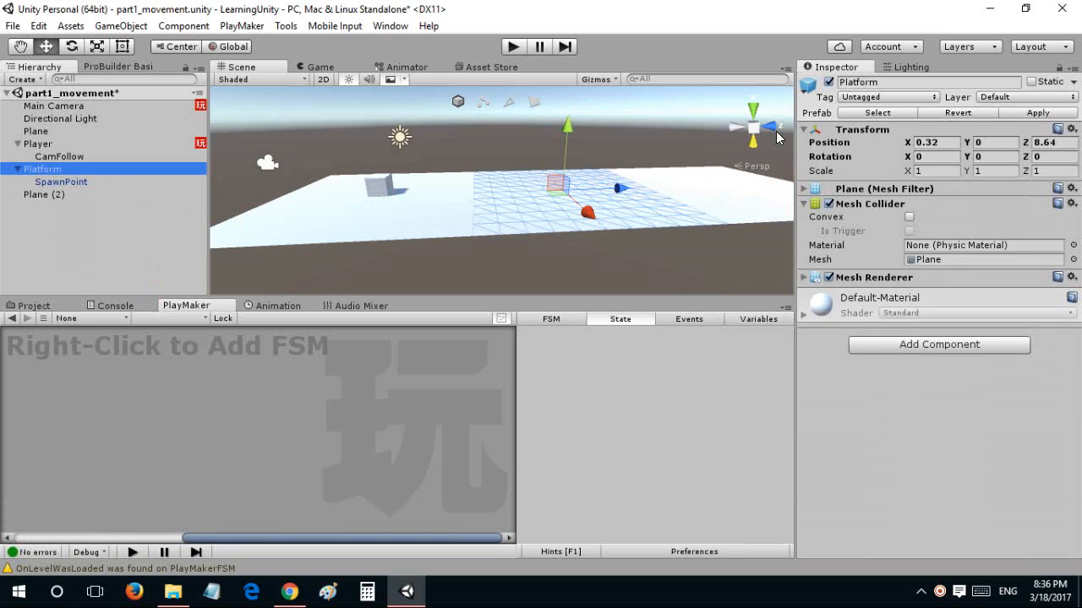
click(887, 96)
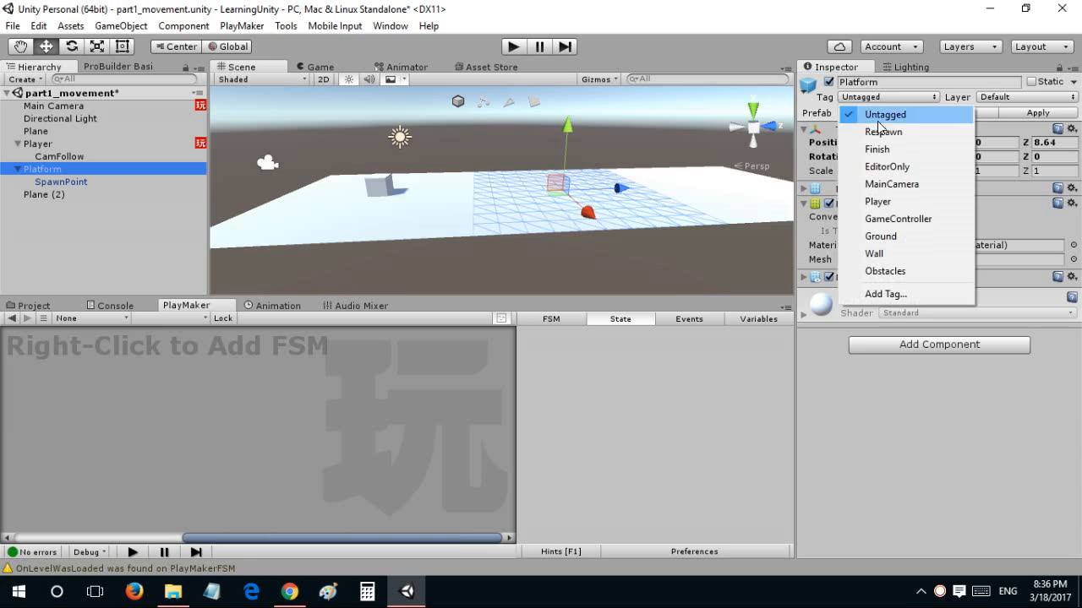
click(881, 237)
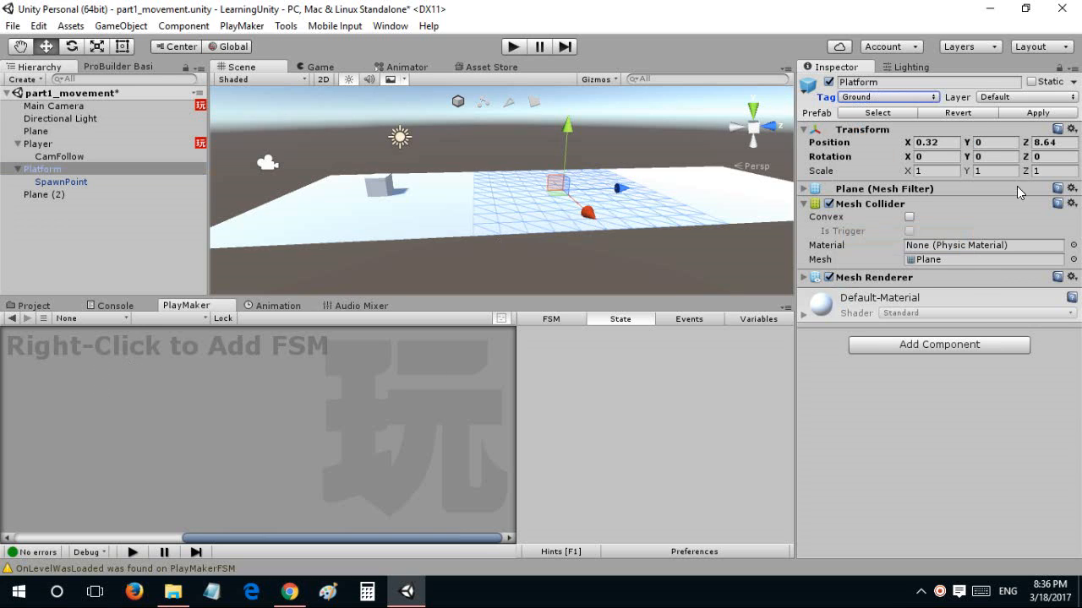
right_click(112, 368)
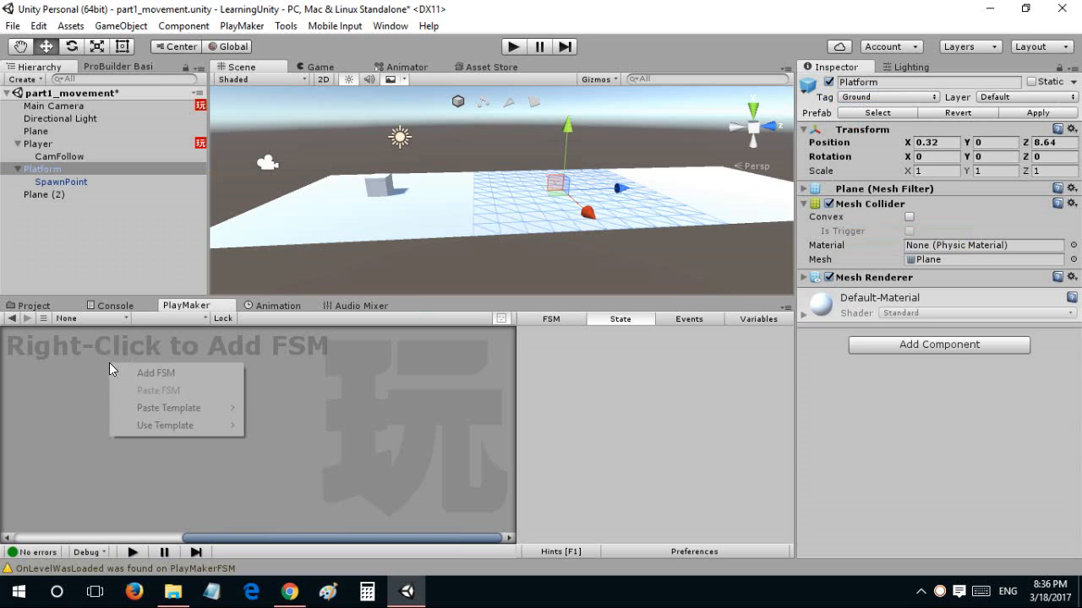
click(155, 373)
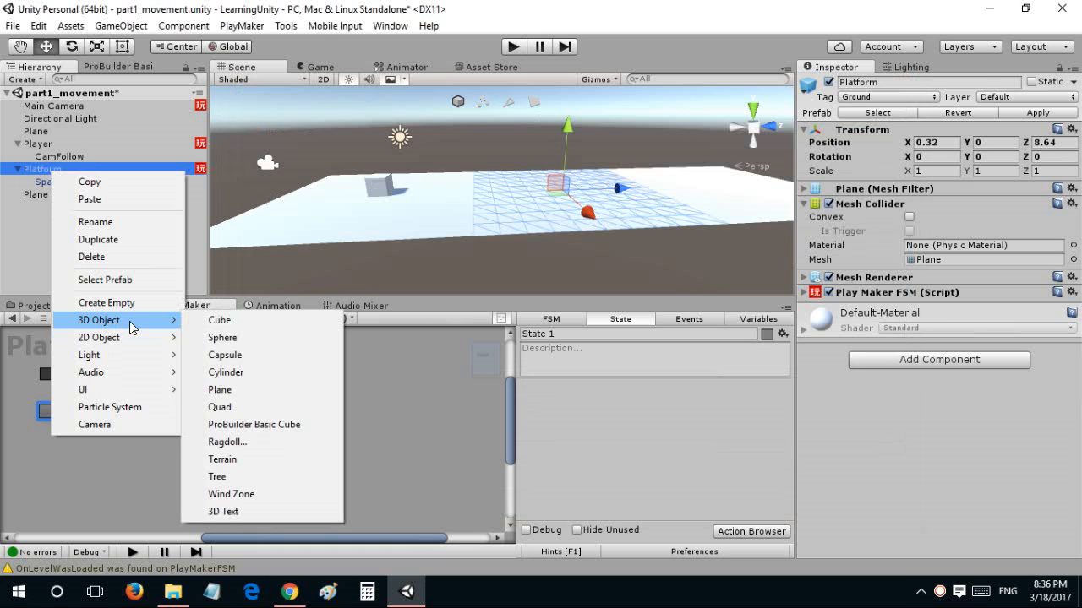
mouse_move(220, 321)
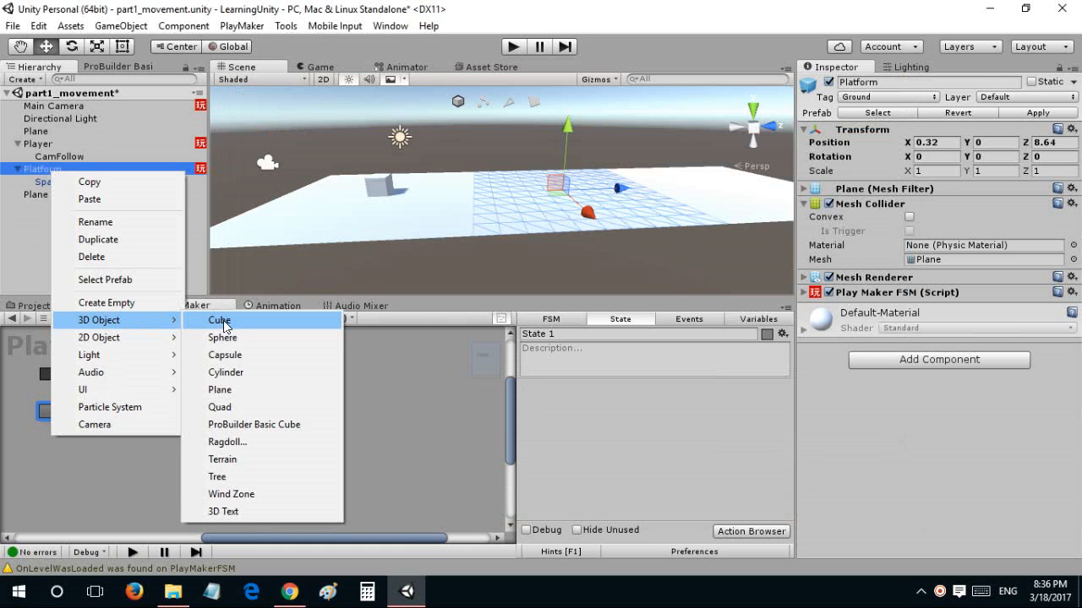
Add a Cube child to Platform and stretch it into a wide, tall, raised wall.
click(220, 320)
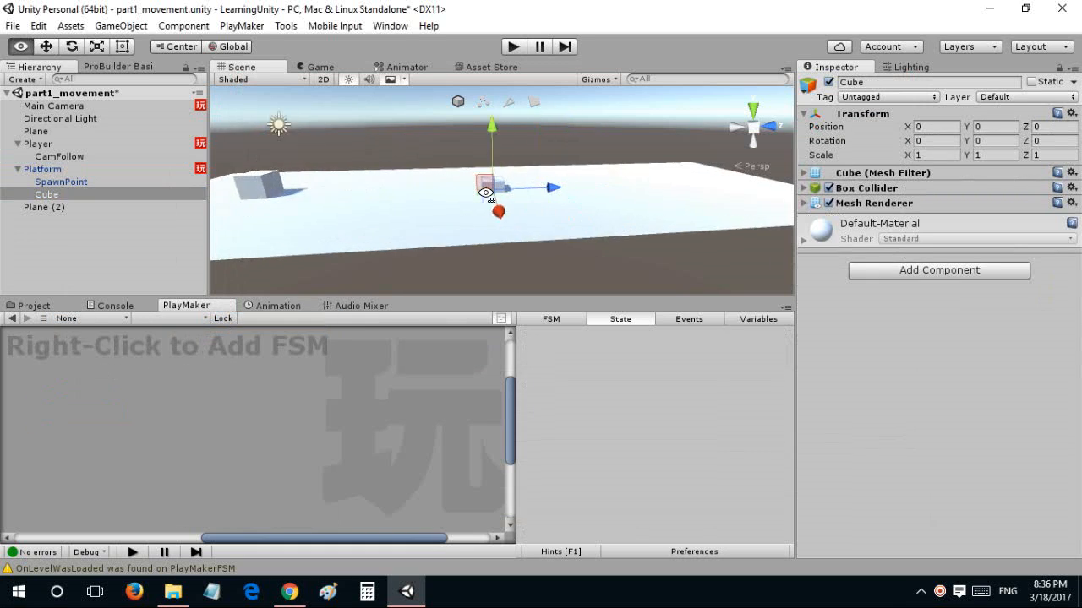
drag(490, 125, 507, 128)
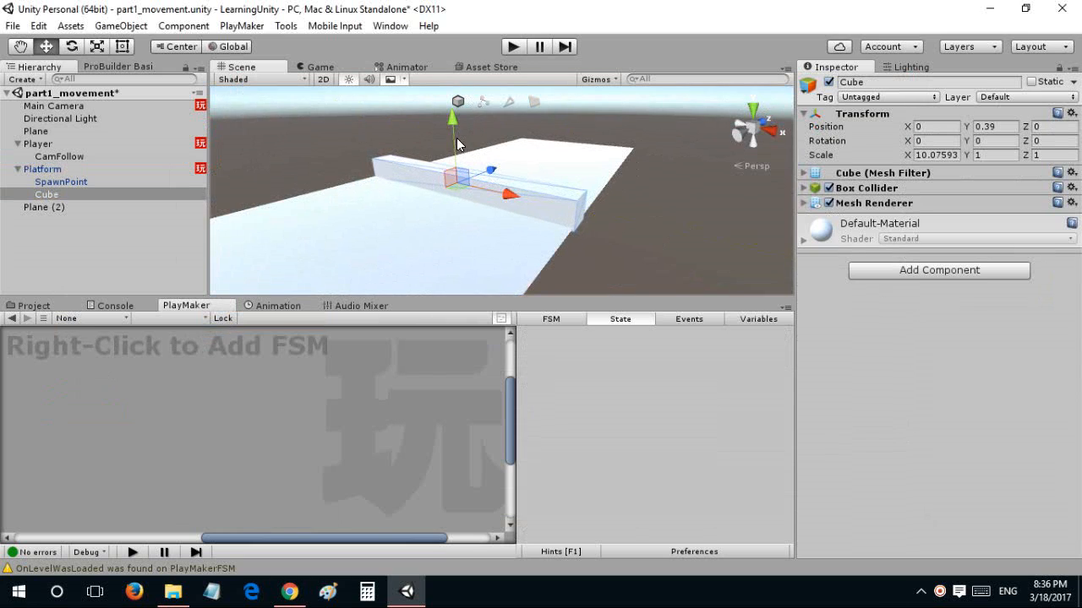
drag(455, 127, 454, 138)
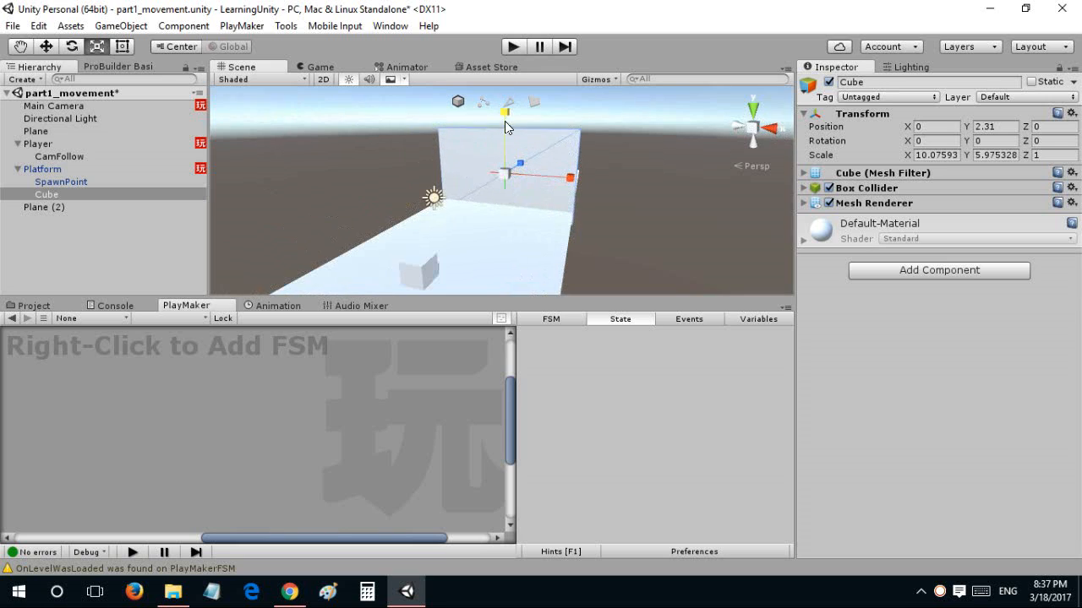
drag(507, 127, 506, 104)
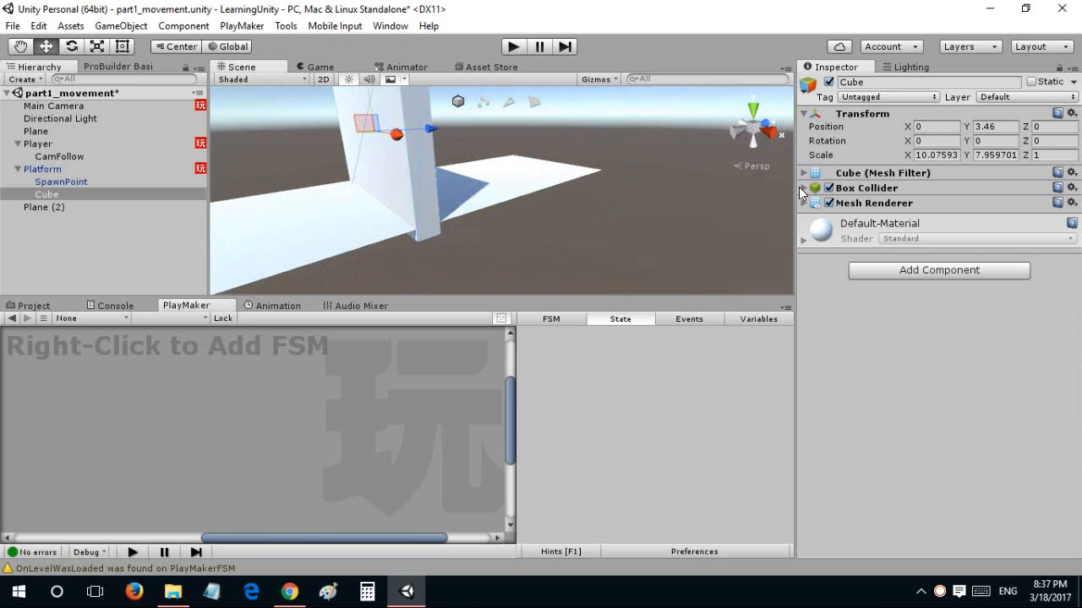
Set the wall Cube's Box Collider as Is Trigger reacting to the Player.
click(804, 188)
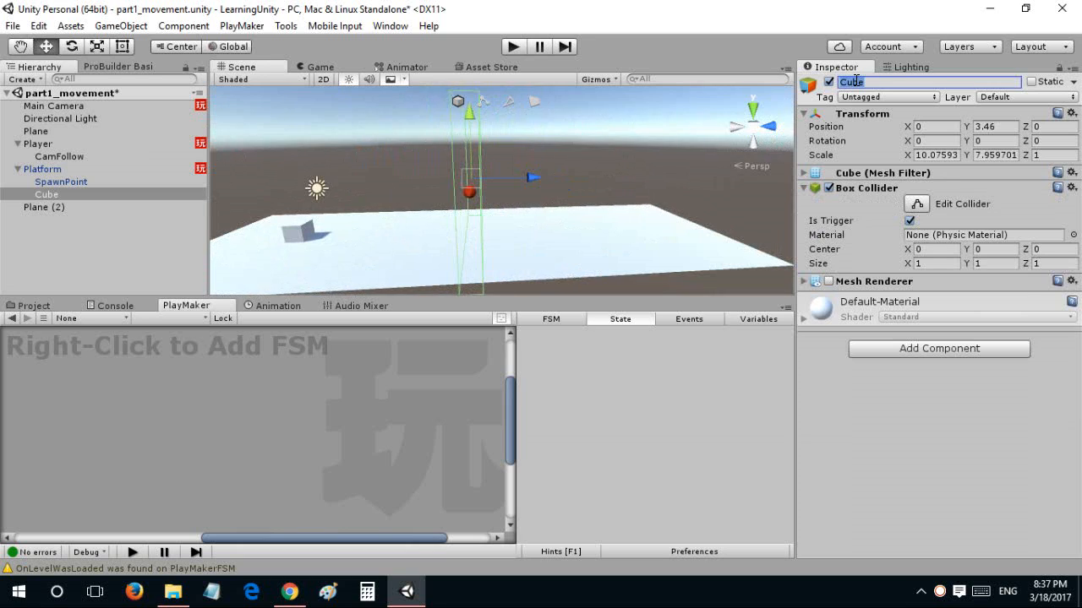
text(Trigger)
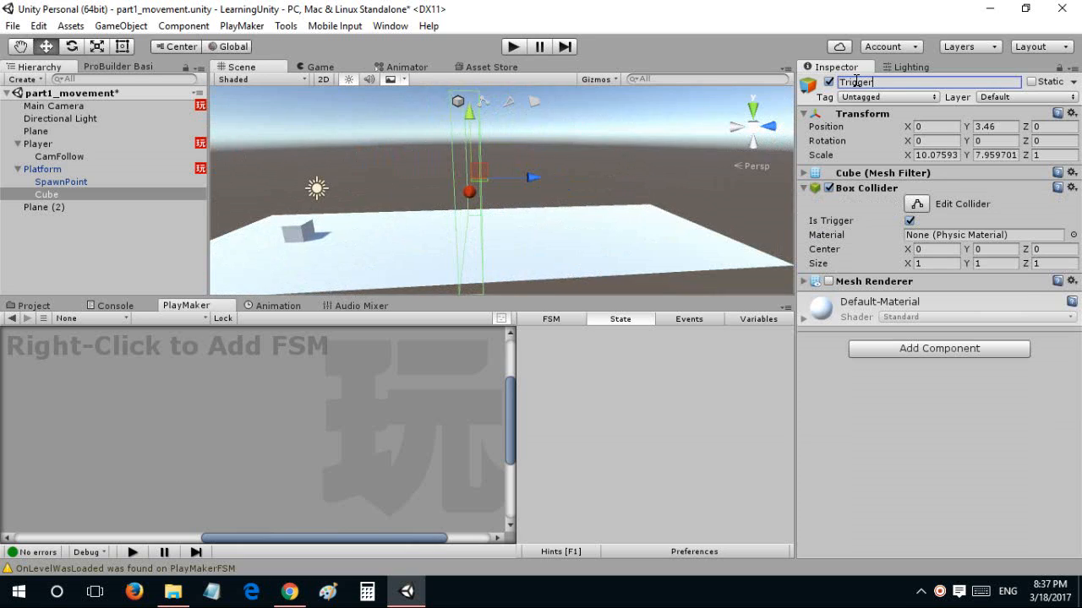
text(Player Enter)
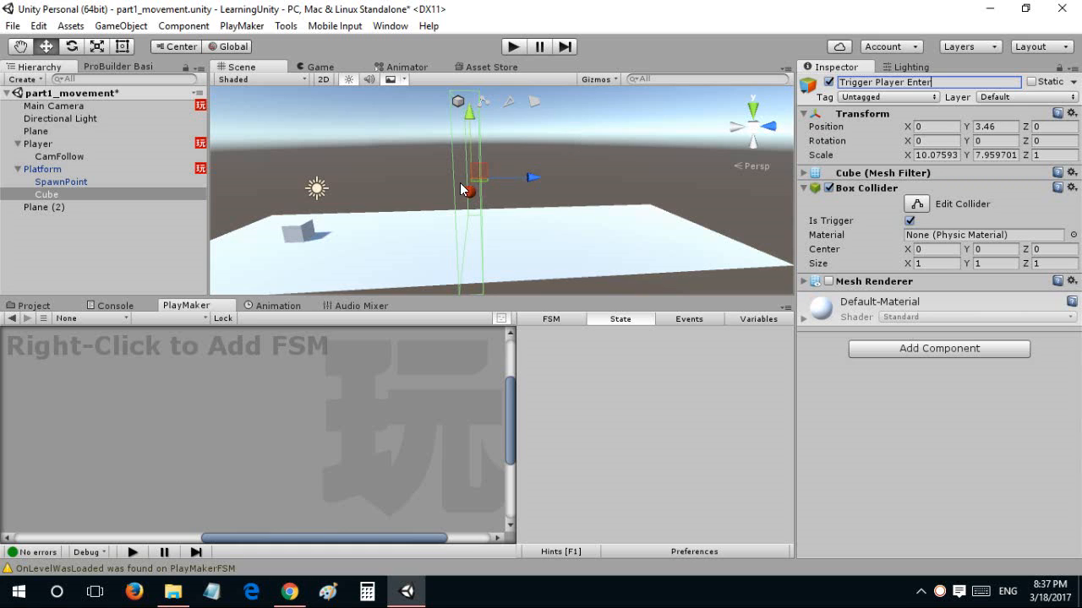
click(47, 193)
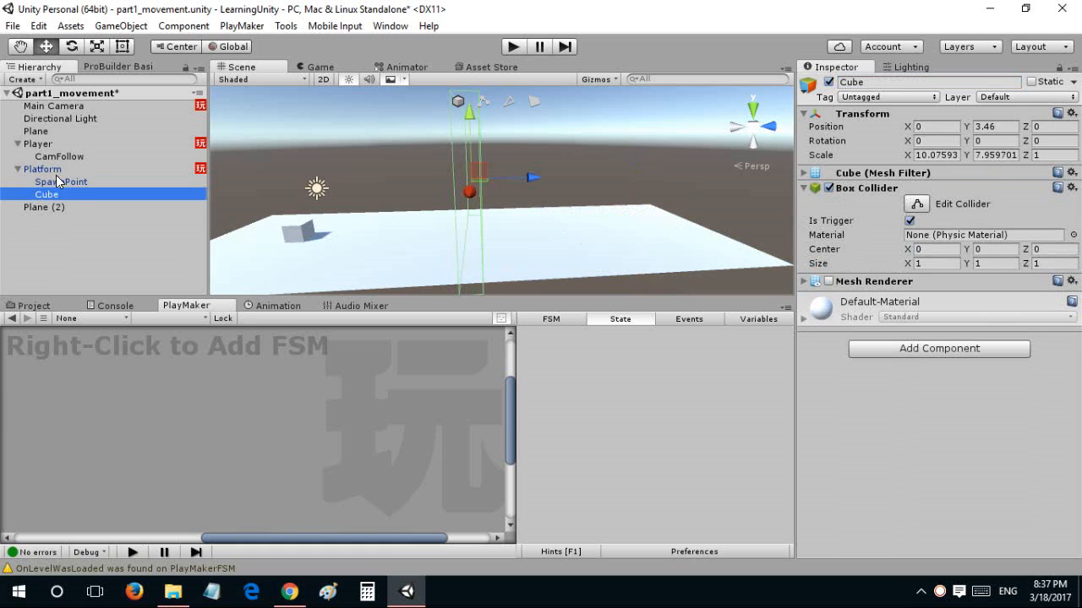
Give Platform's first state a Trigger Event action set to On Trigger Enter.
click(42, 169)
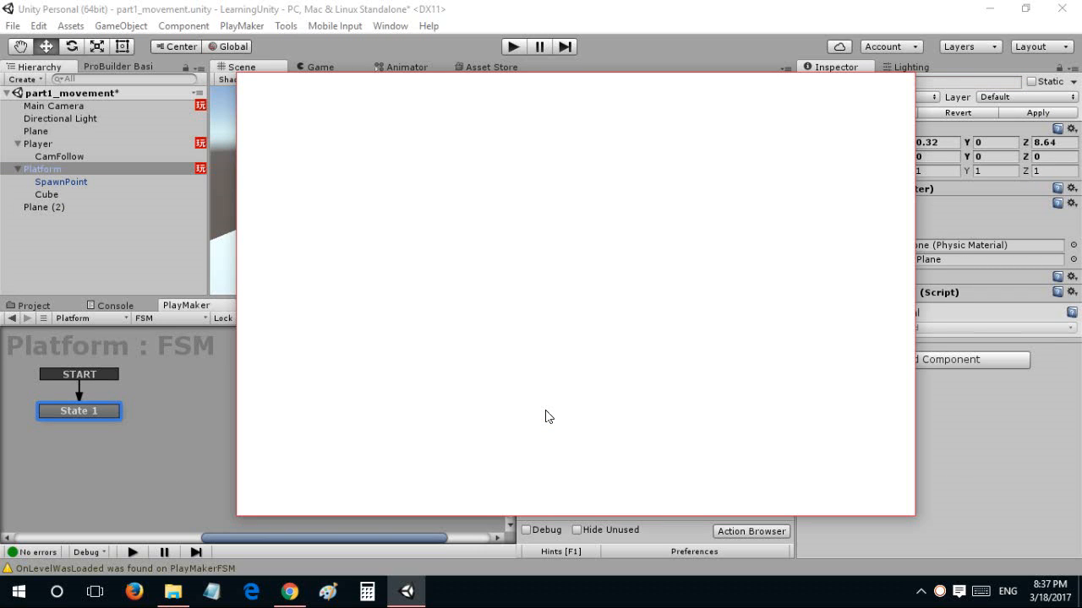
text(trigger enter)
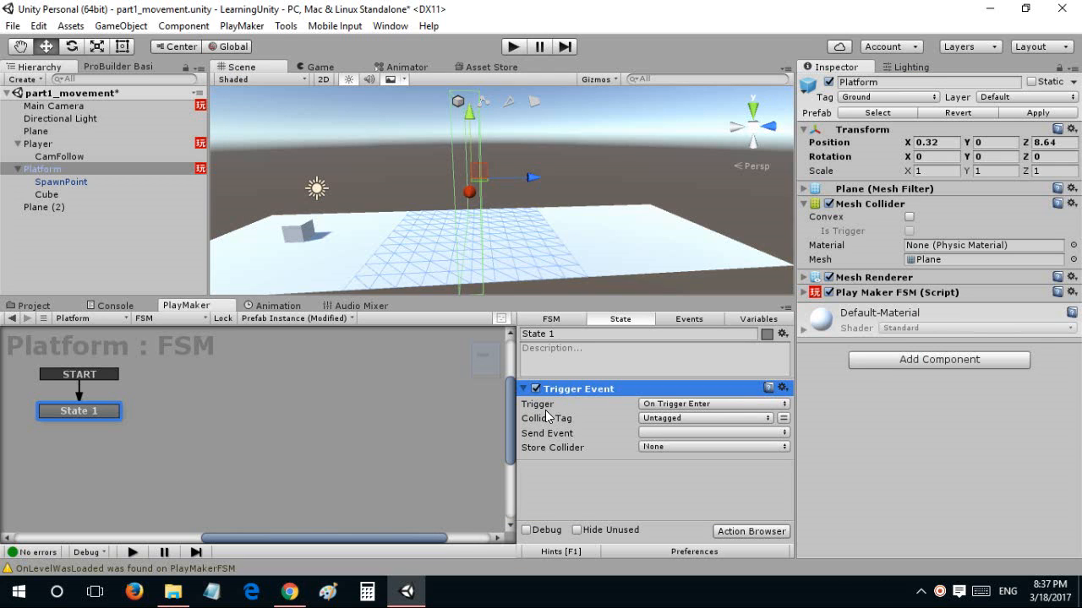
right_click(578, 389)
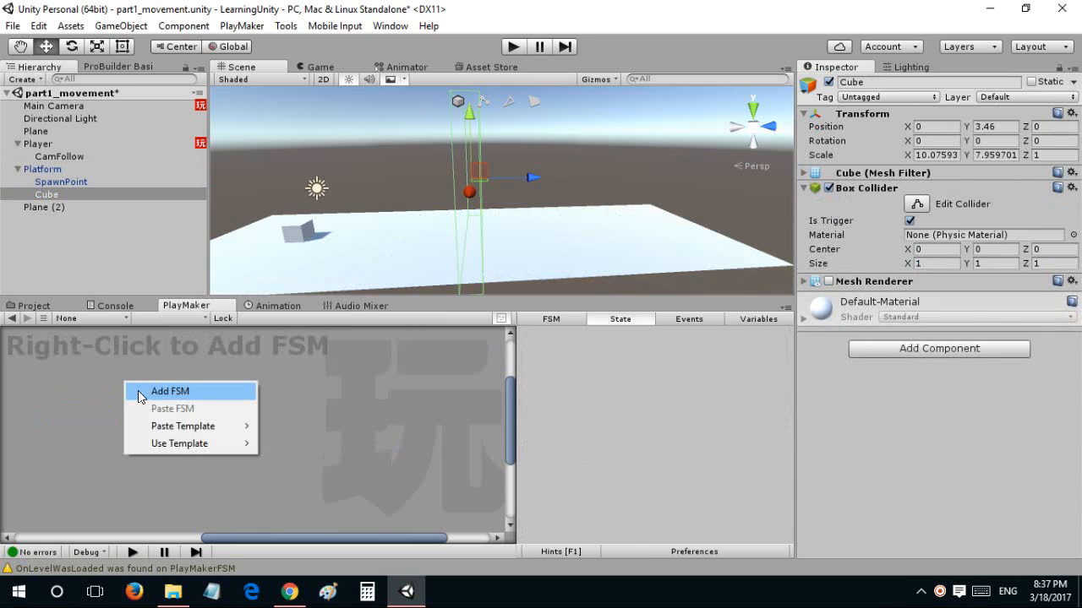
Add an FSM to the Cube whose Trigger Event on the Player tag sends a new Create Platform event.
click(169, 391)
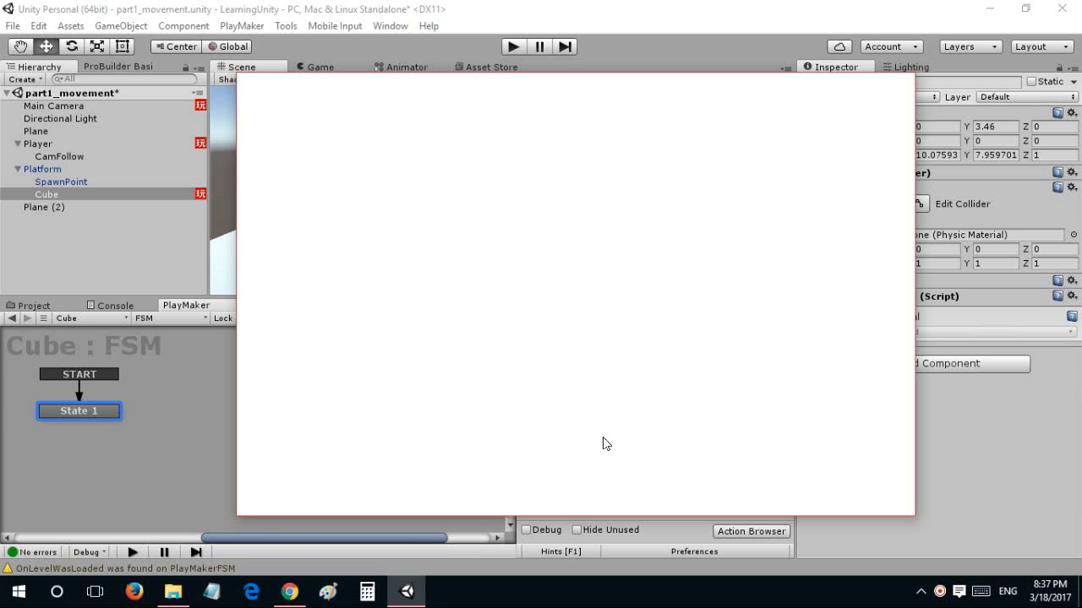
text(trigger.eve)
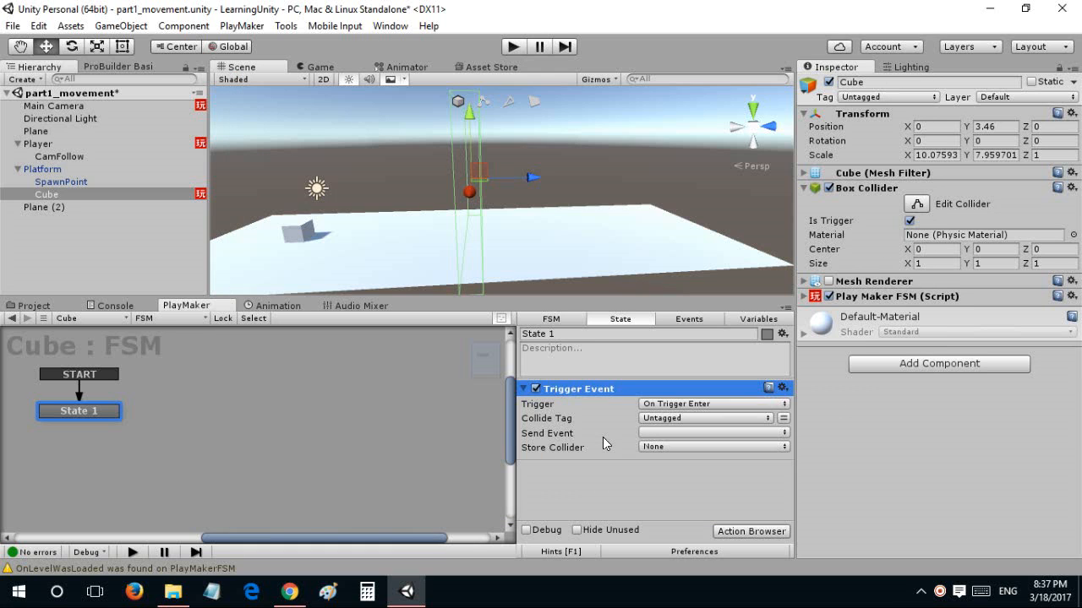
mouse_move(440, 436)
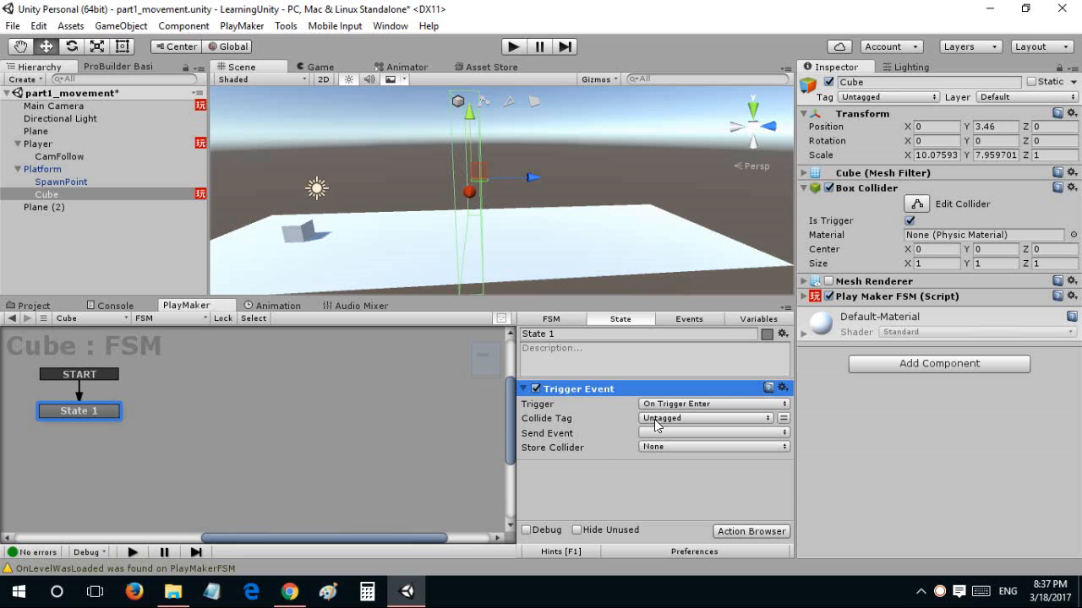
click(710, 419)
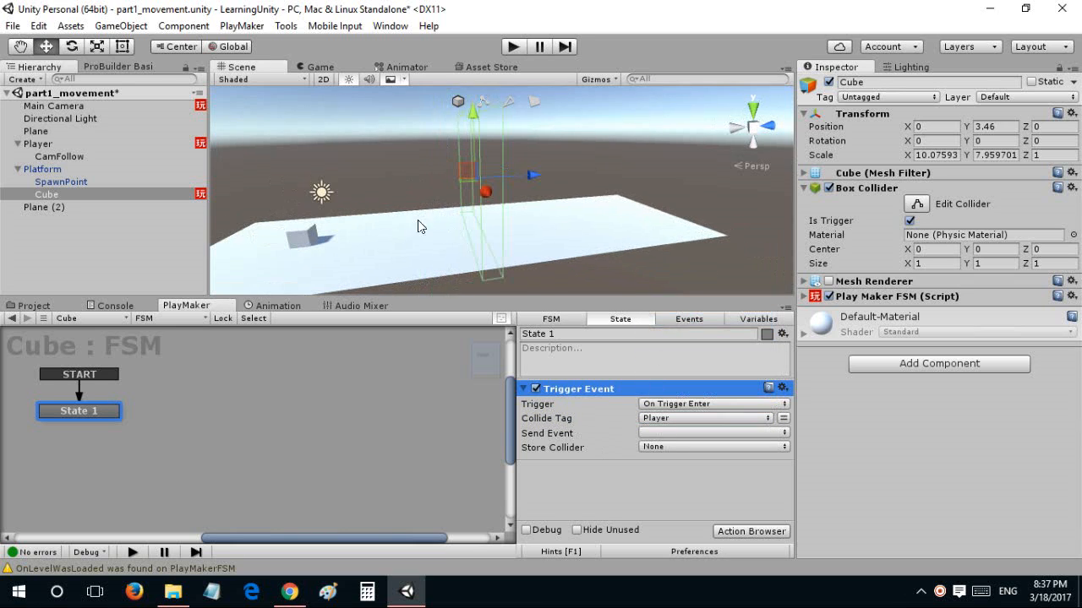
mouse_move(485, 240)
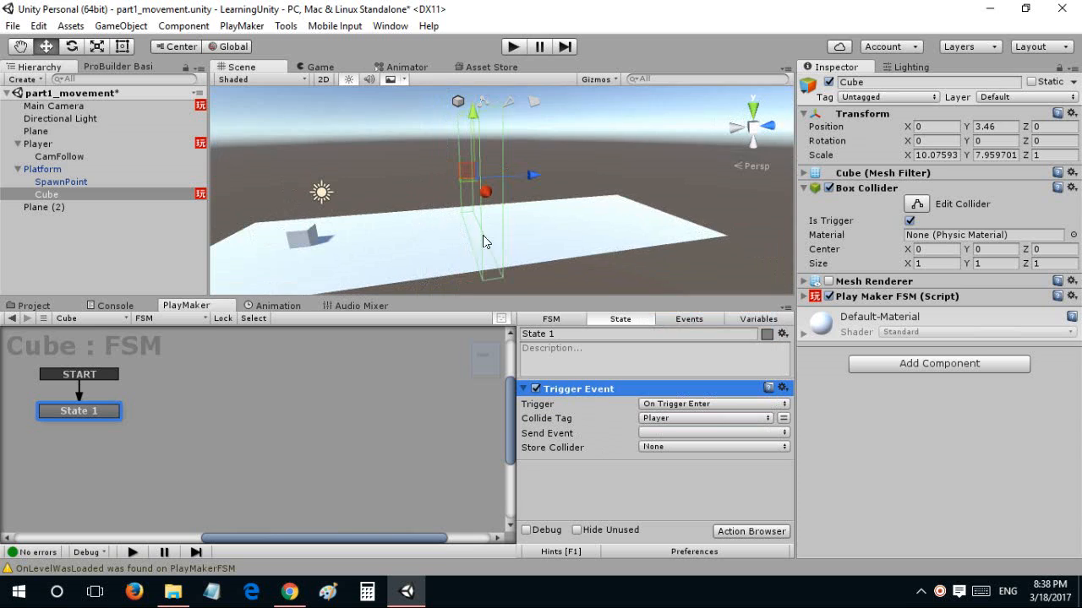
mouse_move(575, 220)
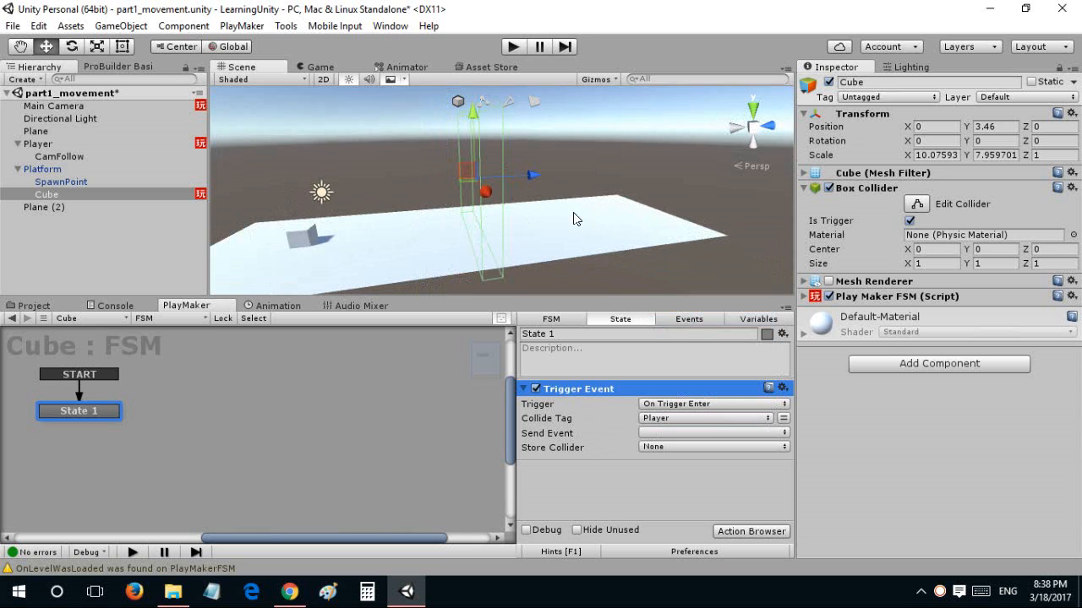
mouse_move(617, 463)
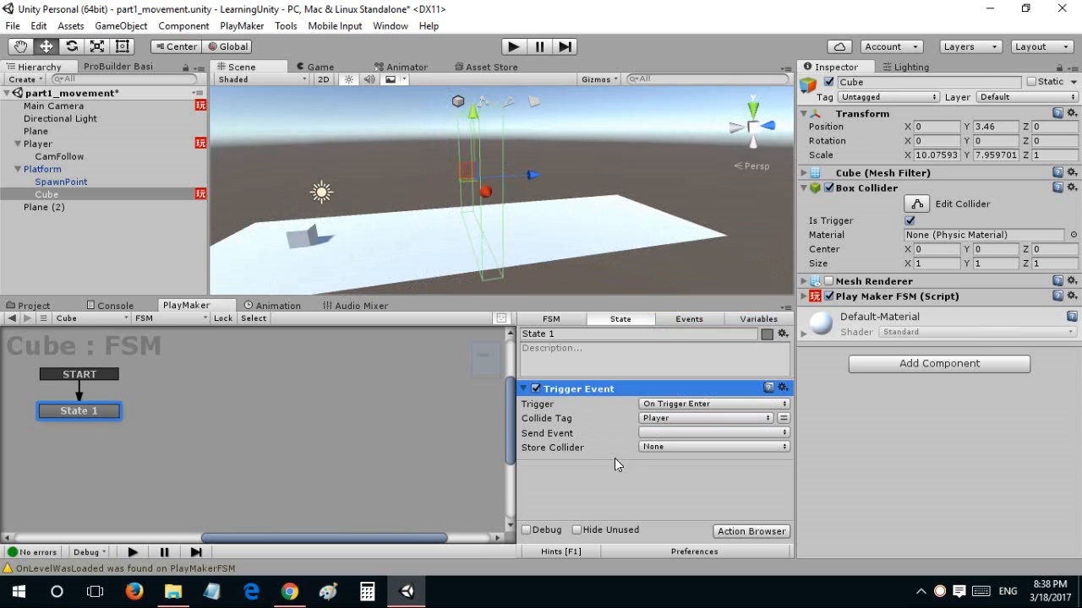
click(709, 433)
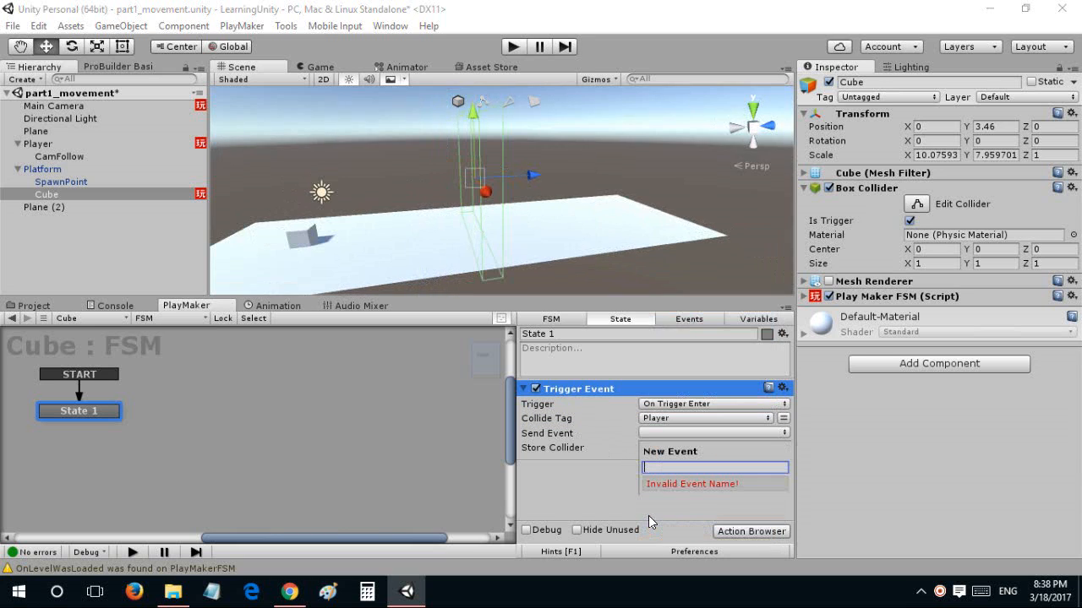
text(Create P)
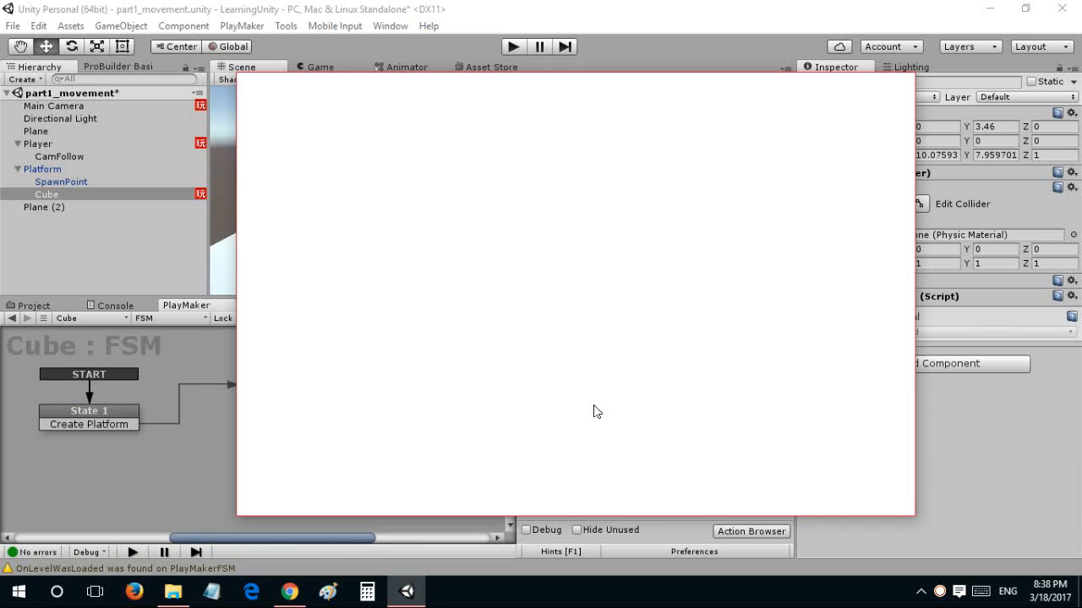
Add a Create Object action in State 2 spawning the Platform prefab at SpawnPoint.
text(trigger eve)
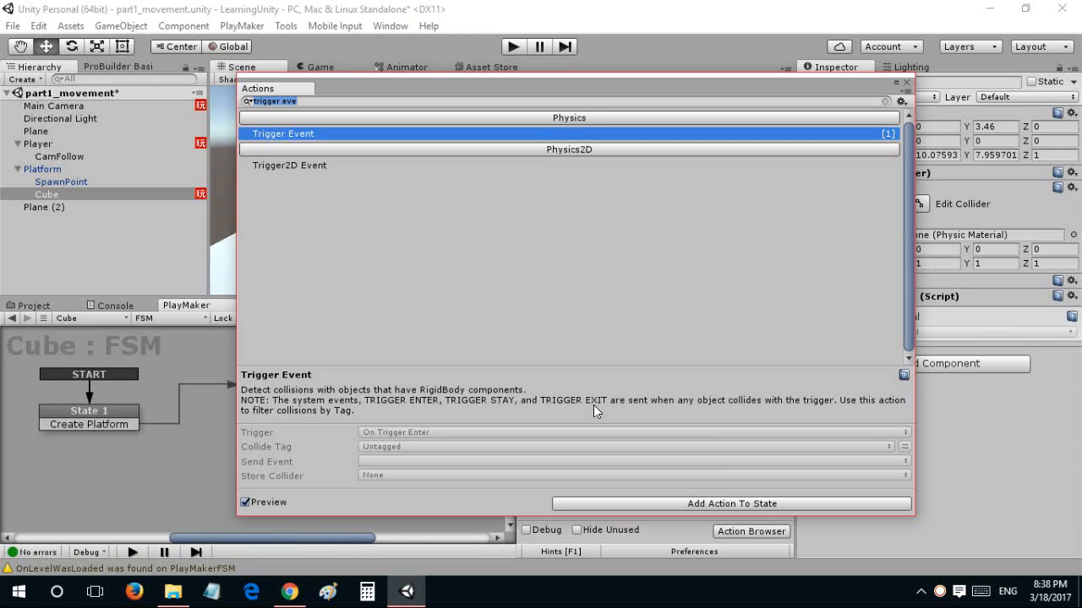
text(create object)
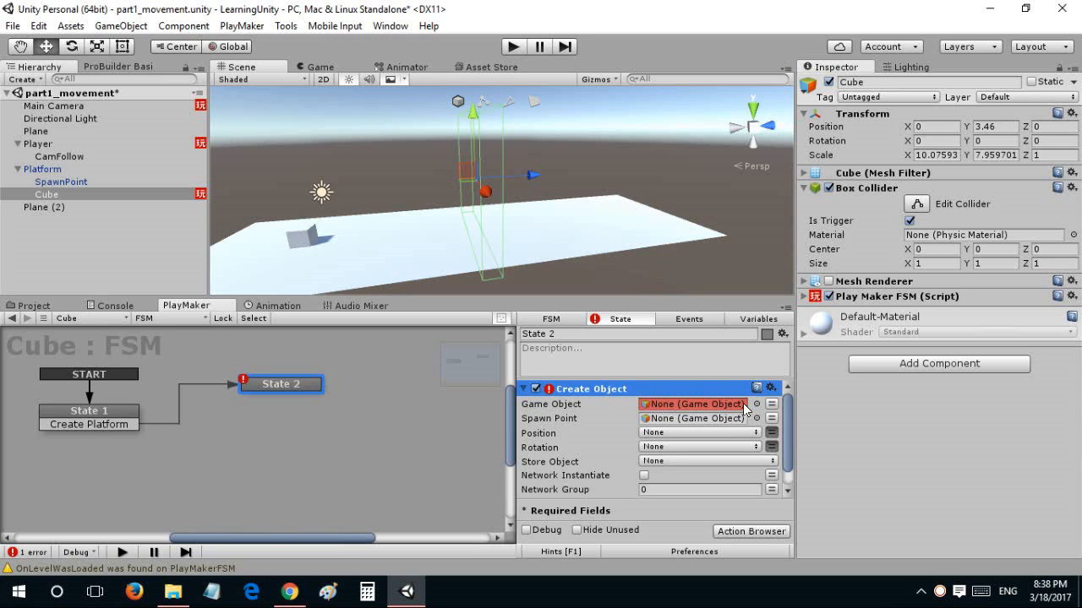
click(753, 404)
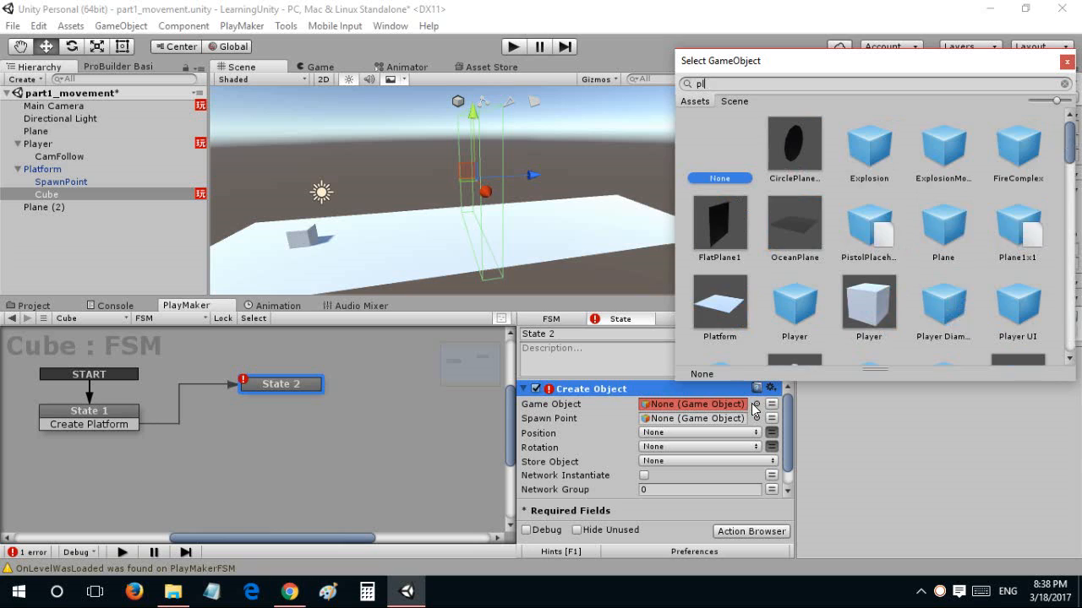
click(720, 302)
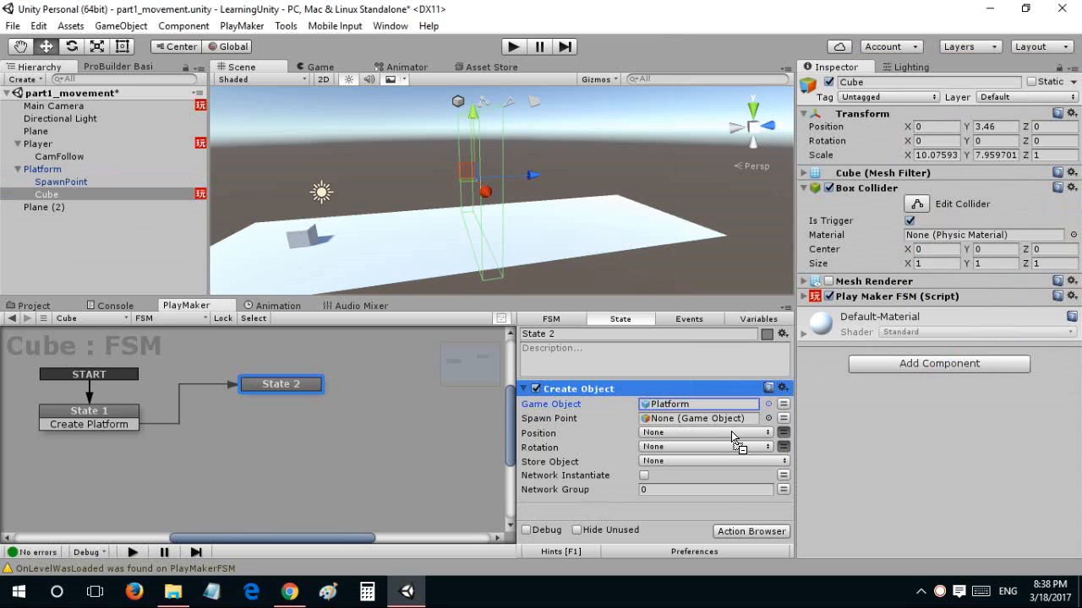
click(697, 419)
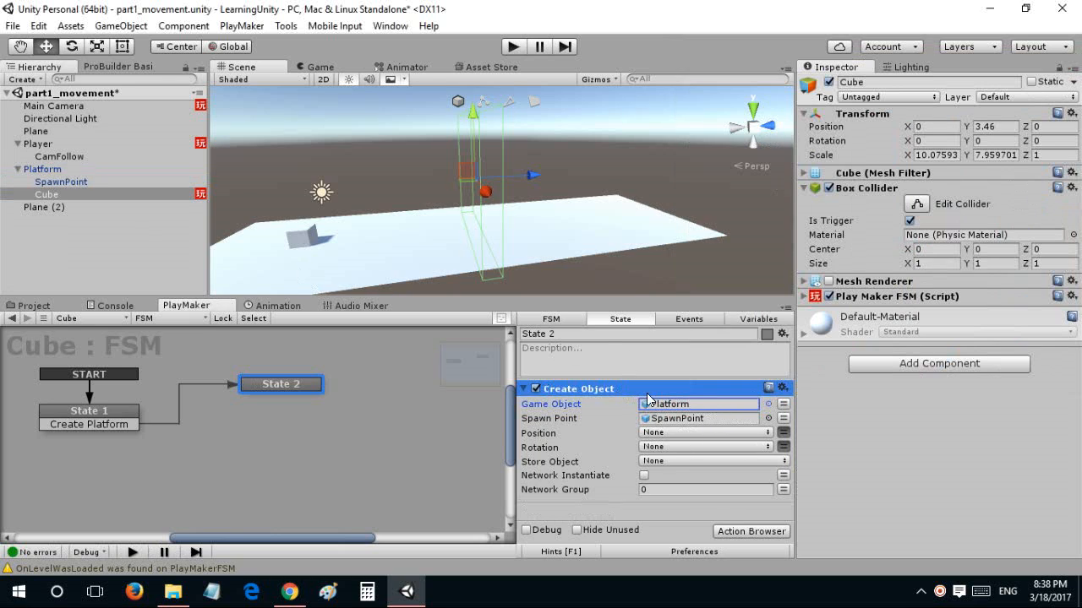
mouse_move(537, 446)
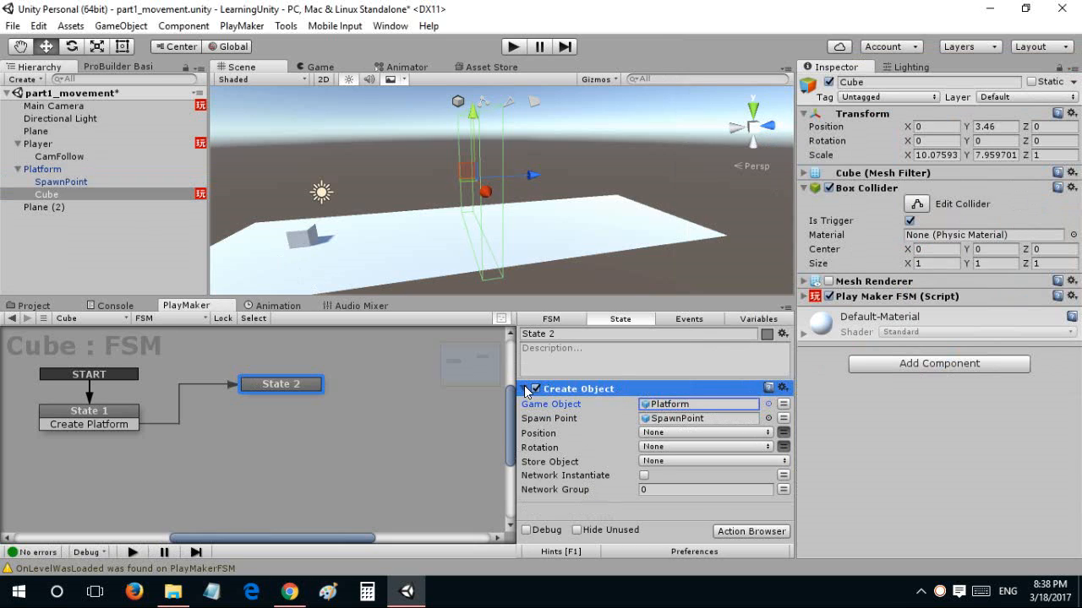
click(88, 411)
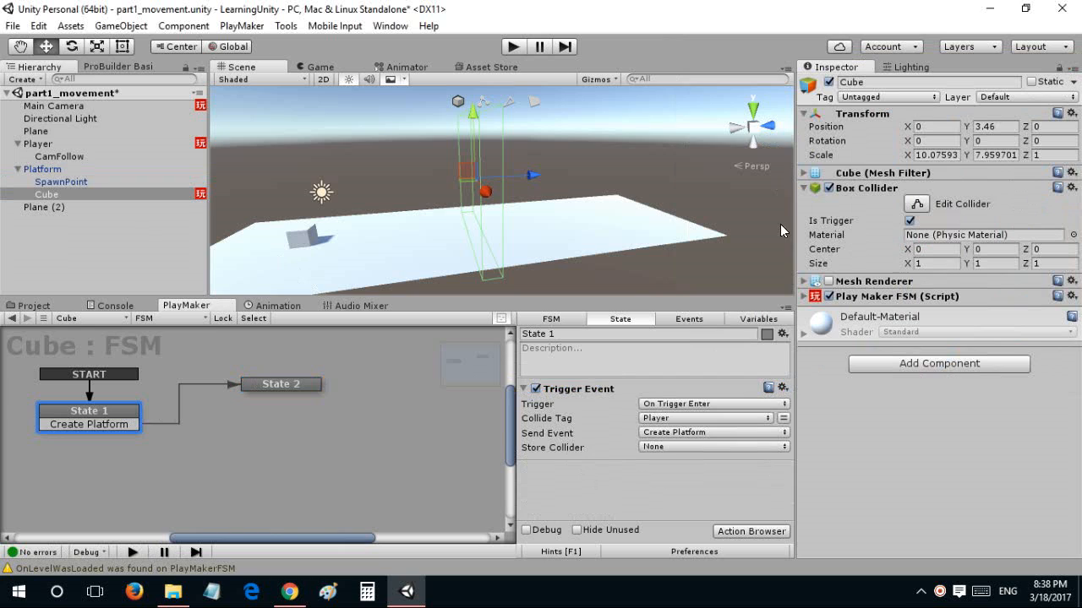
click(40, 169)
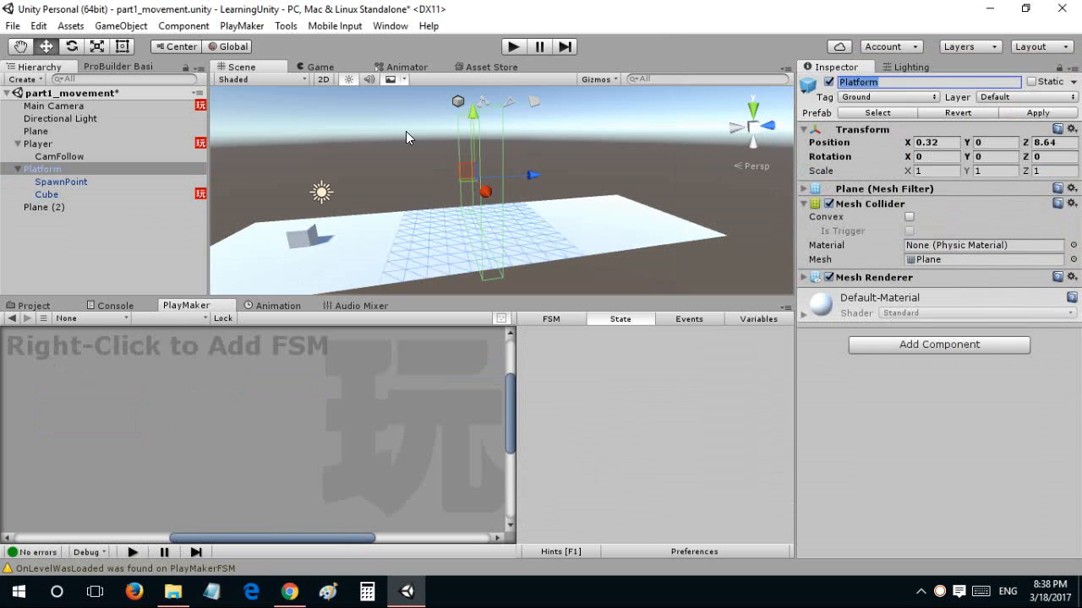
Delete Plane (2) and play-test that Platform clones spawn ahead of the player.
click(43, 206)
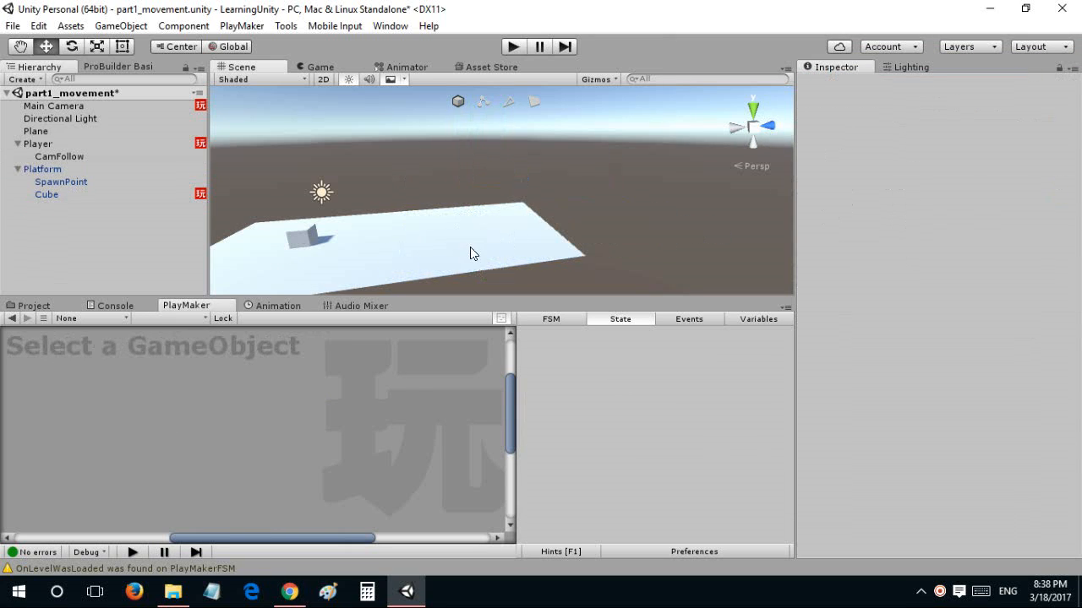
click(319, 67)
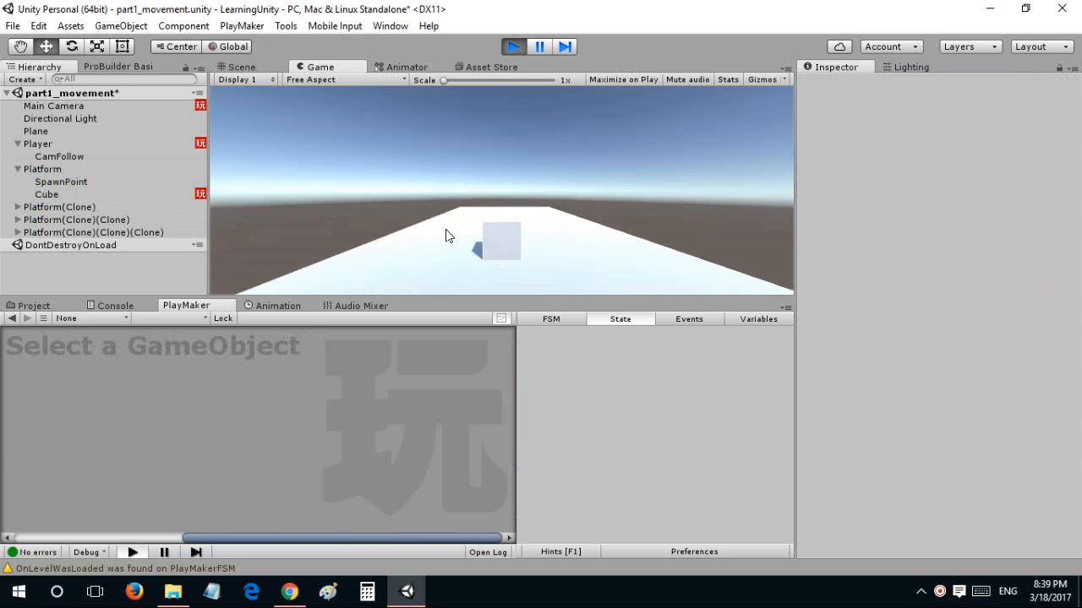
click(241, 67)
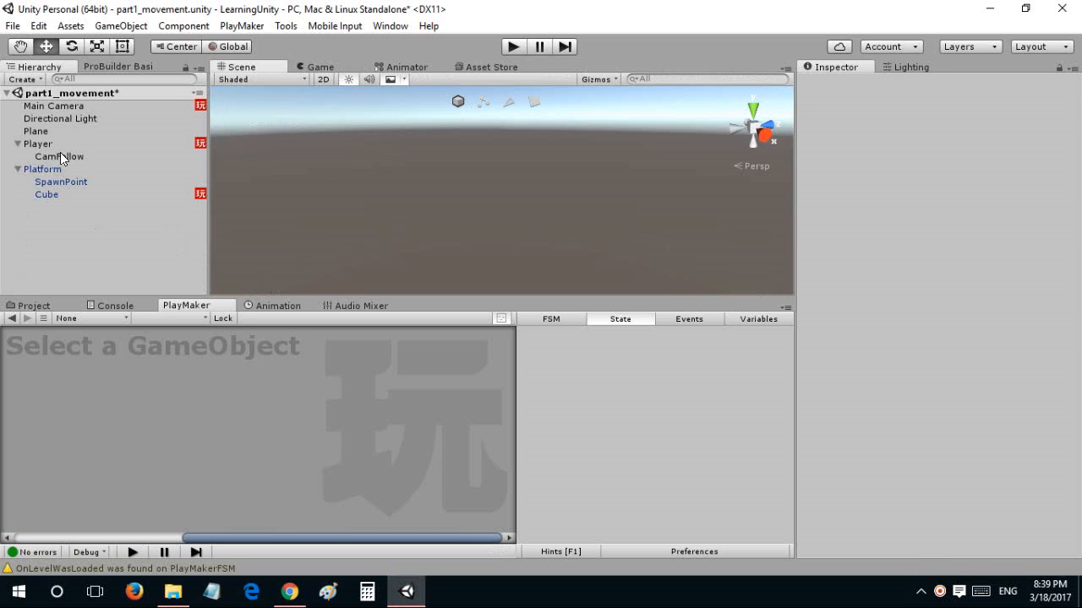
Select and inspect the Player object after stopping the test.
click(37, 144)
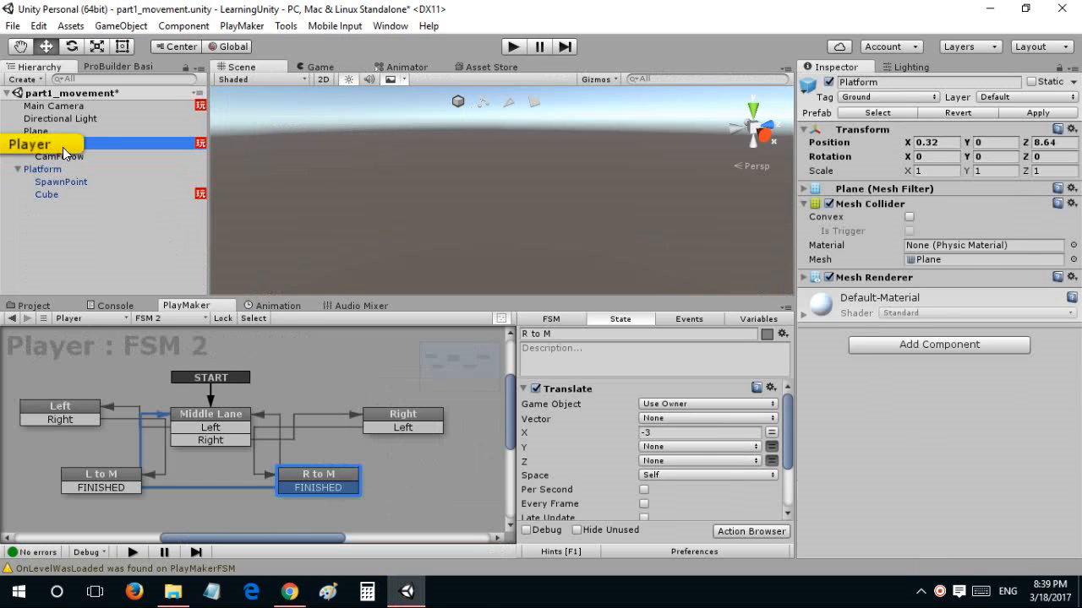
click(31, 143)
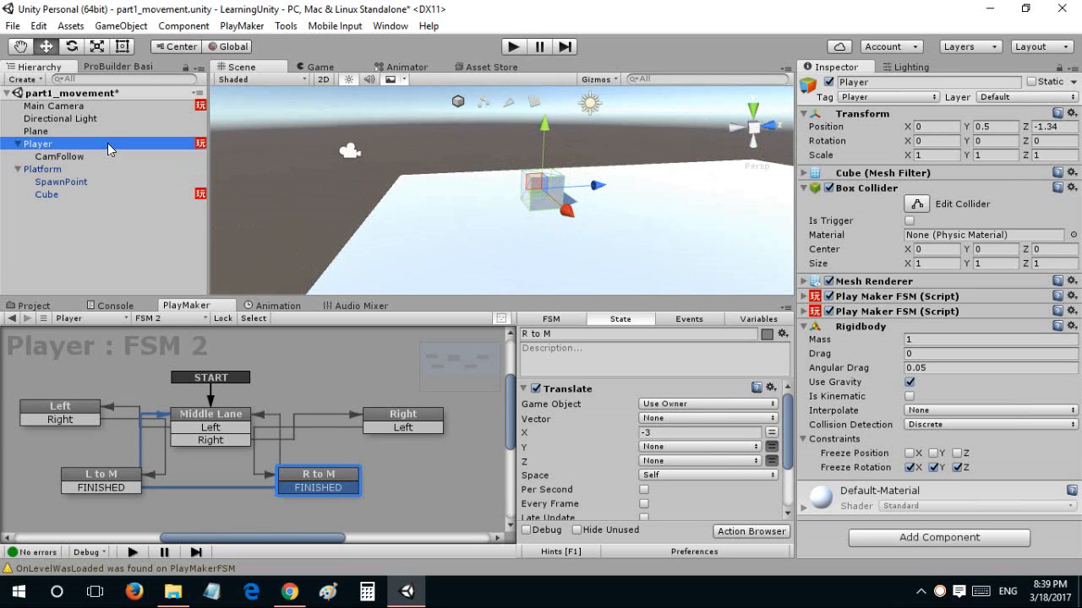
right_click(37, 144)
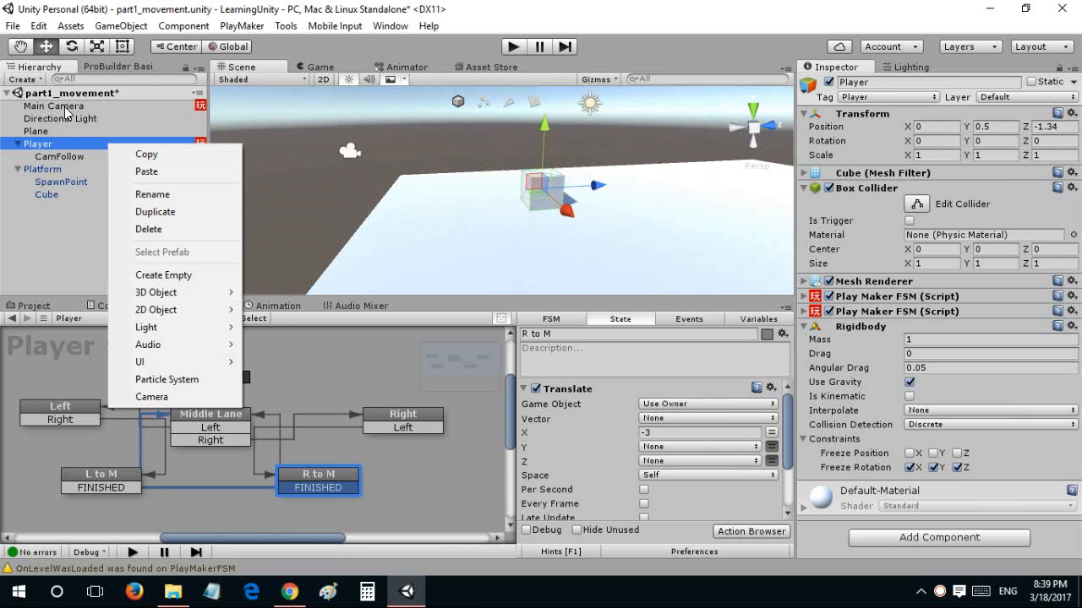
Add a cube under Main Camera and stretch it into a large, wide, tall box.
click(54, 105)
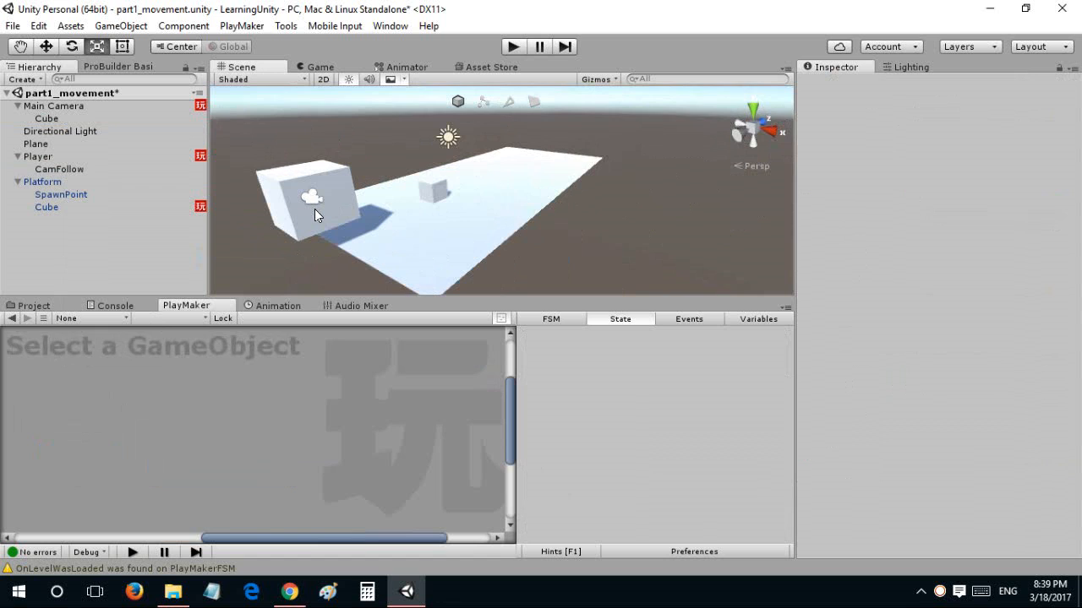
click(47, 119)
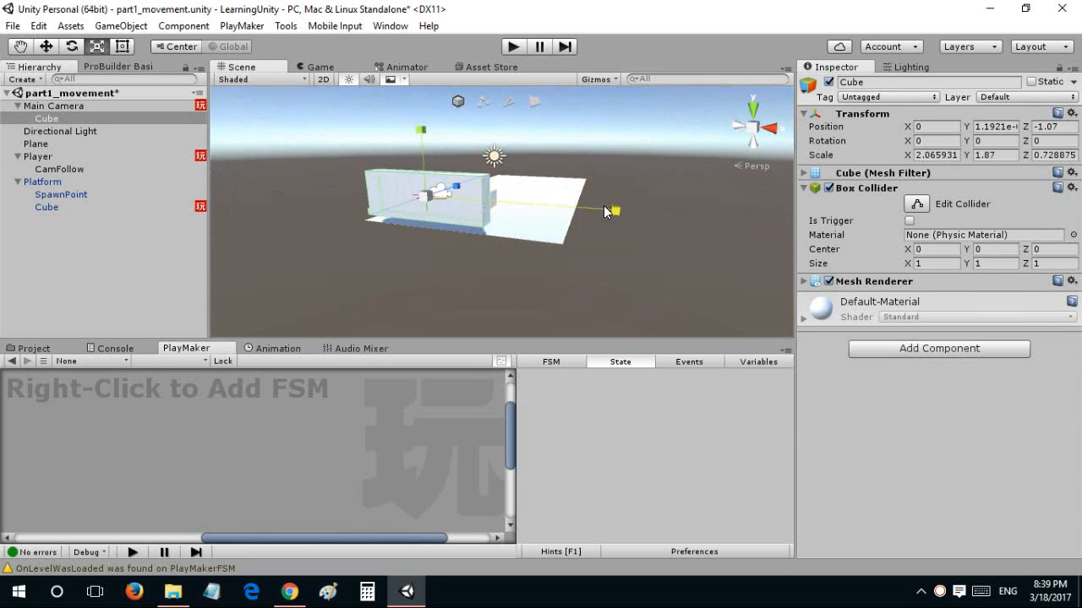
drag(612, 210, 487, 199)
text(Platform Kill)
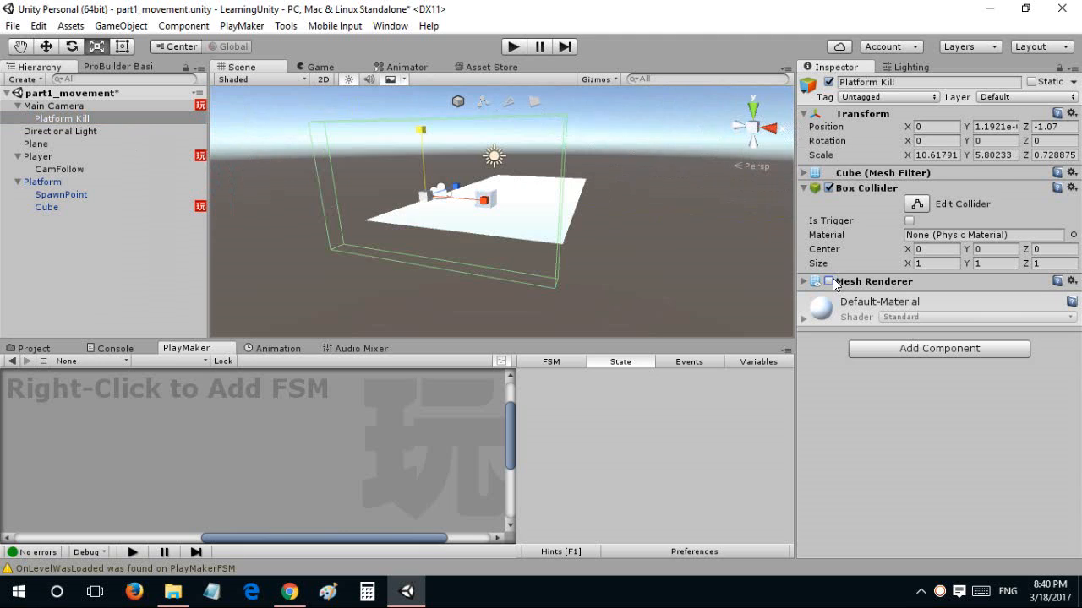
Enable Is Trigger on the Box Collider and add a Trigger Event action to State 1.
click(910, 219)
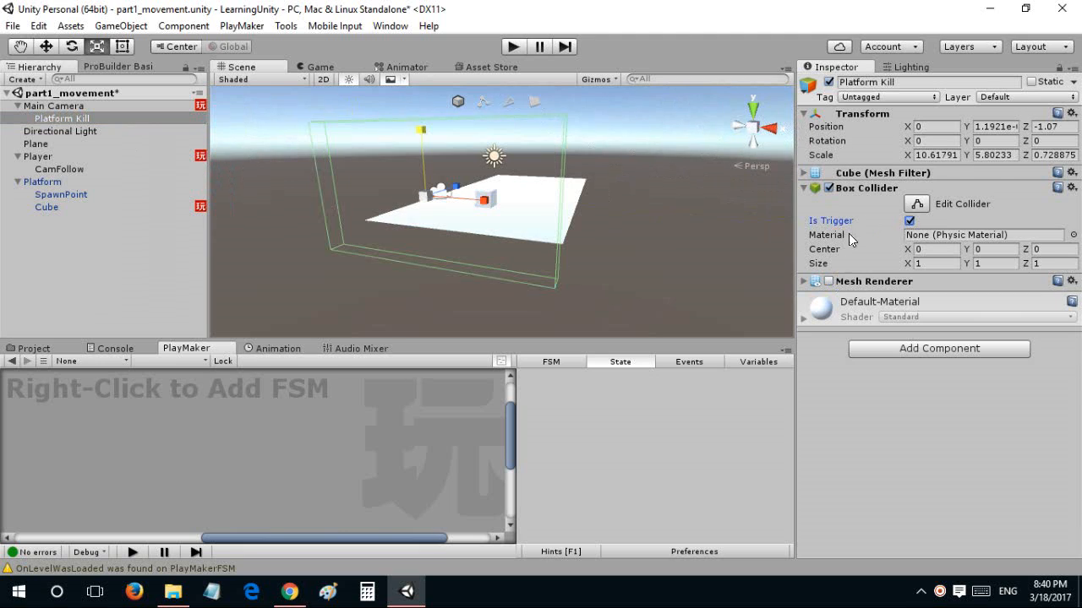
mouse_move(152, 397)
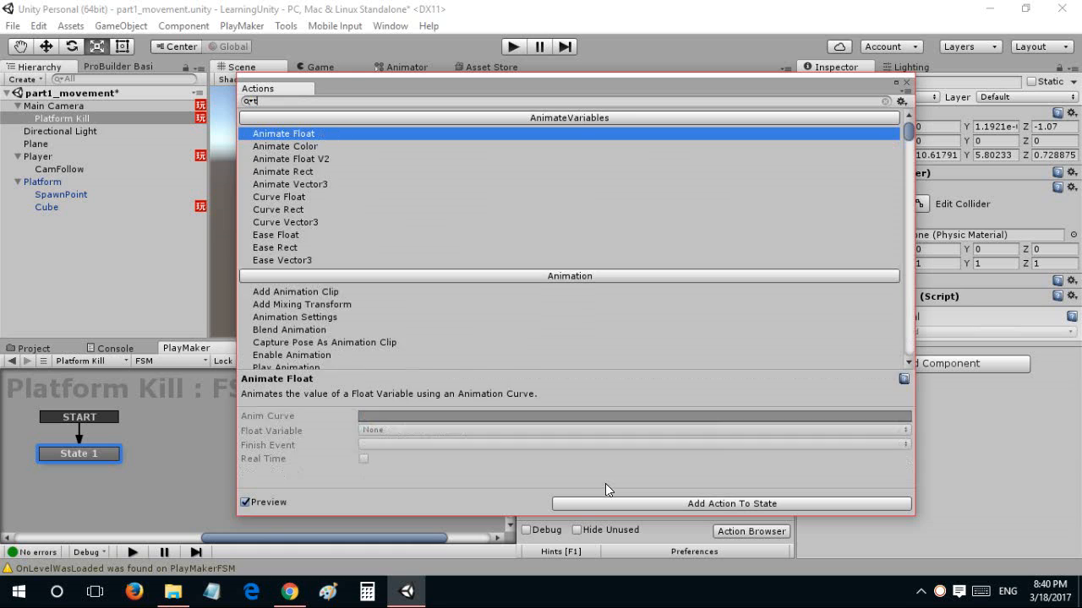
text(trigger even)
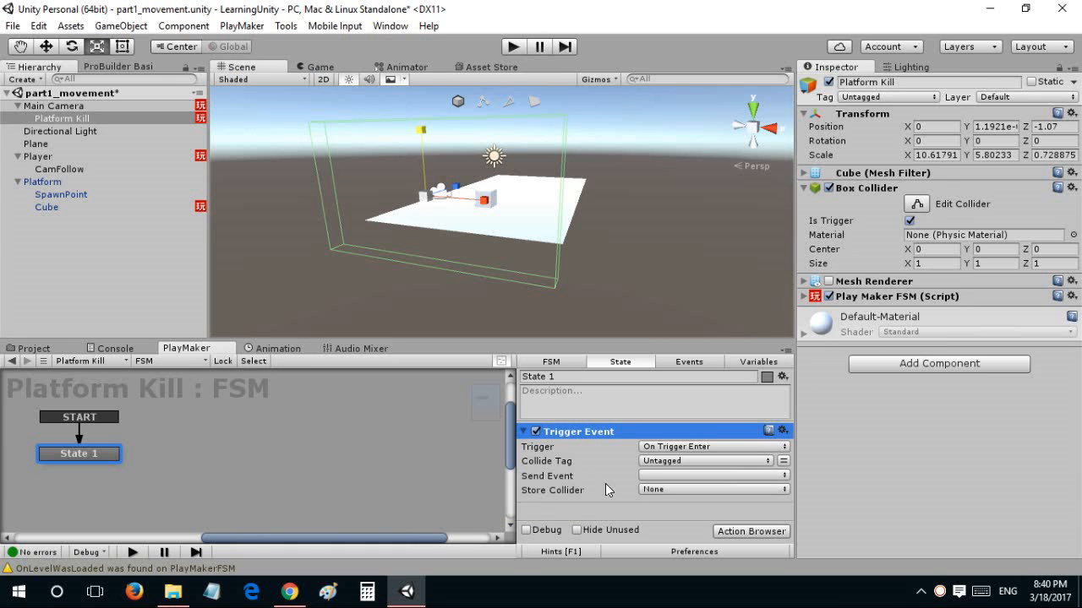
Set Collide Tag to Ground, send a new Destroy event and store the collider in new variable Platform.
click(706, 459)
text(Destr)
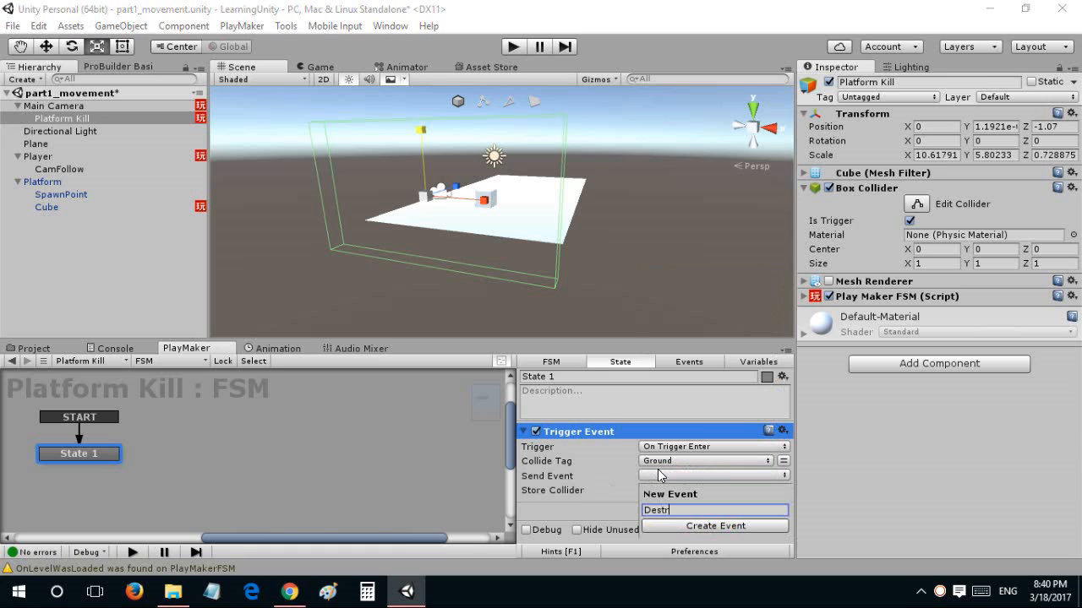
click(713, 526)
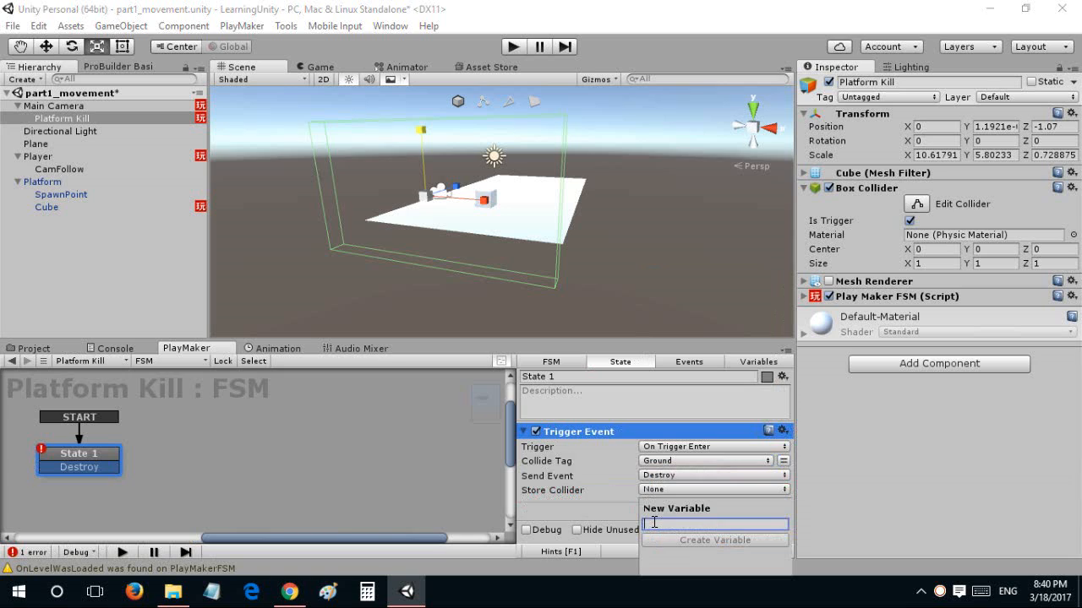
text(Platofm)
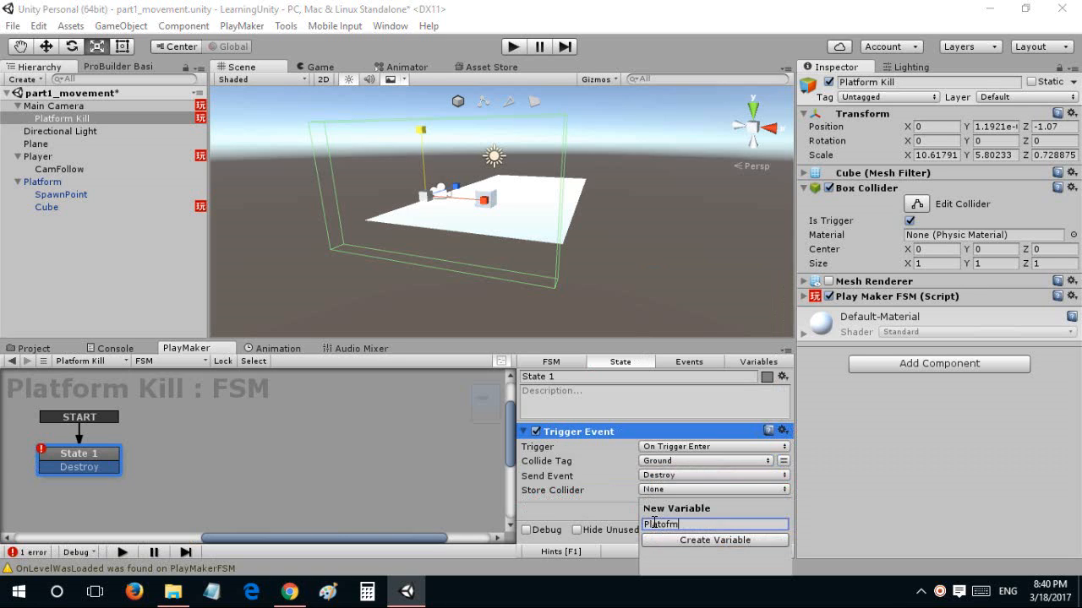
click(713, 541)
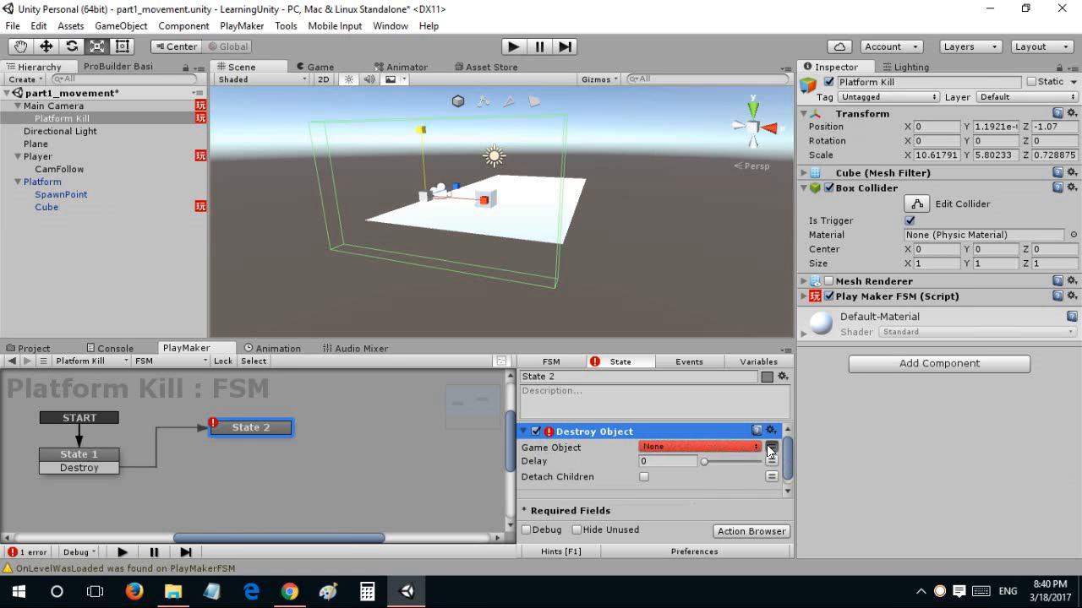
In State 2, destroy the stored Platform object and return to waiting on FINISHED.
click(706, 446)
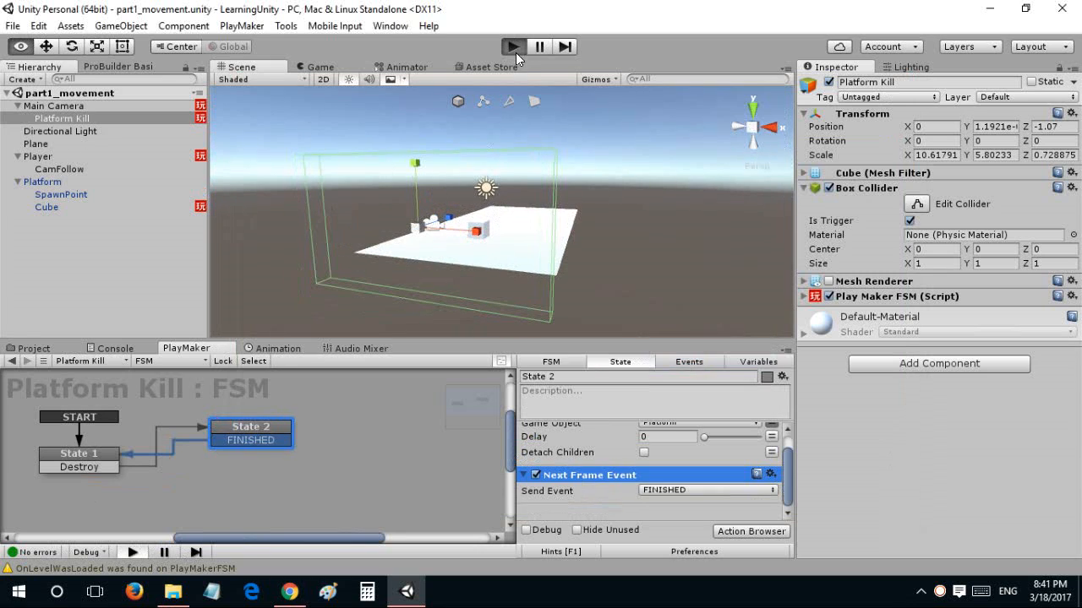
mouse_move(496, 157)
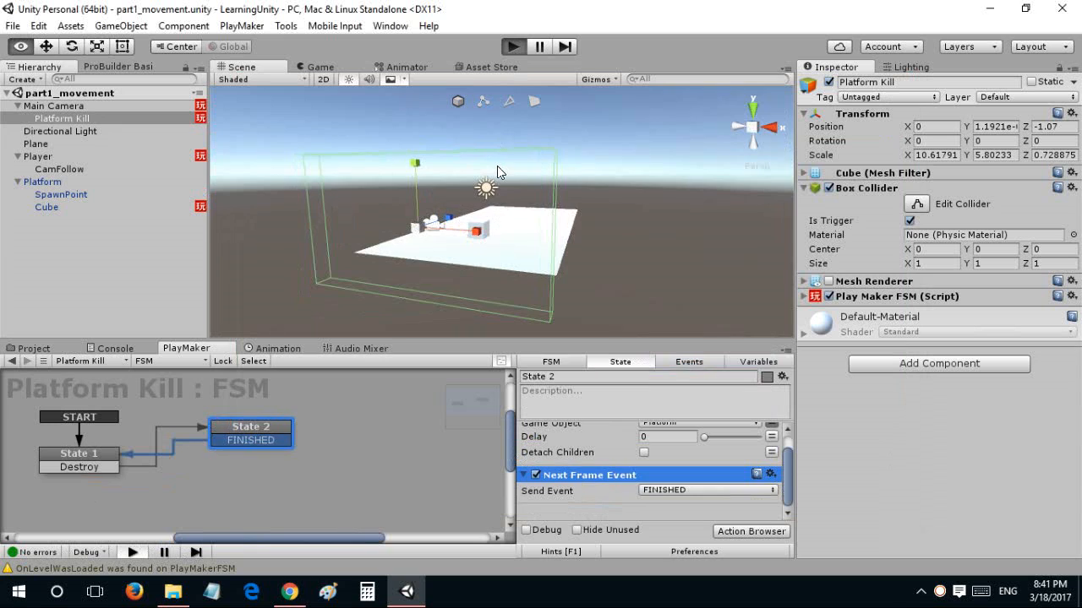
Play the game, pause to inspect a spawned Platform(Clone), then stop the test run.
click(511, 48)
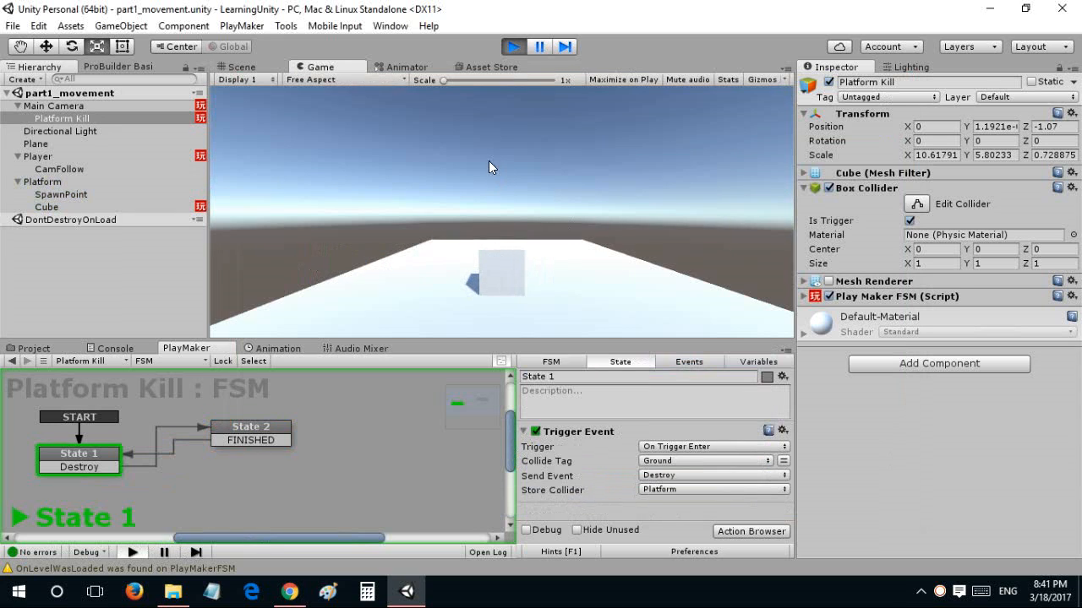
click(240, 68)
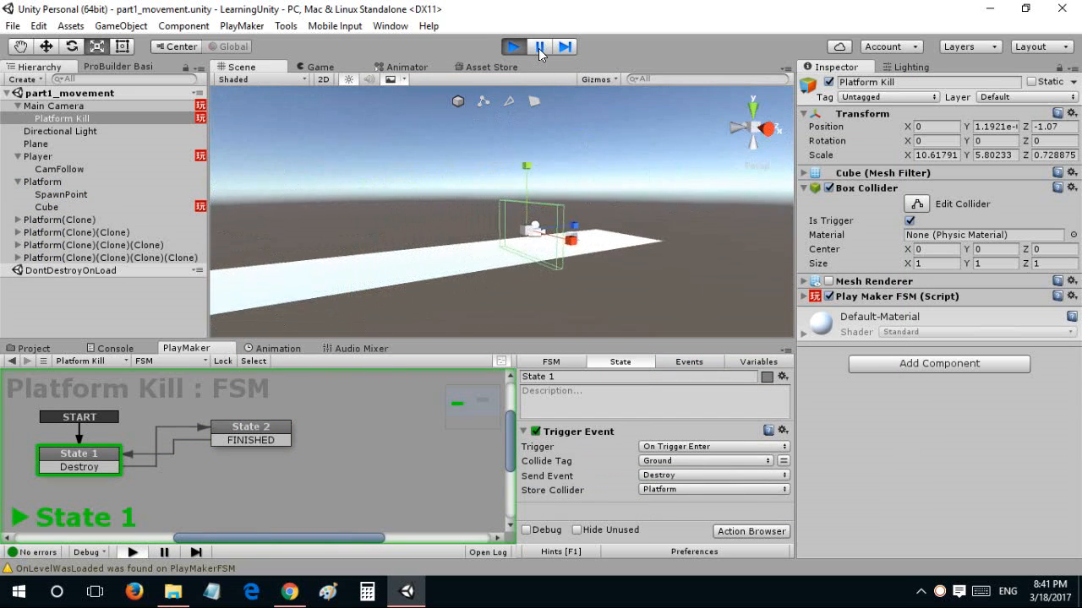
click(539, 48)
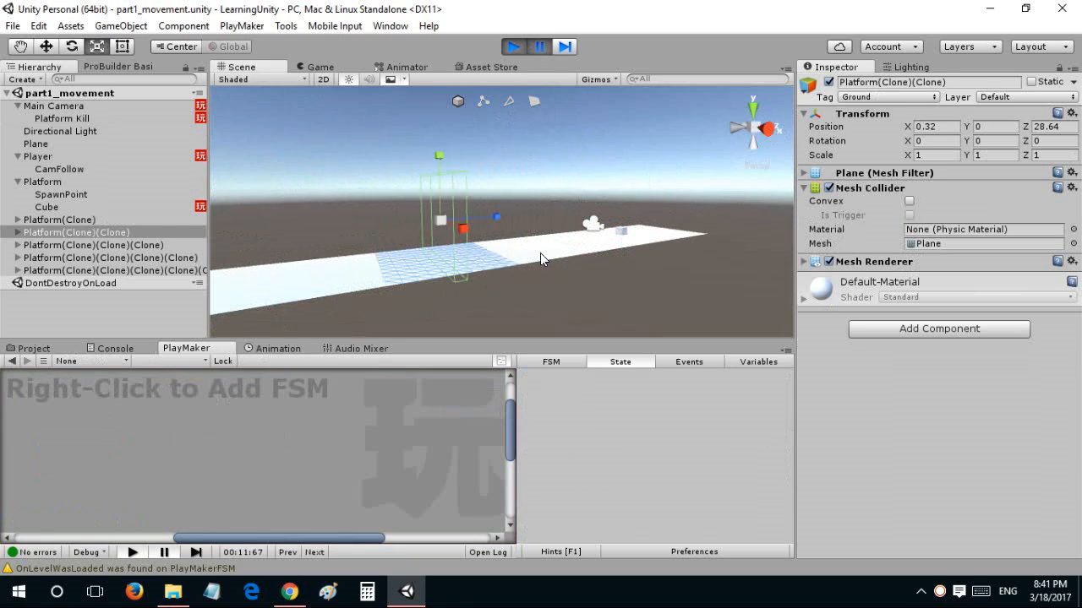
click(110, 257)
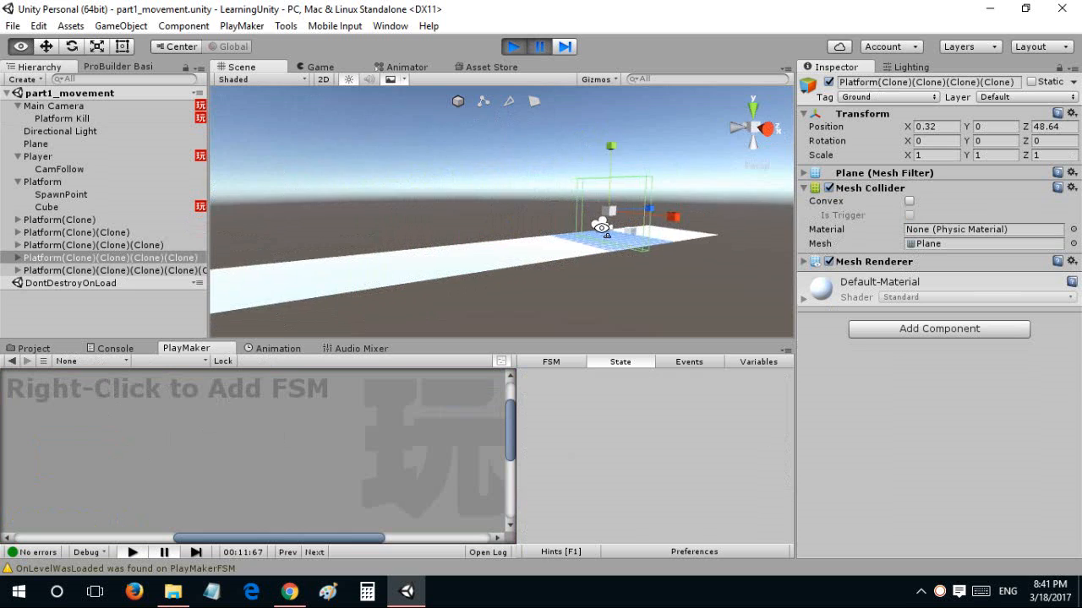
click(54, 105)
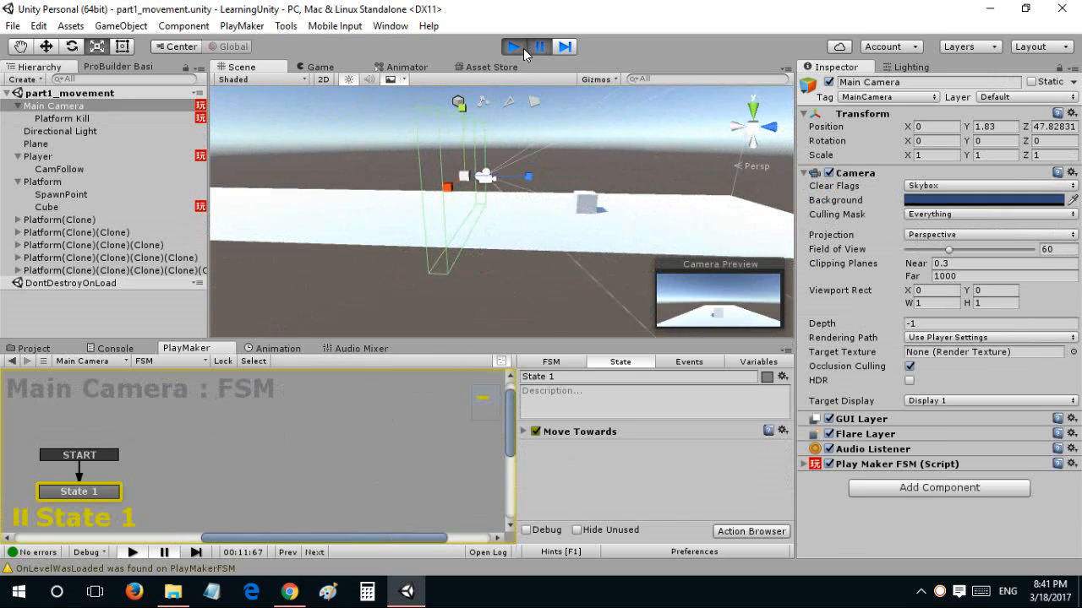
click(513, 47)
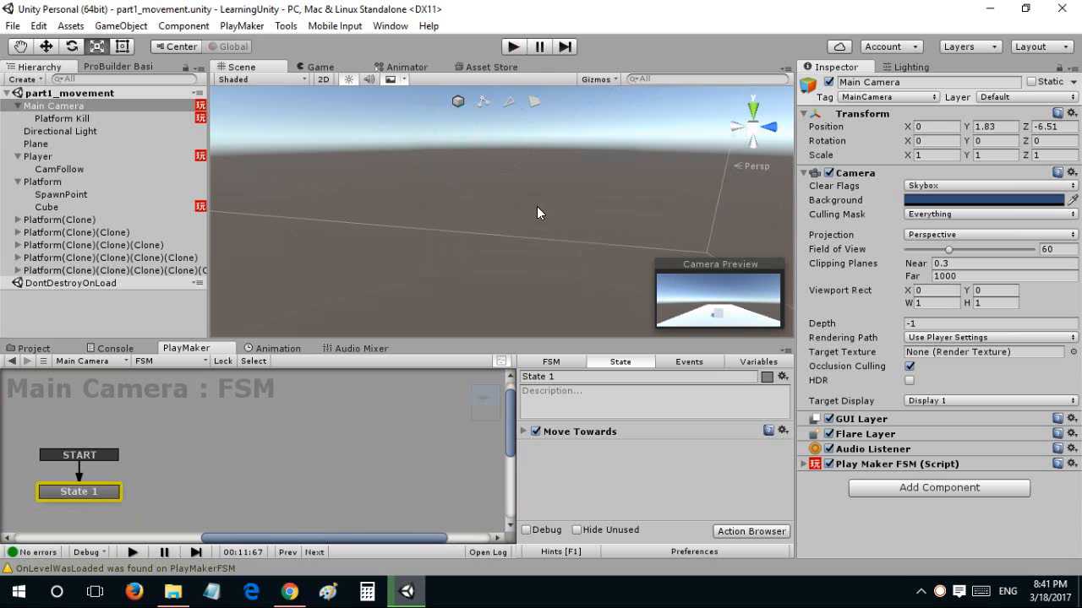
click(42, 182)
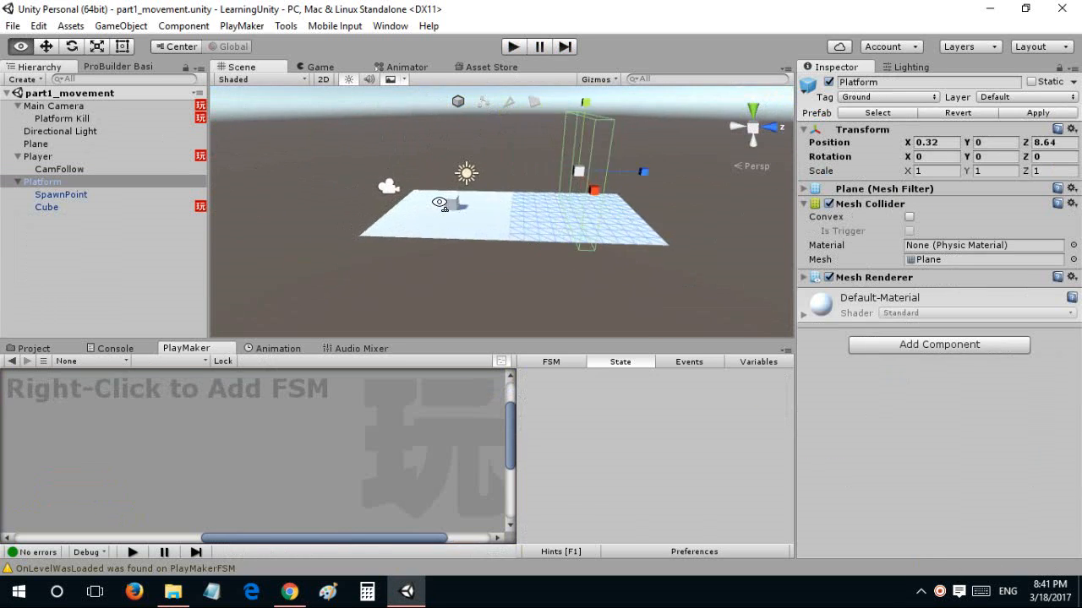
click(54, 104)
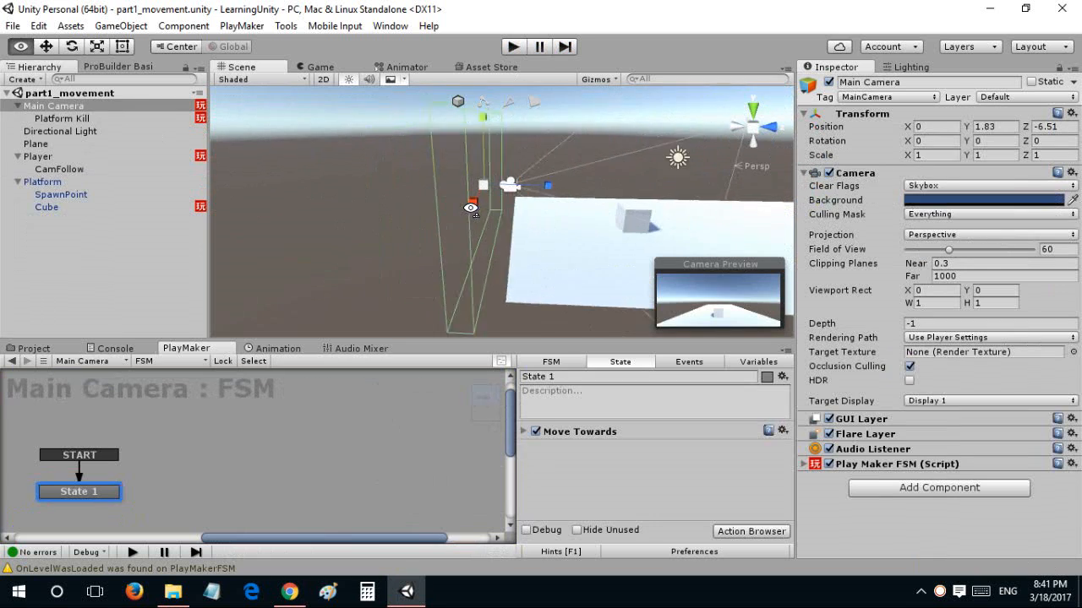
click(61, 118)
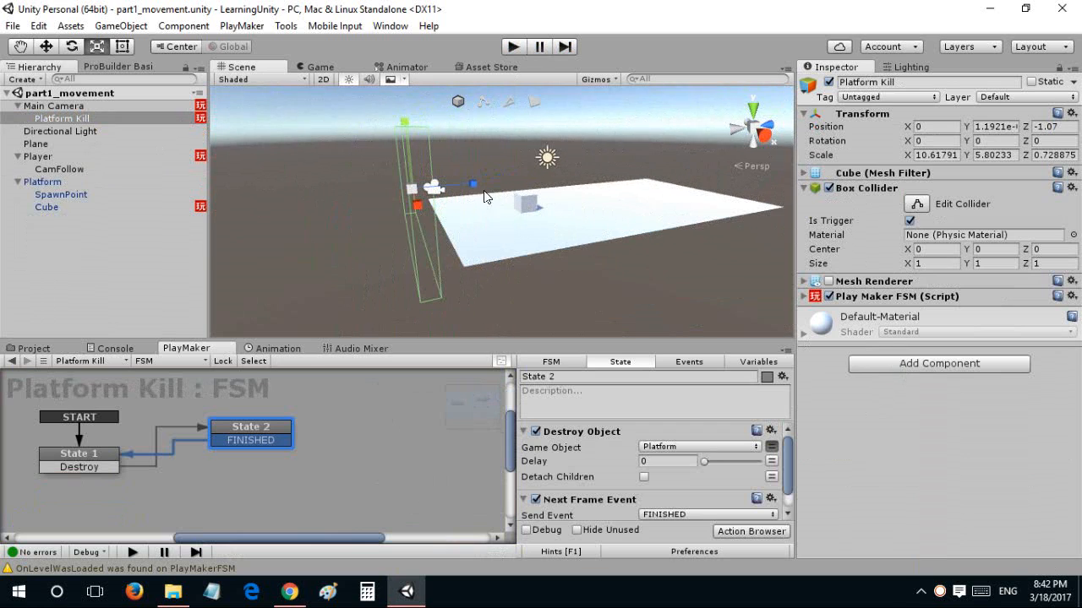
mouse_move(127, 464)
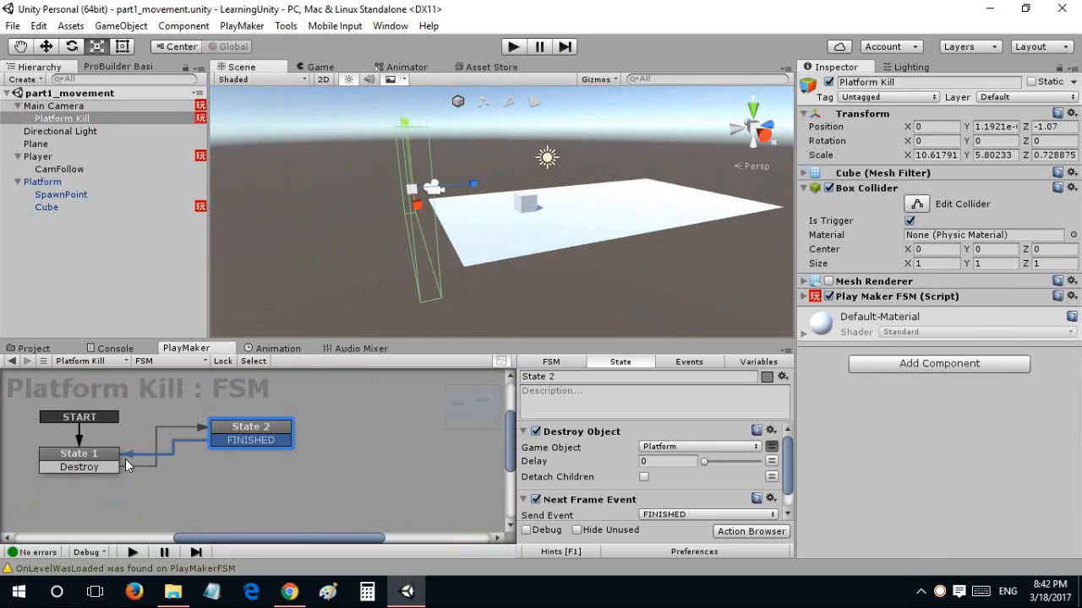
click(78, 453)
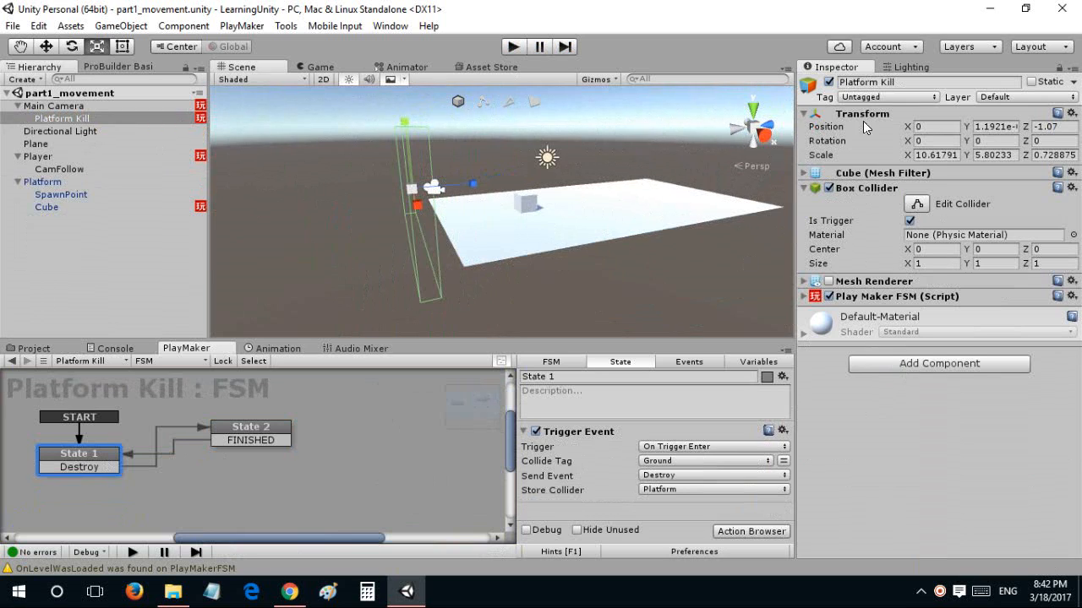
mouse_move(602, 260)
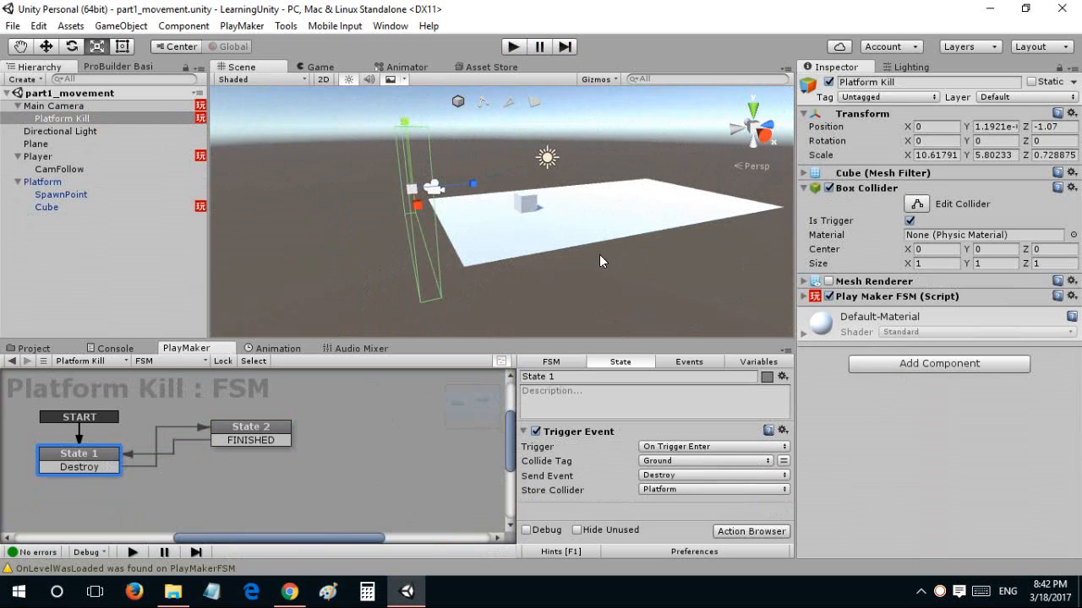
click(35, 144)
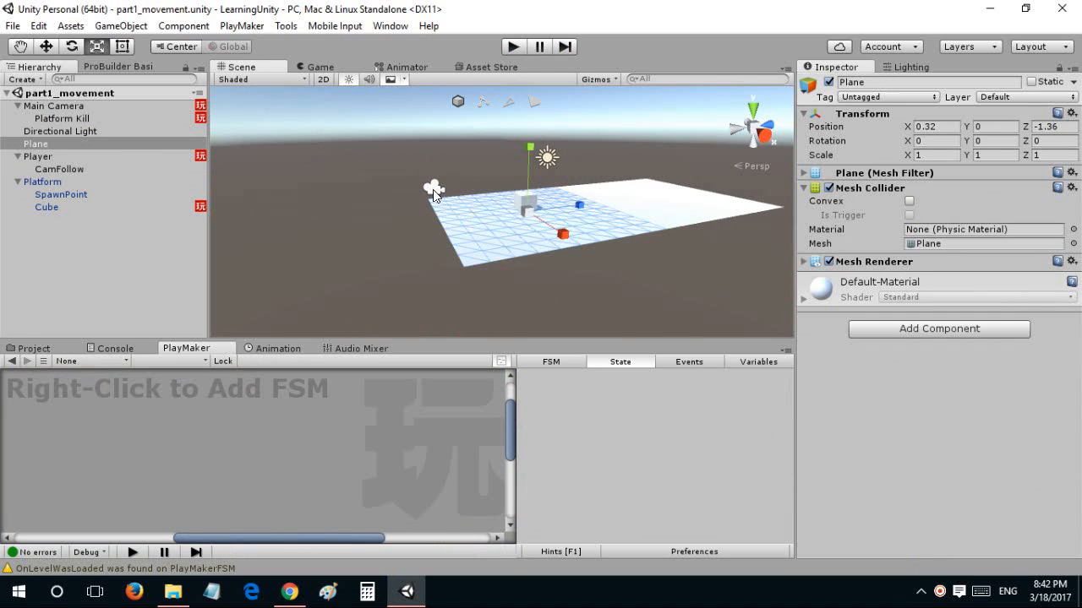
click(54, 105)
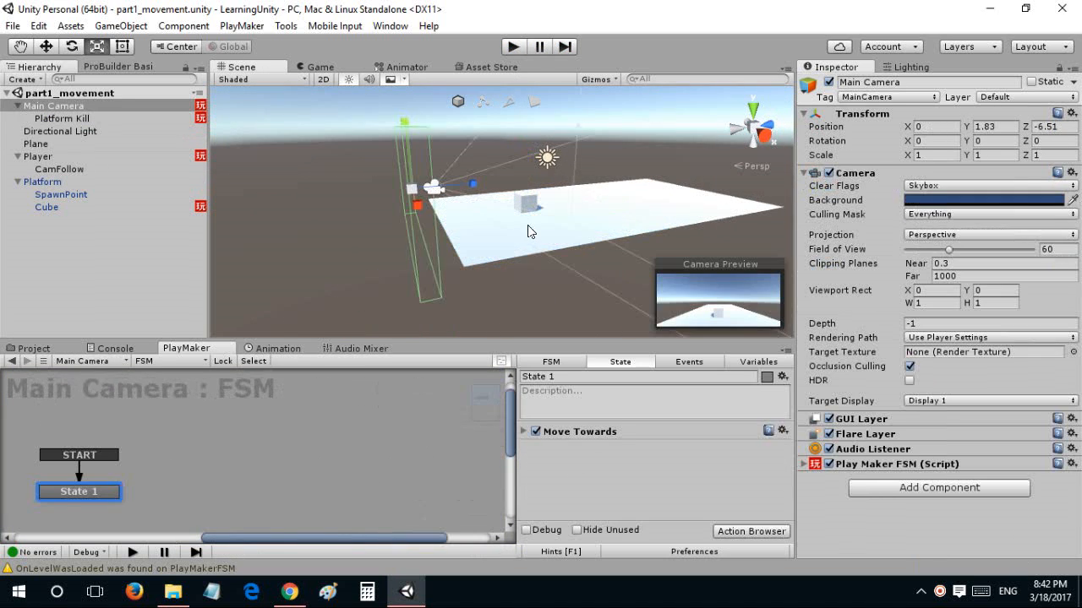
click(37, 144)
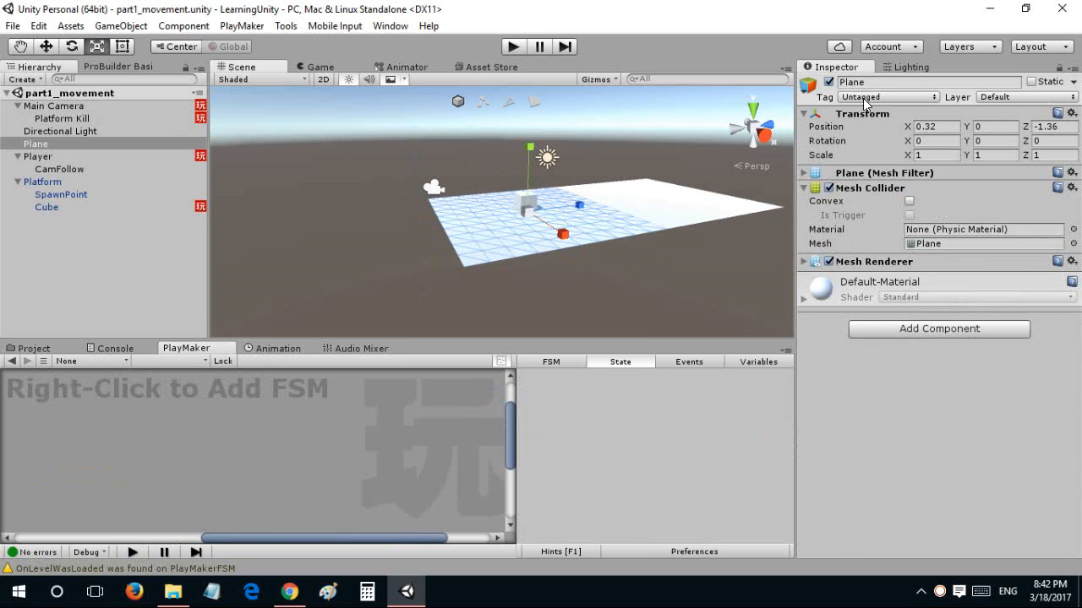
mouse_move(71, 186)
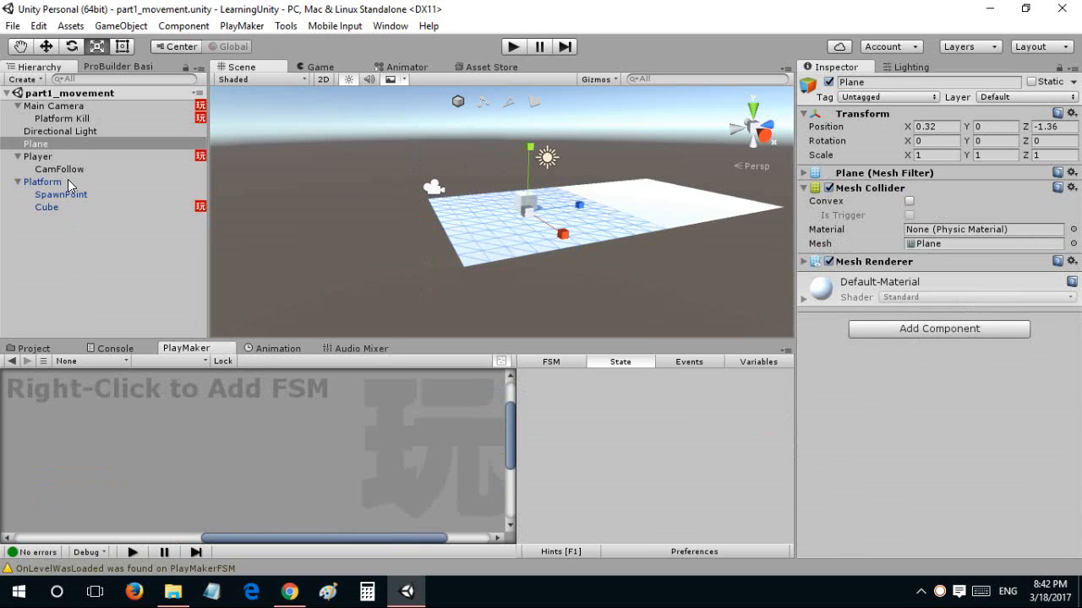
click(44, 183)
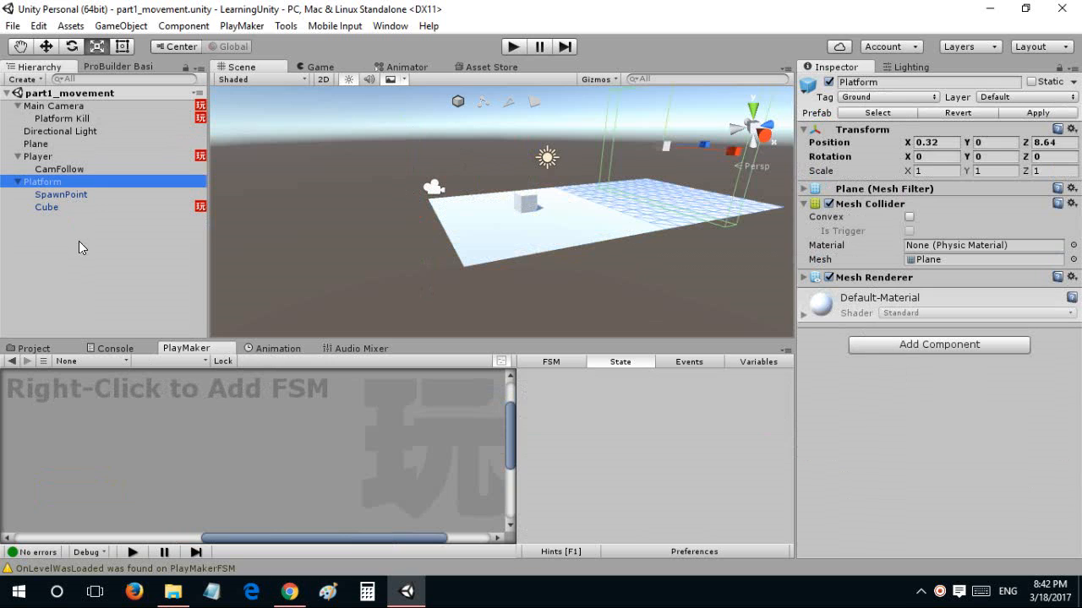
click(47, 206)
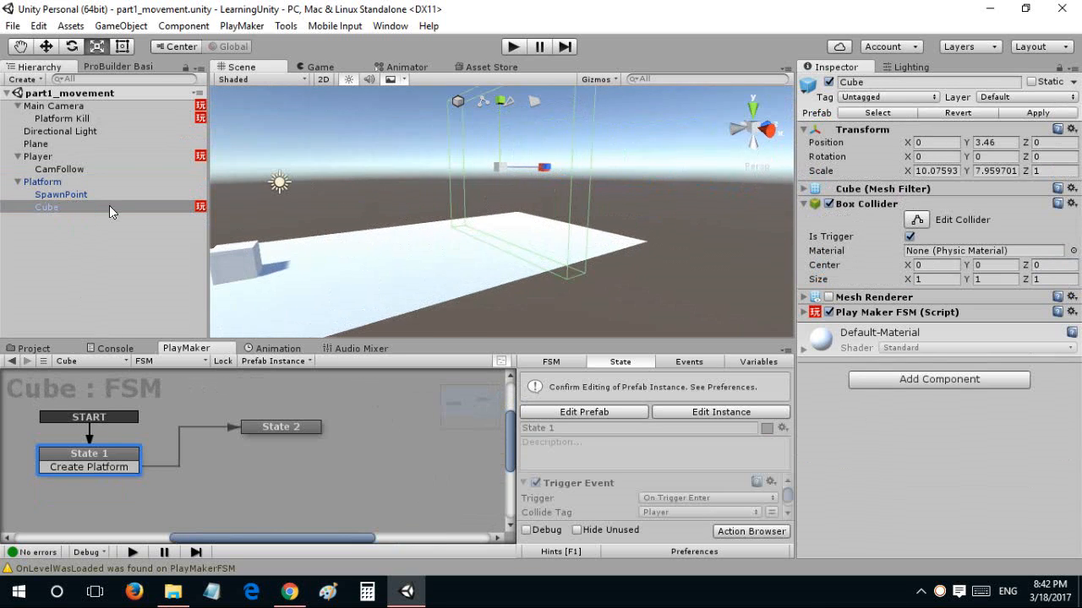
Give Platform its own PlayMaker FSM, then reopen Platform Kill's trigger setup.
click(41, 181)
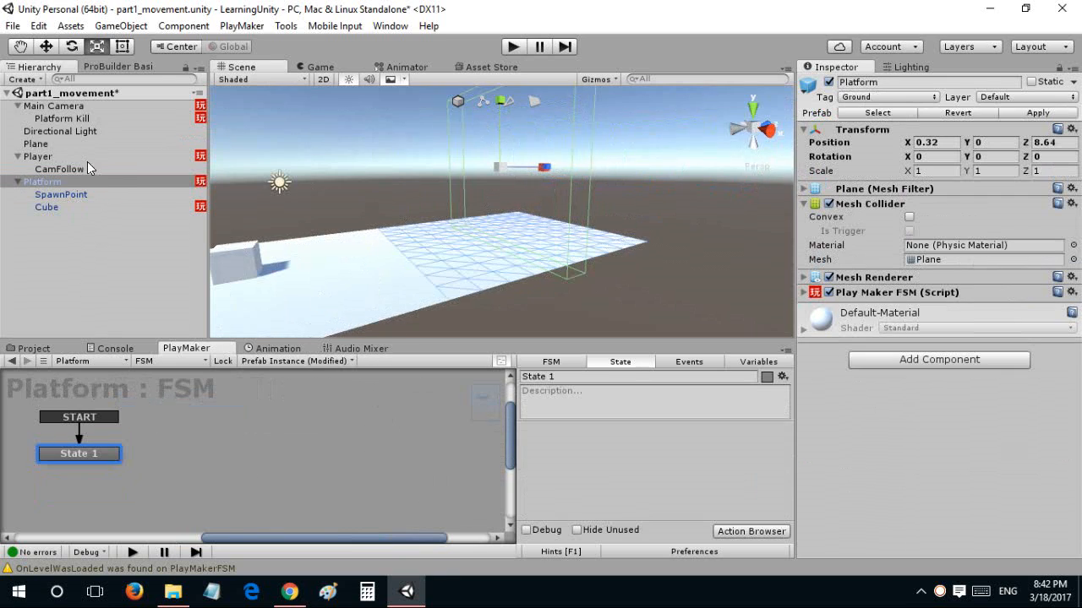
click(64, 118)
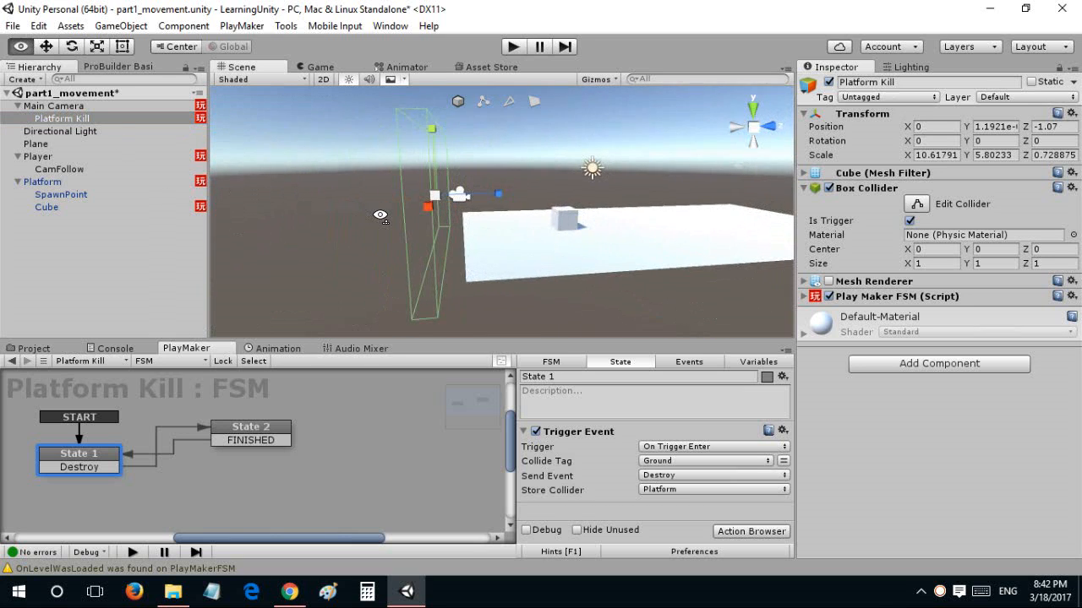
mouse_move(854, 166)
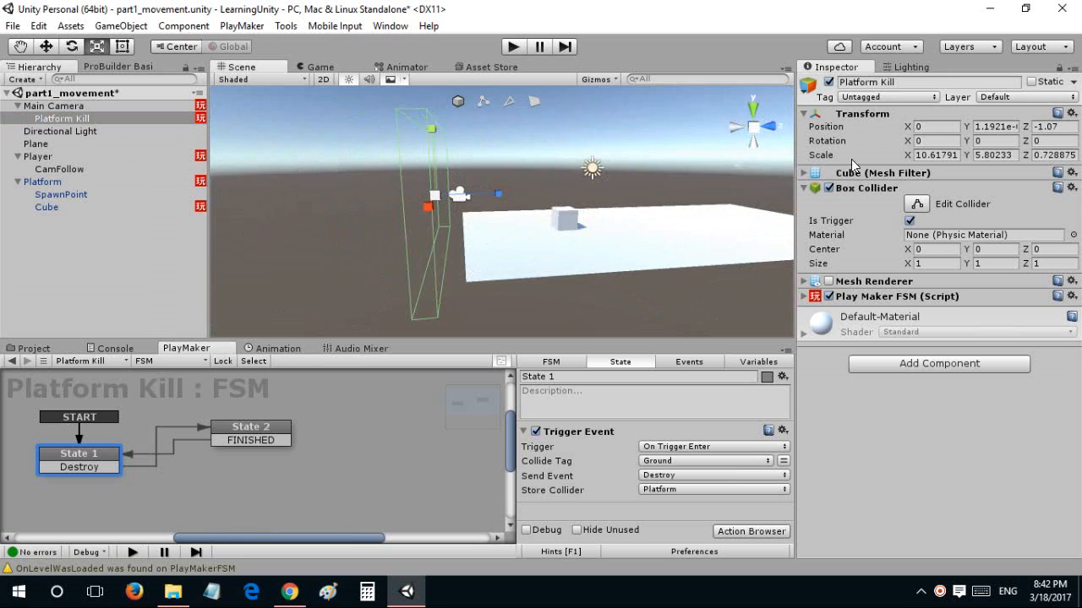
Untick Is Trigger on Platform Kill and add an On Trigger Enter Trigger Event to Platform's State 1.
click(909, 219)
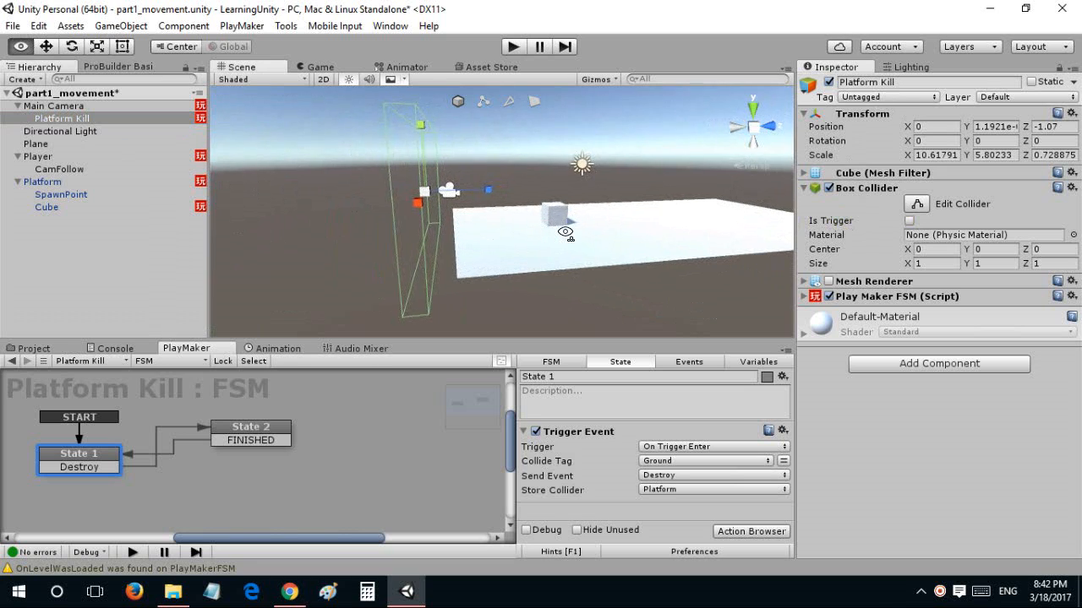
drag(507, 237, 583, 237)
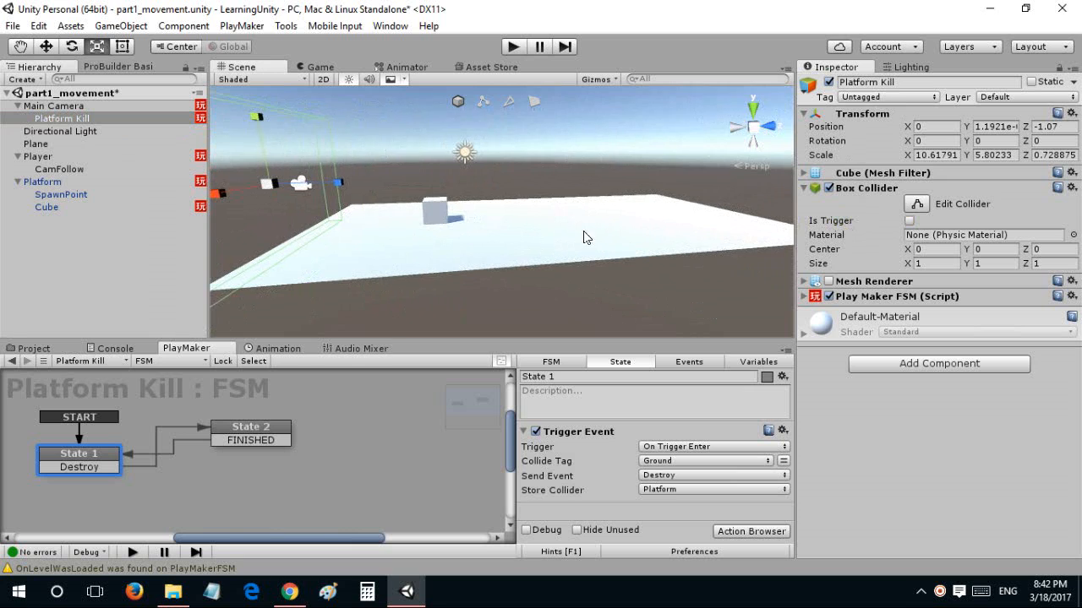
click(36, 144)
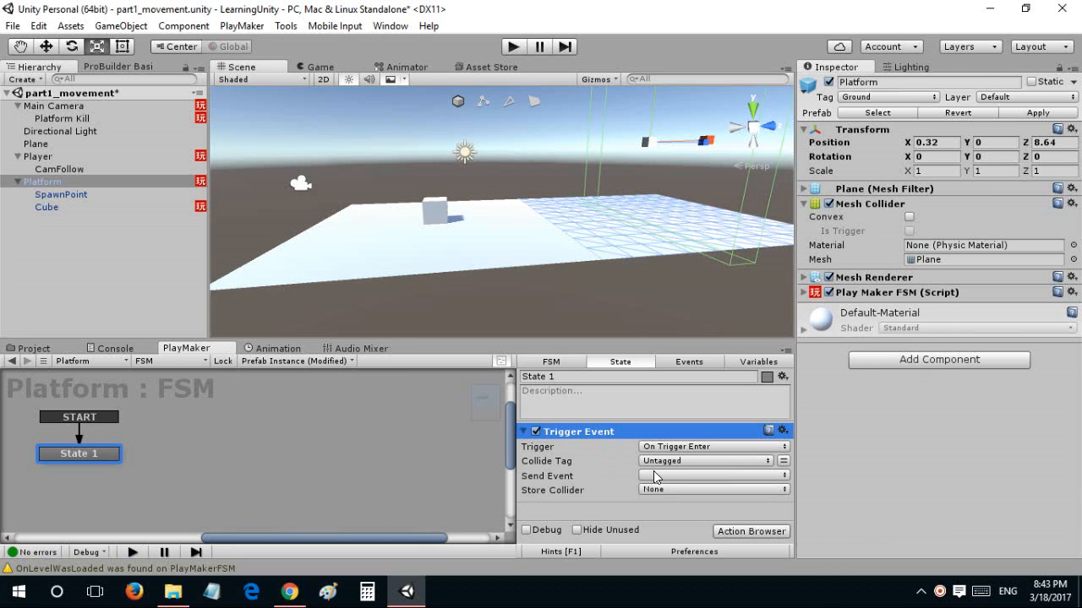
Set Platform's Trigger Event Collide Tag to Obstacles and tag Platform Kill as Obstacles.
click(705, 459)
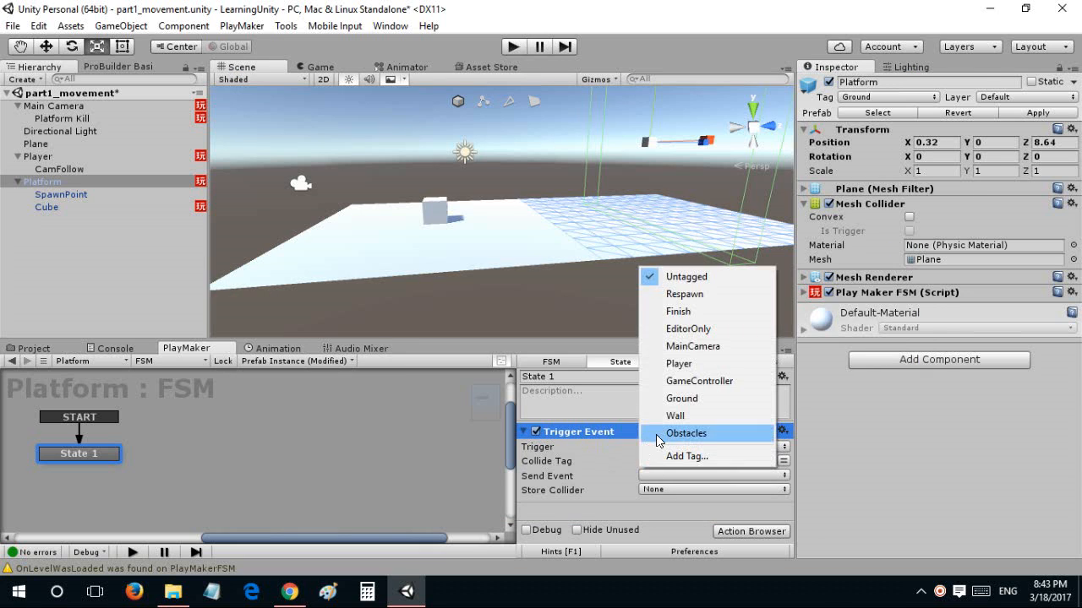
click(686, 432)
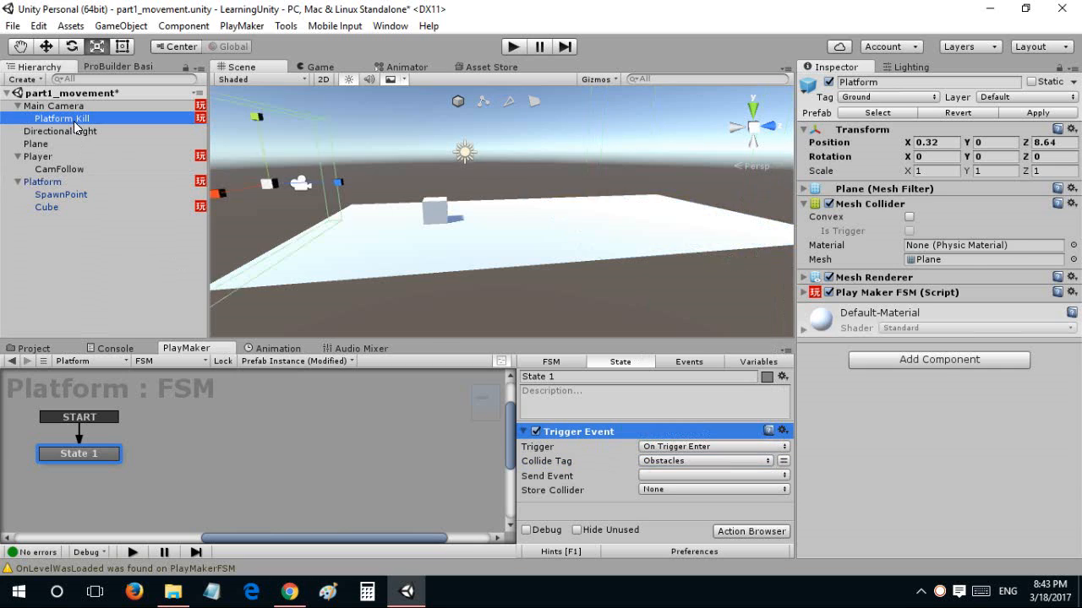
click(887, 97)
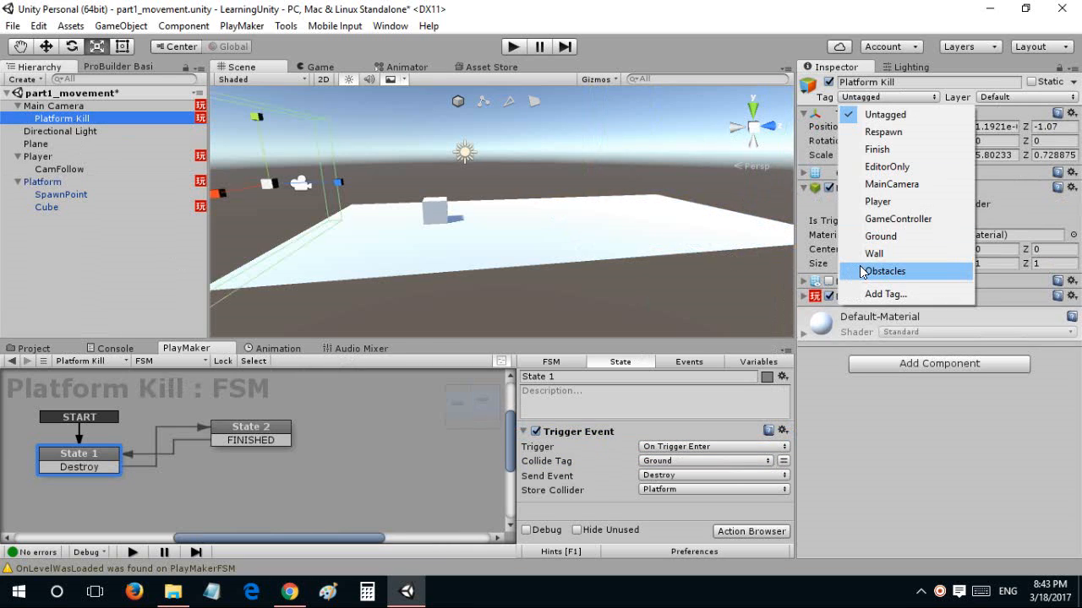
click(885, 271)
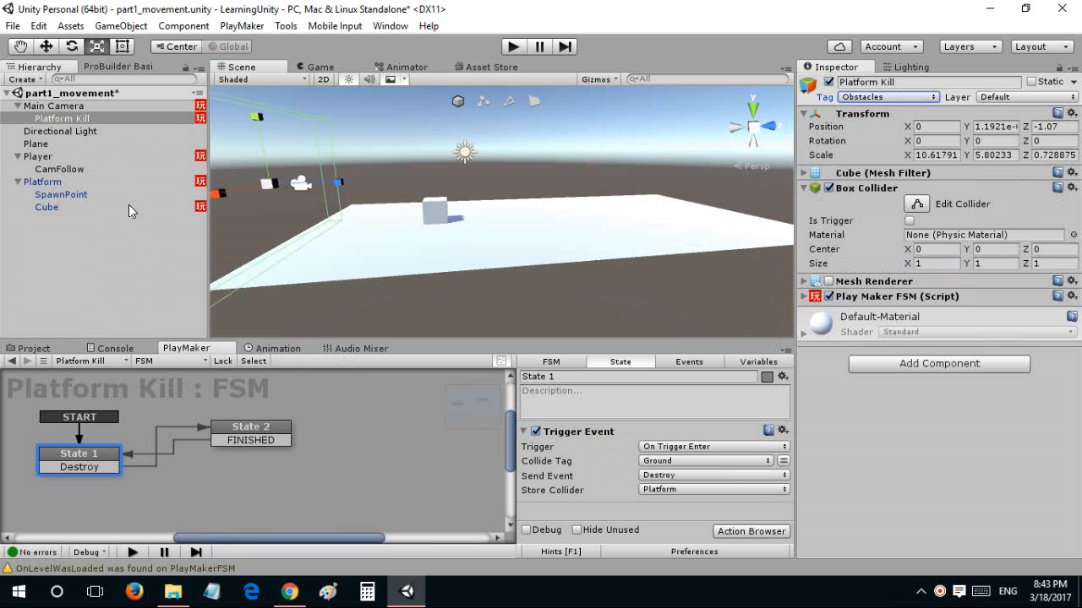
click(43, 183)
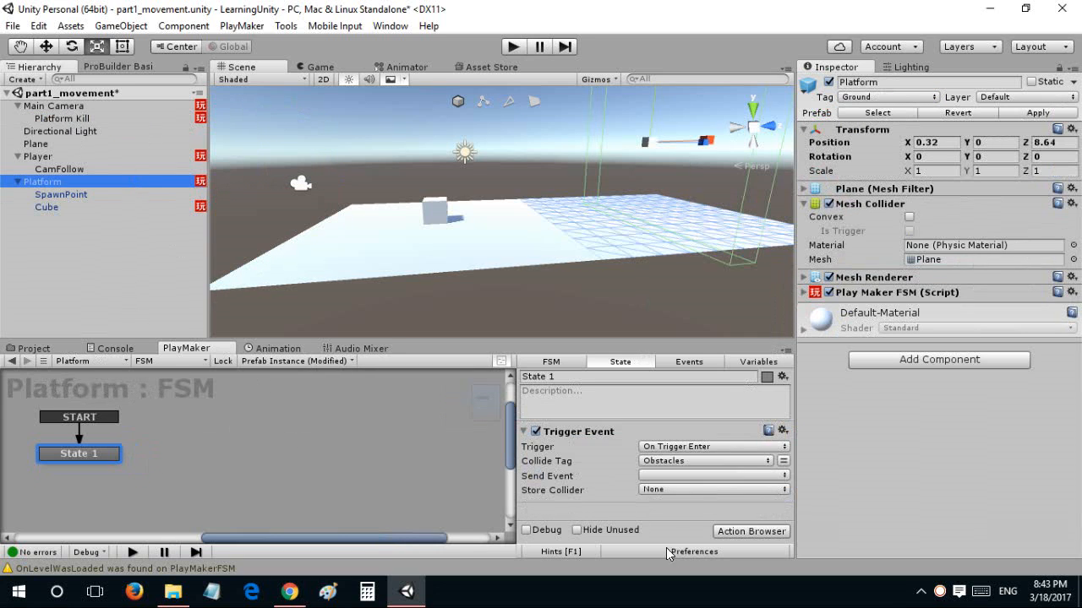
Send a new Kill event to a second state holding a Destroy Self action.
click(714, 476)
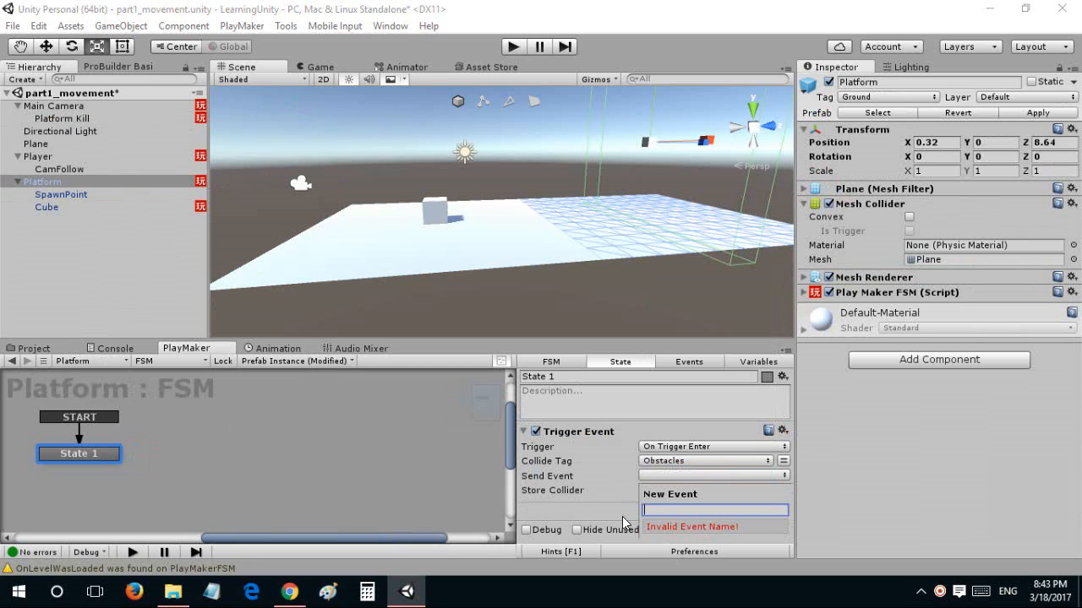
text(Kill)
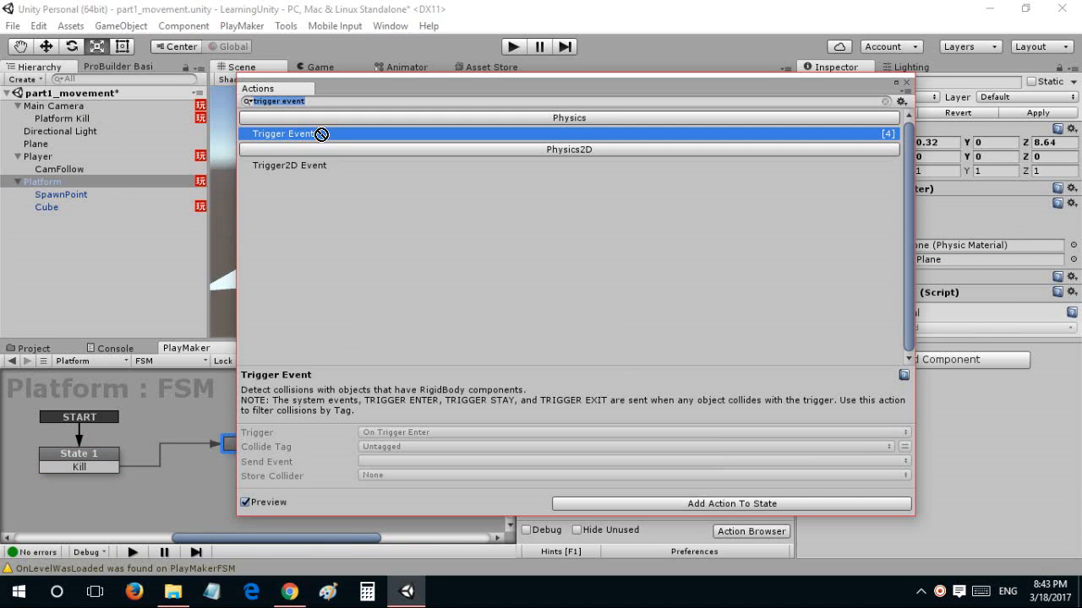
text(self)
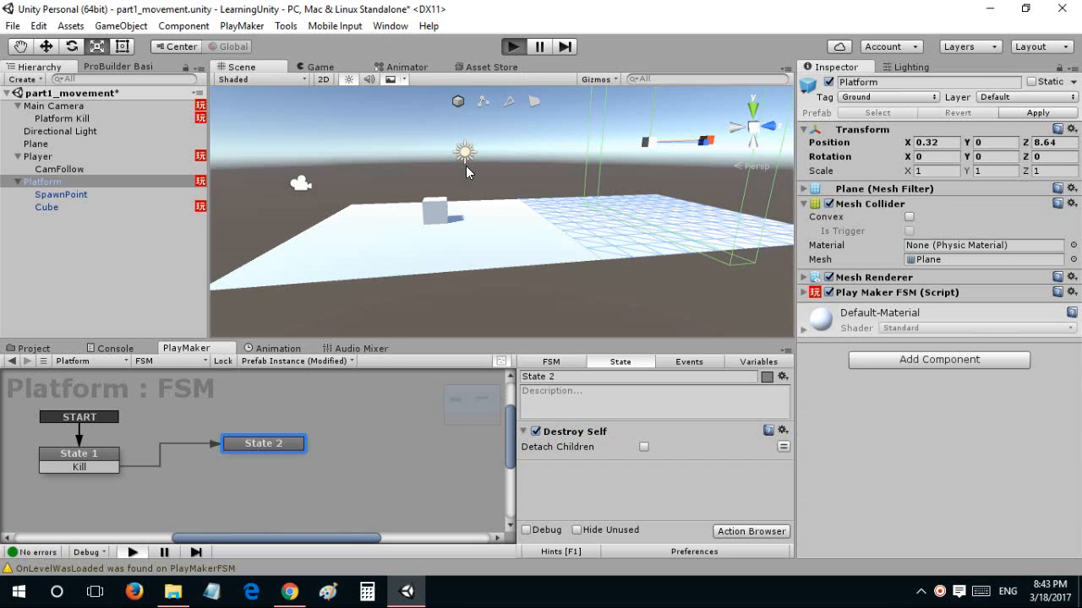
mouse_move(463, 257)
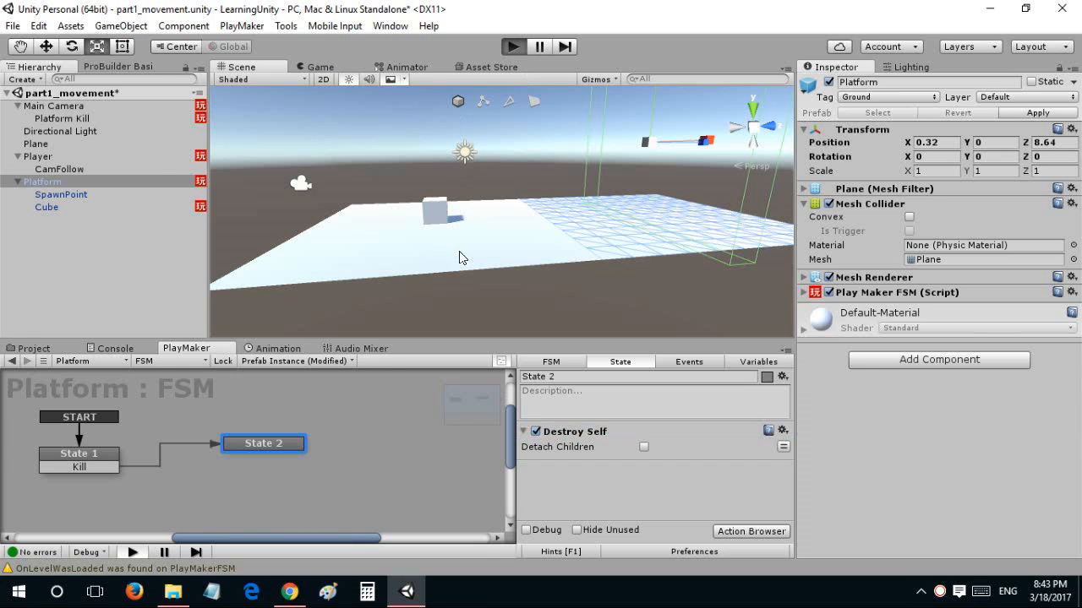
mouse_move(588, 273)
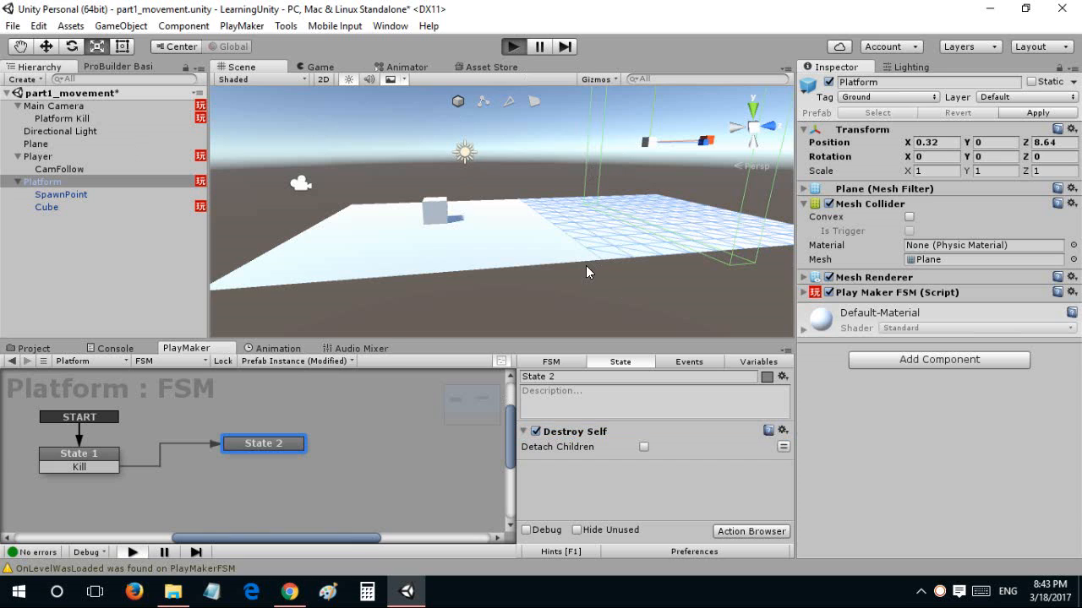
mouse_move(583, 273)
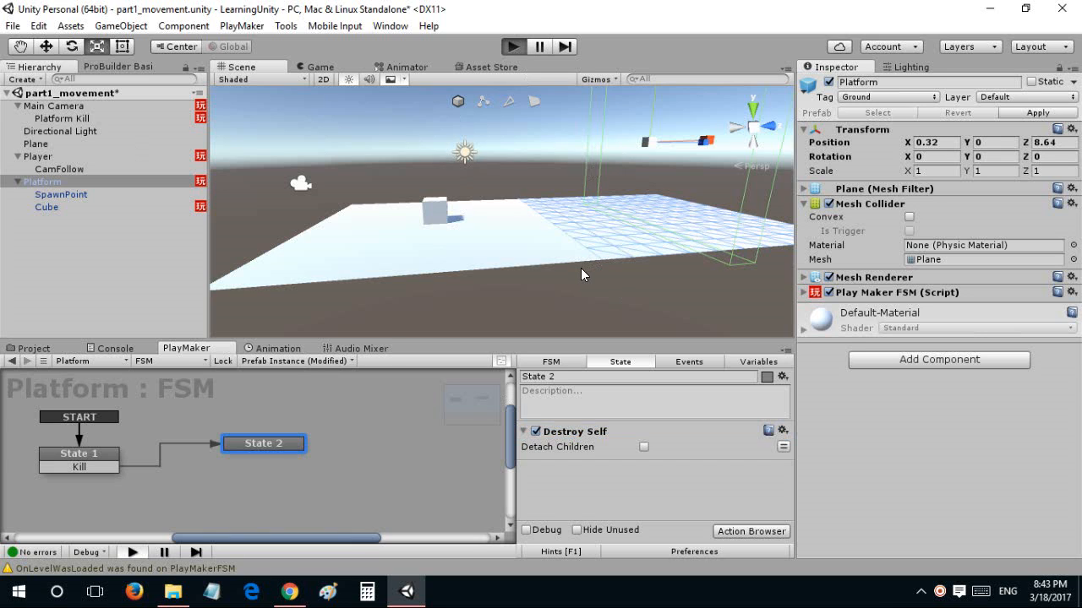
Run and stop a test, then inspect the Platform FSM's Kill trigger and Destroy Self states.
click(511, 48)
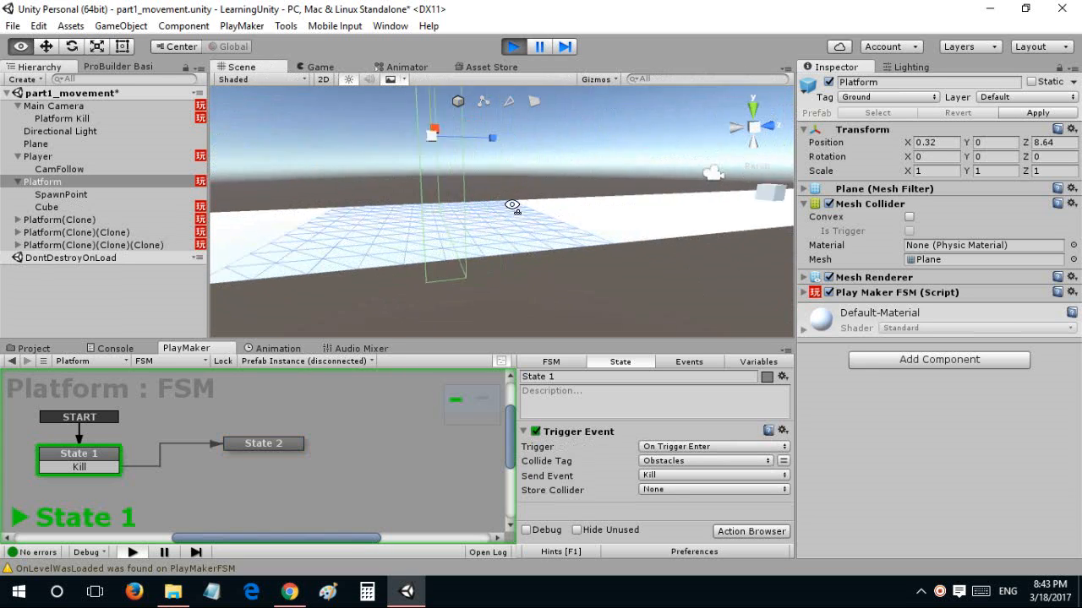
click(514, 47)
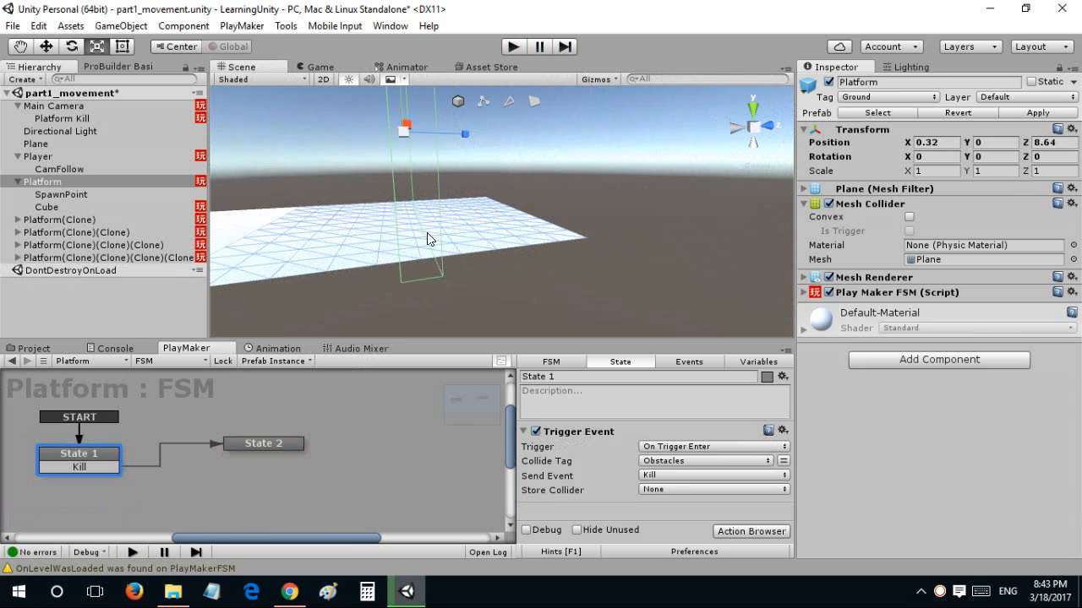
click(264, 443)
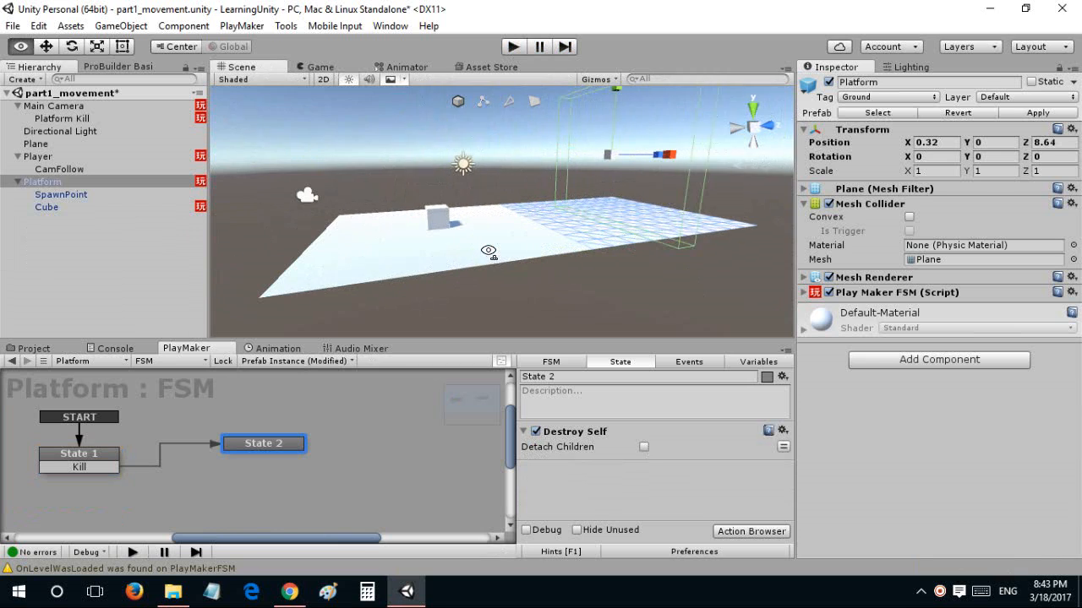
mouse_move(307, 203)
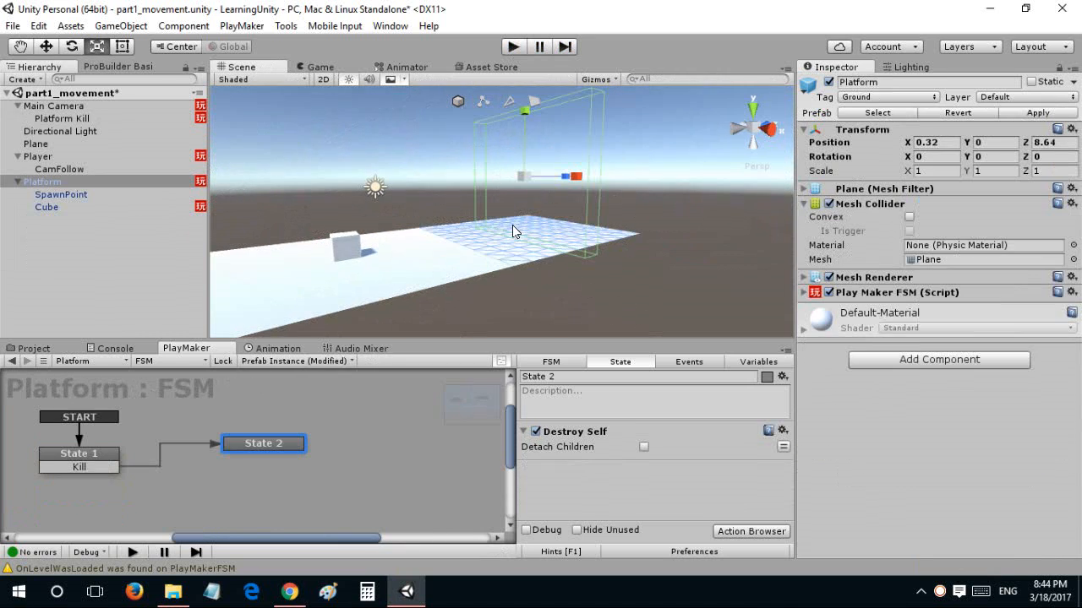
mouse_move(71, 144)
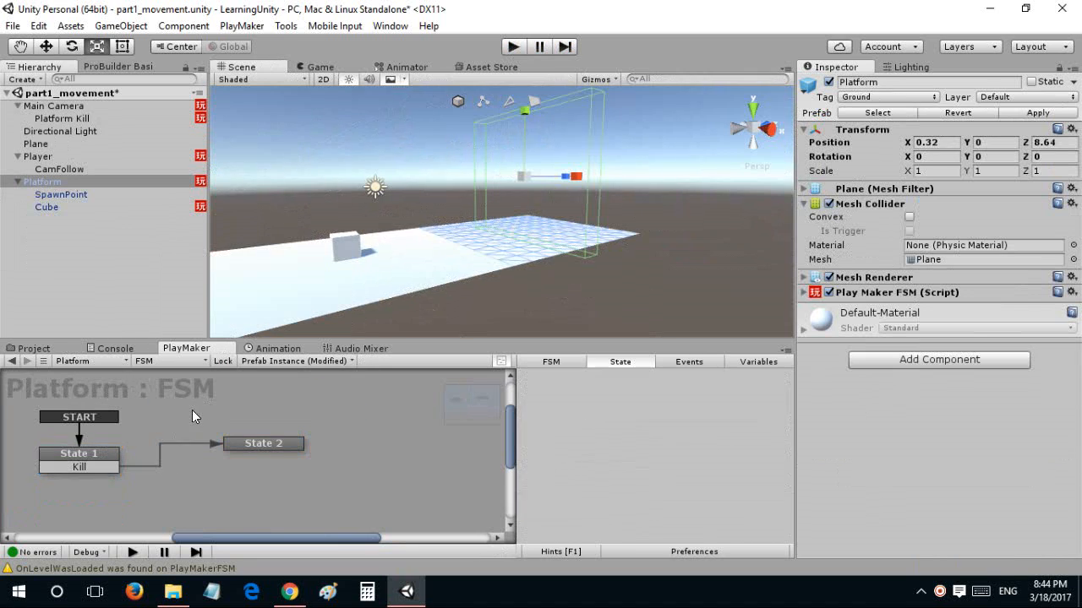
Review the Platform Kill trigger state and the Player FSM.
click(64, 118)
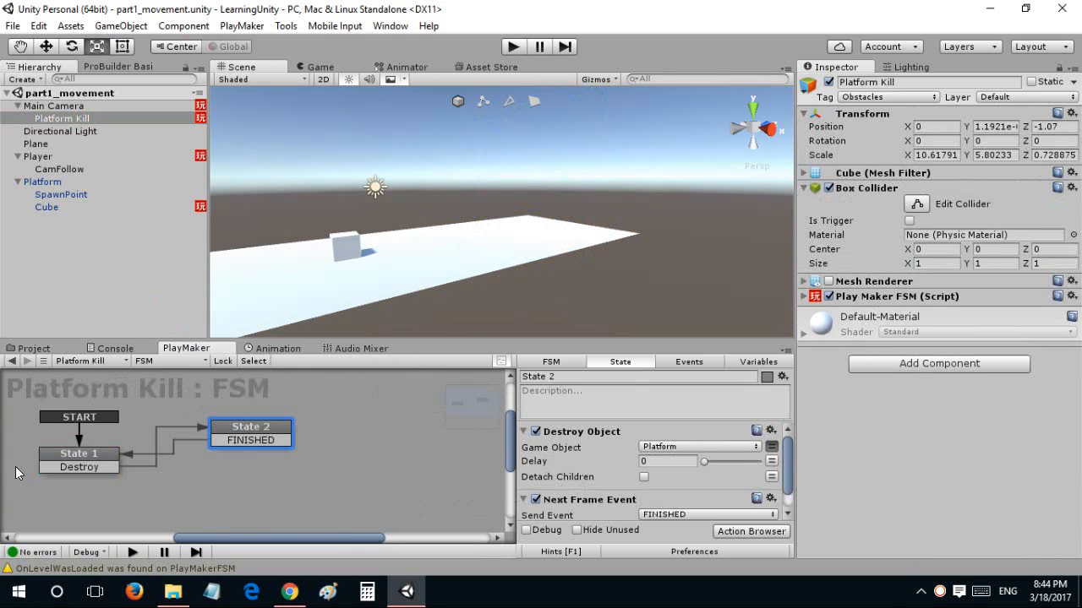
click(77, 453)
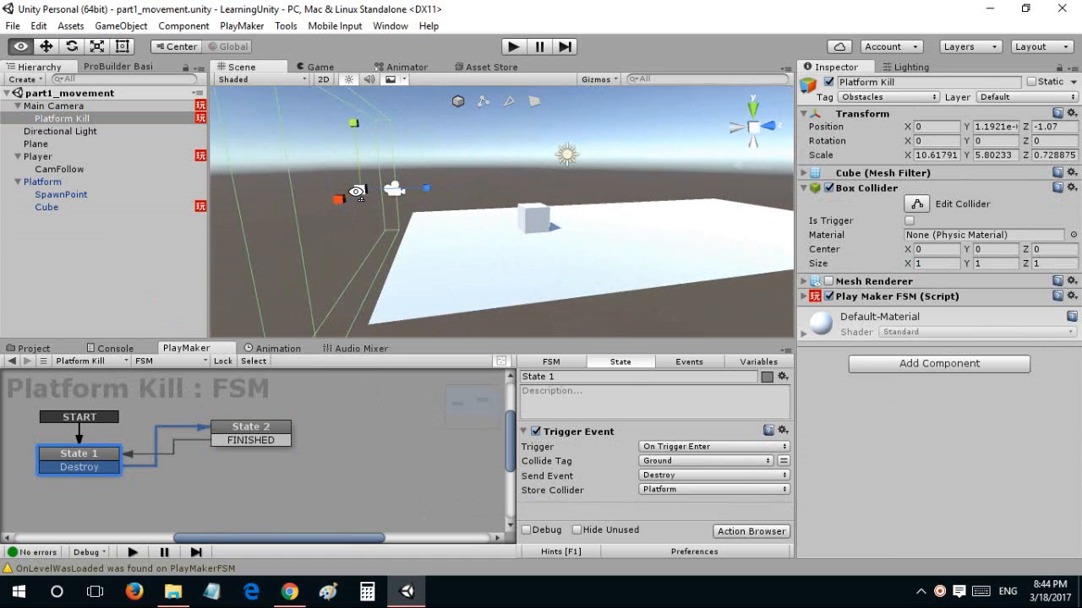
click(44, 156)
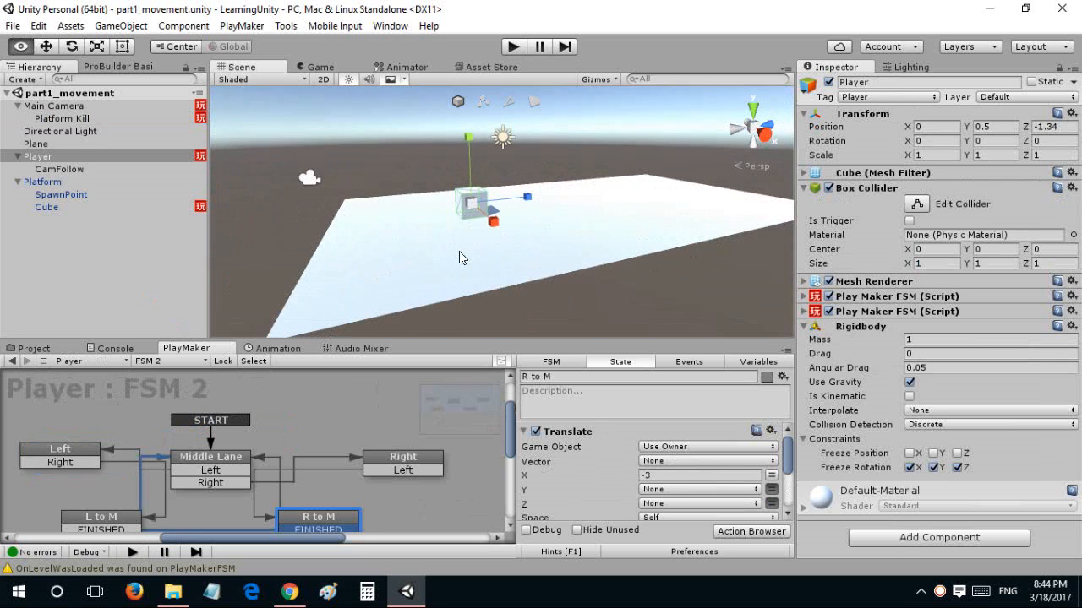
click(33, 143)
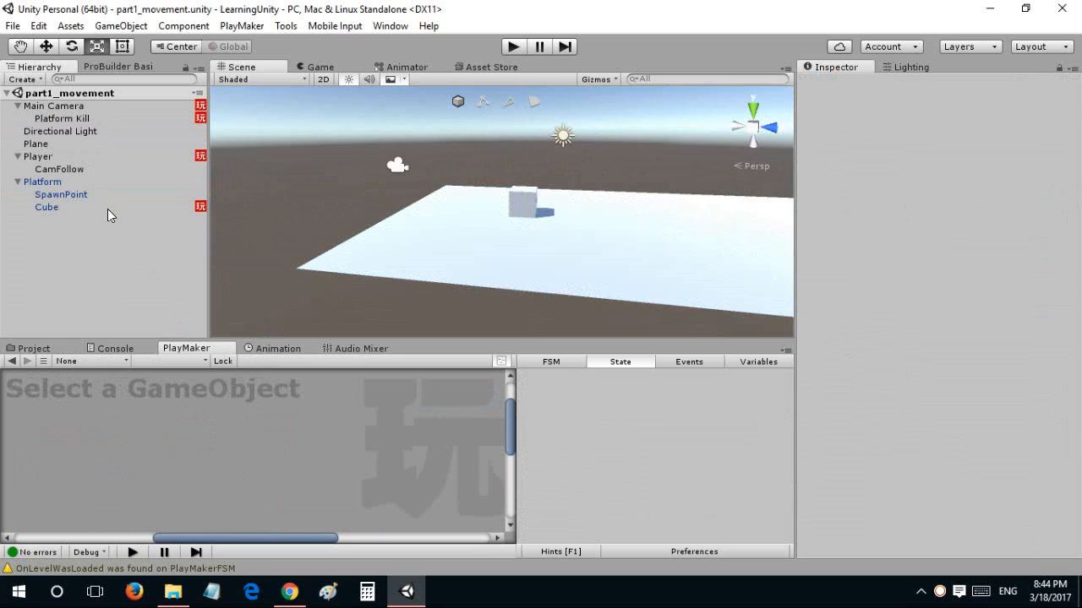
Rename the Cube under Platform to Spawn Trigger.
click(47, 206)
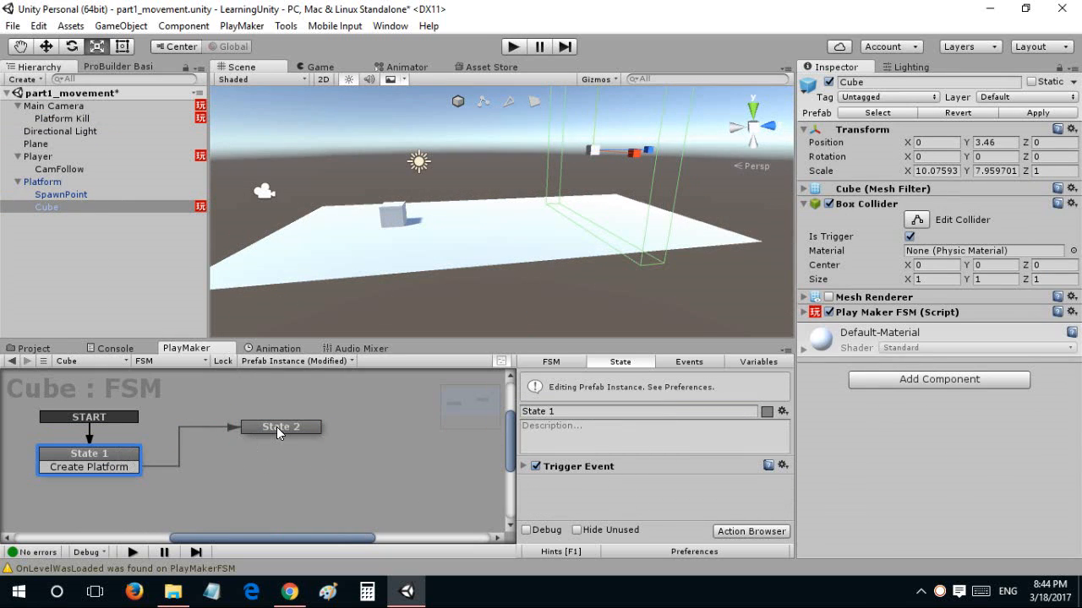
mouse_move(578, 161)
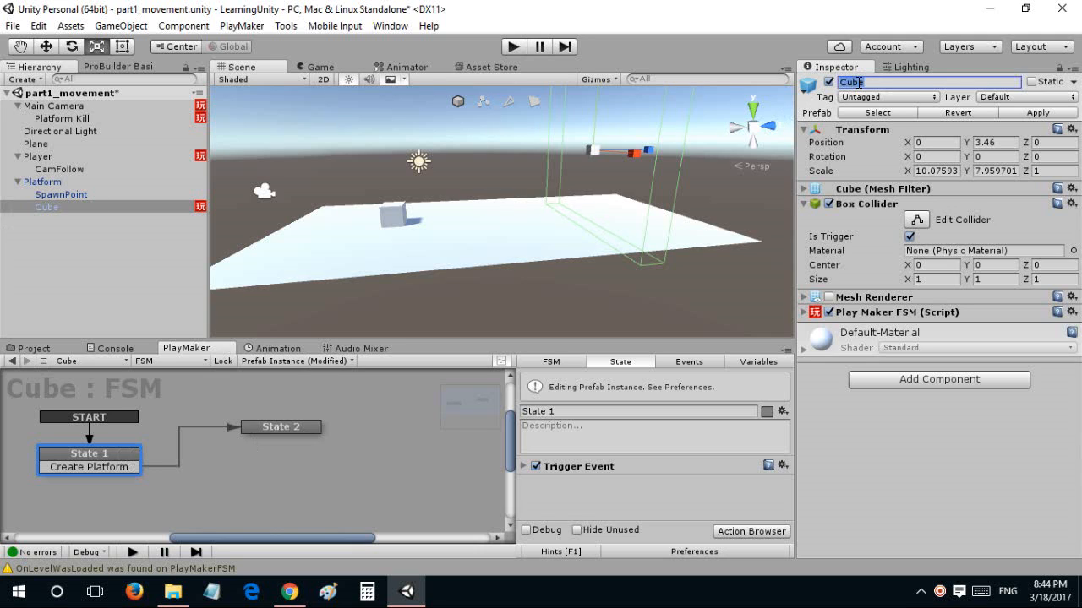
text(Spawn Trigger)
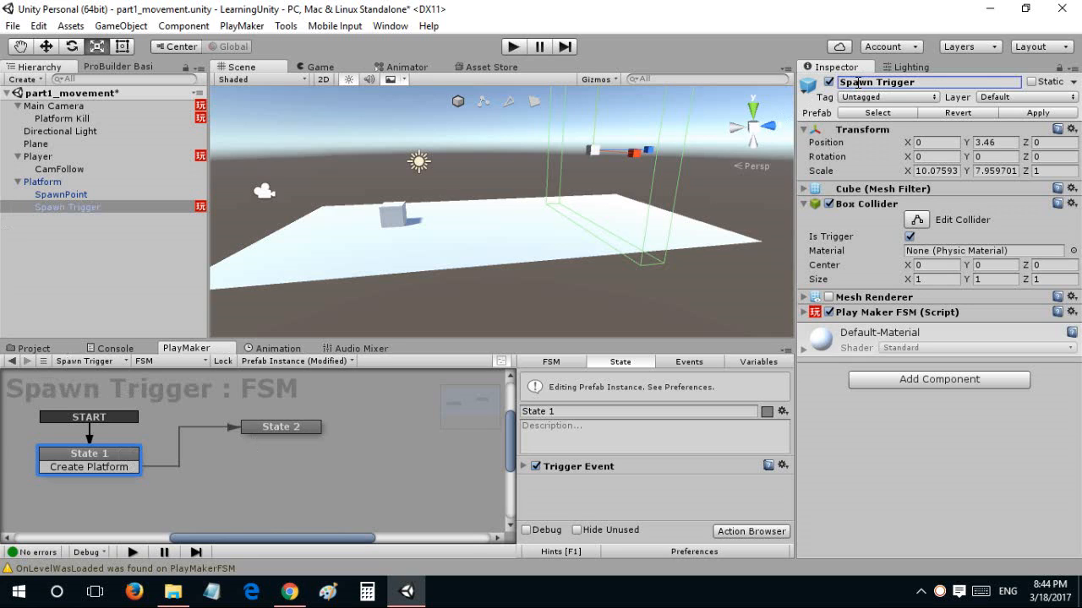
mouse_move(269, 184)
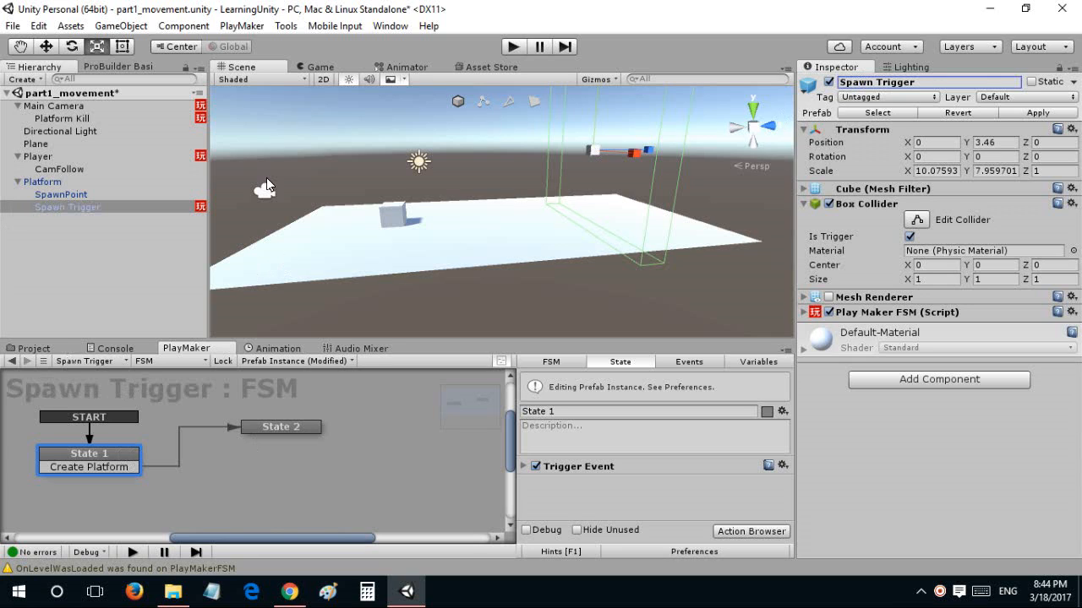
Duplicate Spawn Trigger, add a Wait and a State 3 with Get Parent stored in a new variable.
click(68, 207)
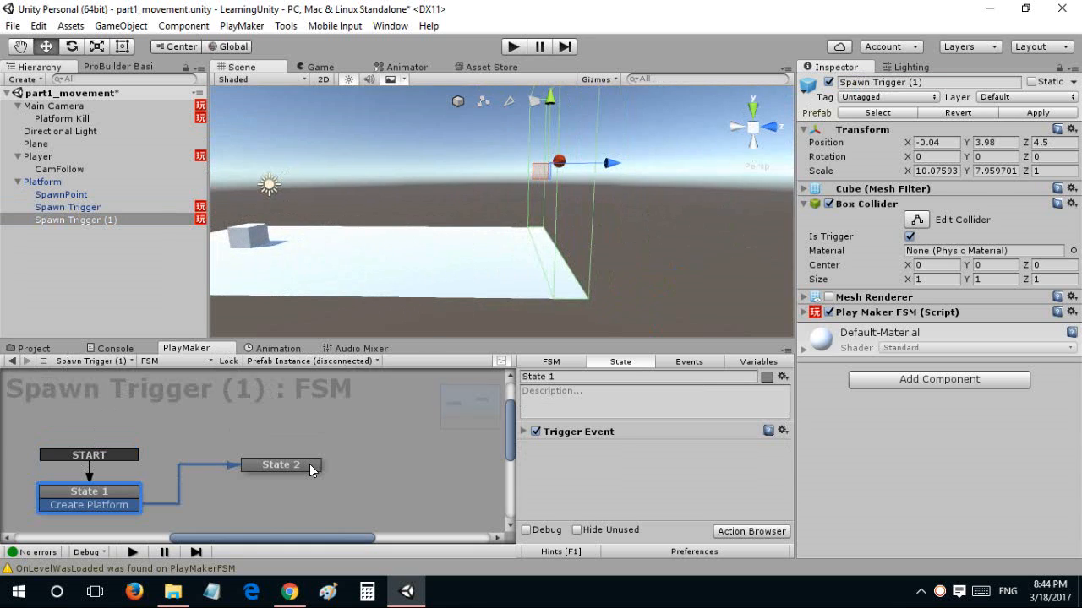
right_click(578, 431)
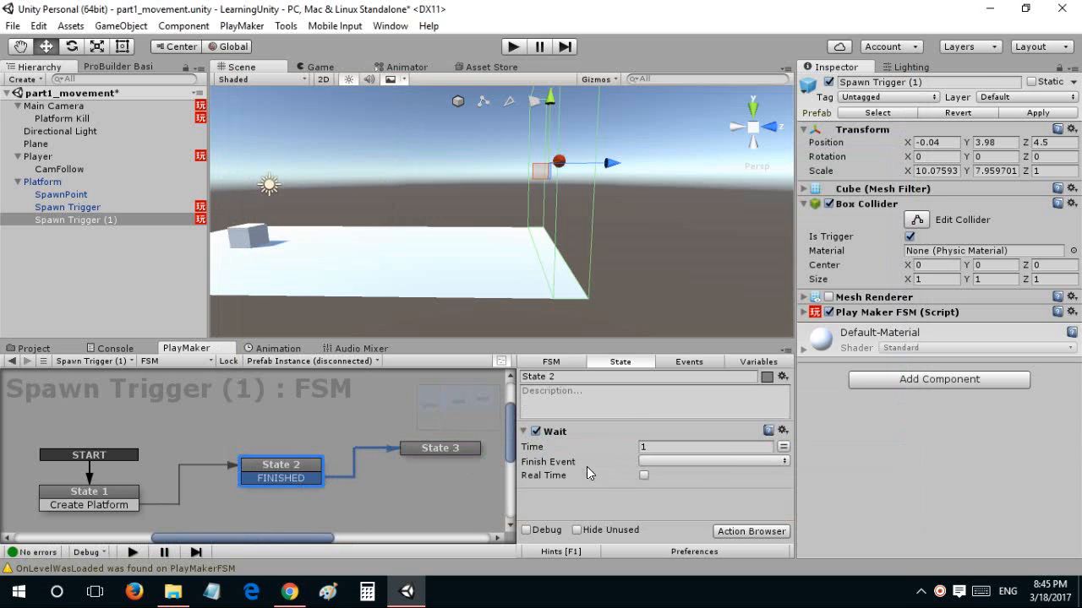
click(714, 461)
text(se)
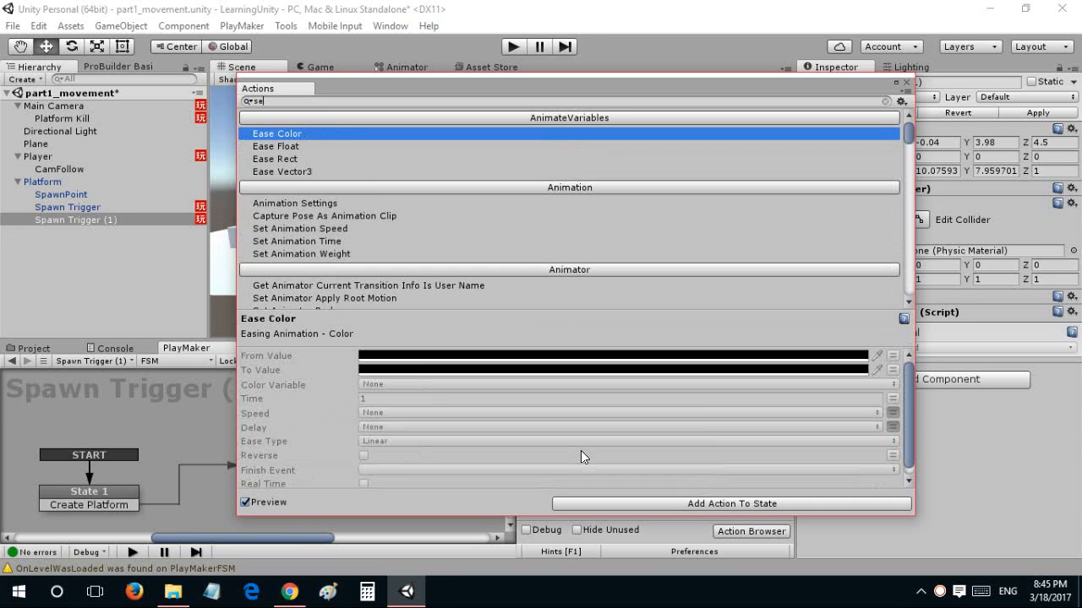
text(get)
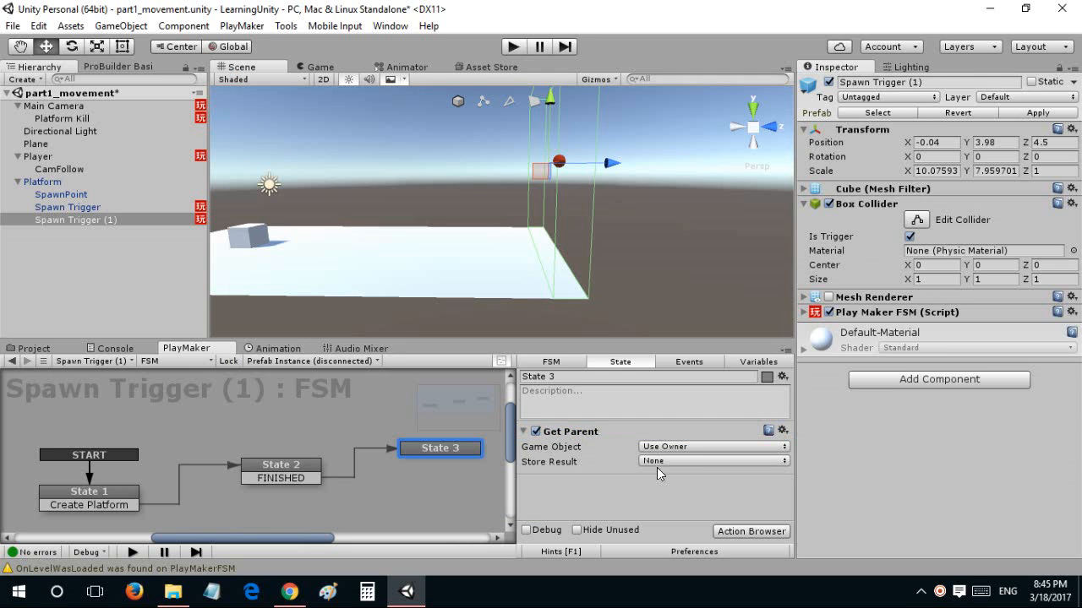
click(713, 460)
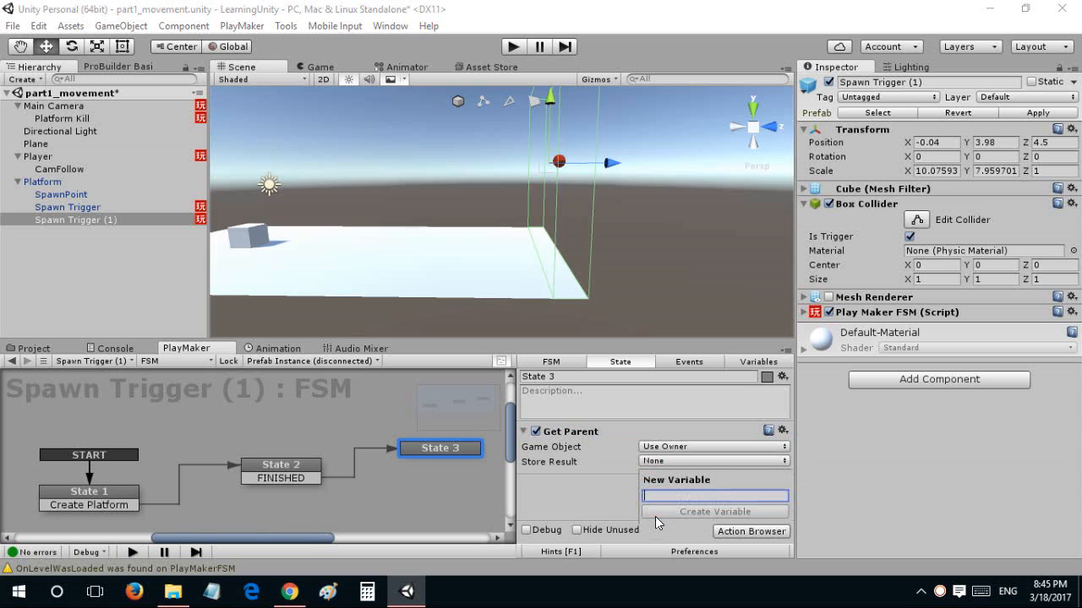
text(Pla)
text(d)
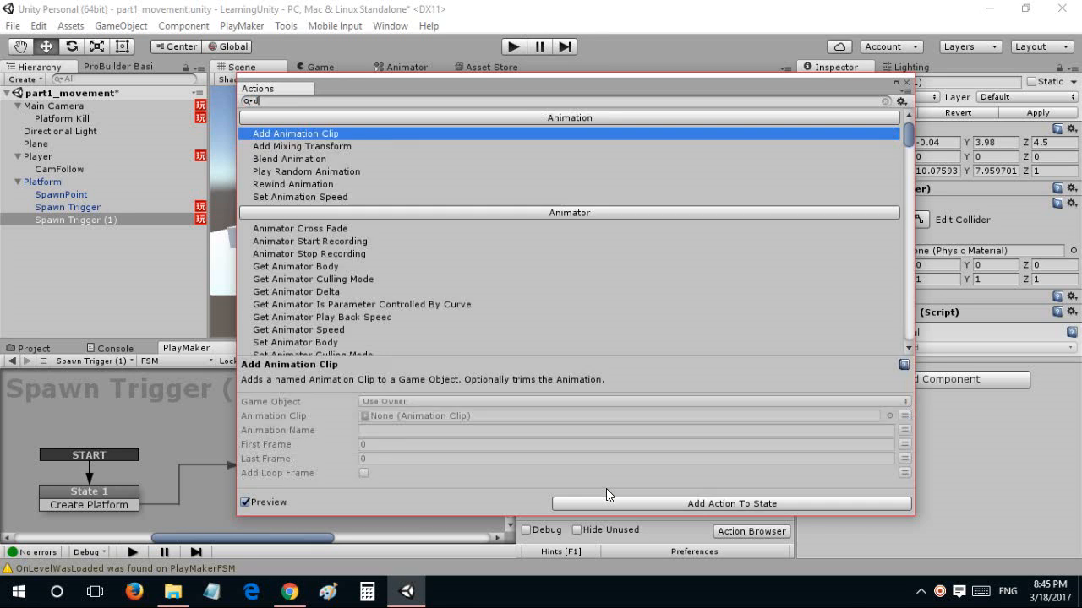
Add a Destroy Object action targeting the stored parent, then select Platform.
text(estroy ob)
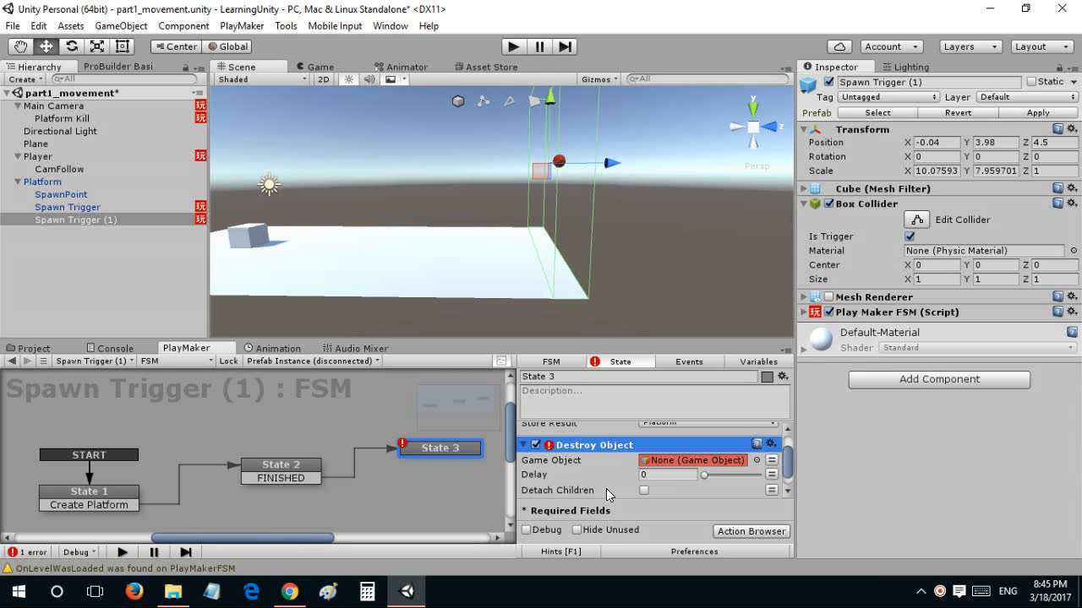
click(693, 459)
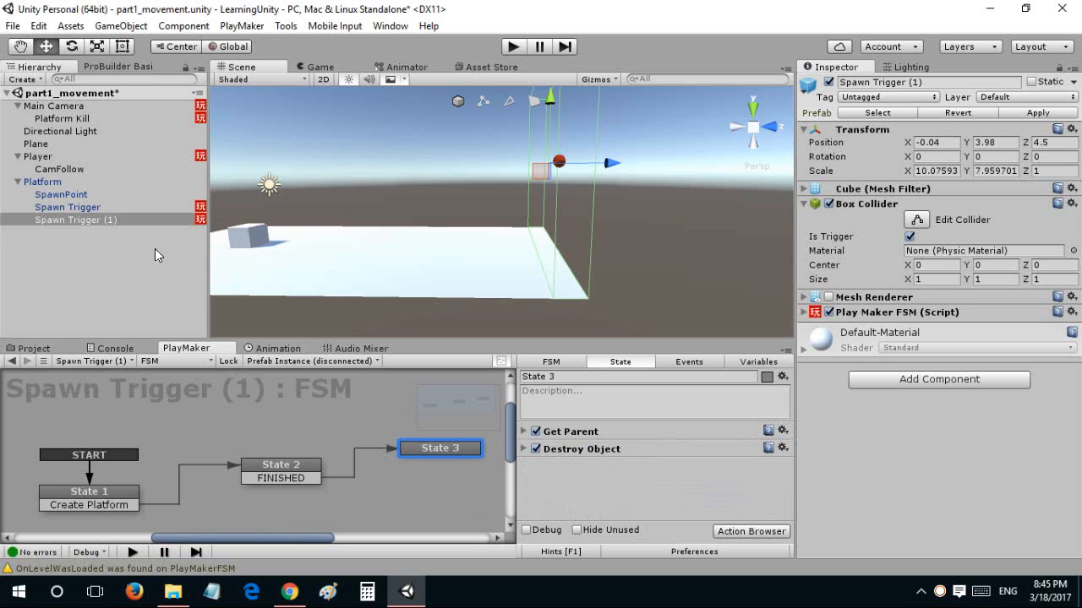
click(42, 181)
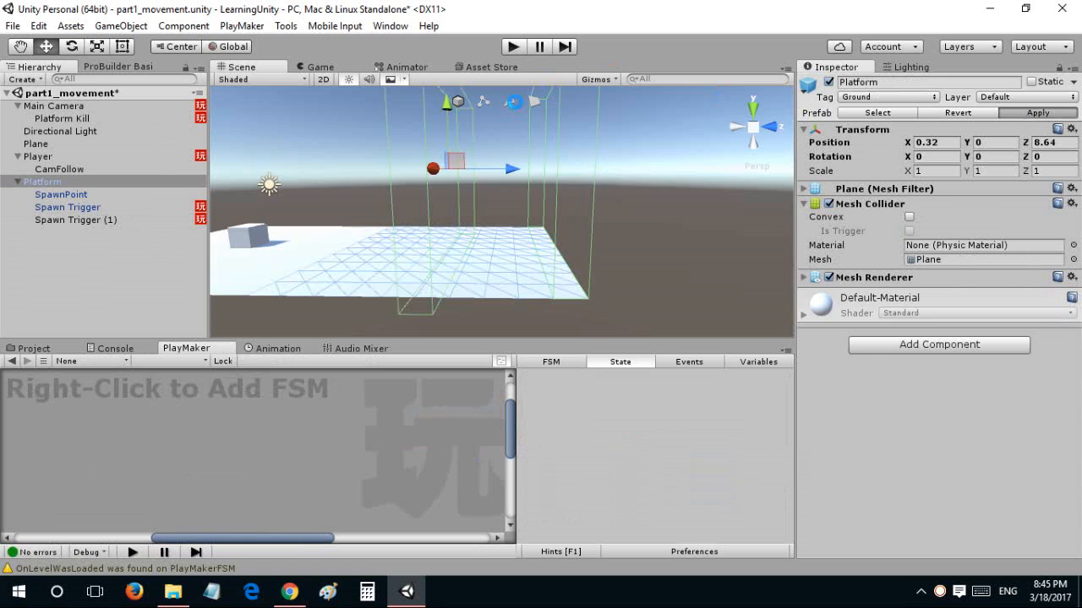
Run the game and watch the runner move along the chained platforms in Game view.
click(514, 47)
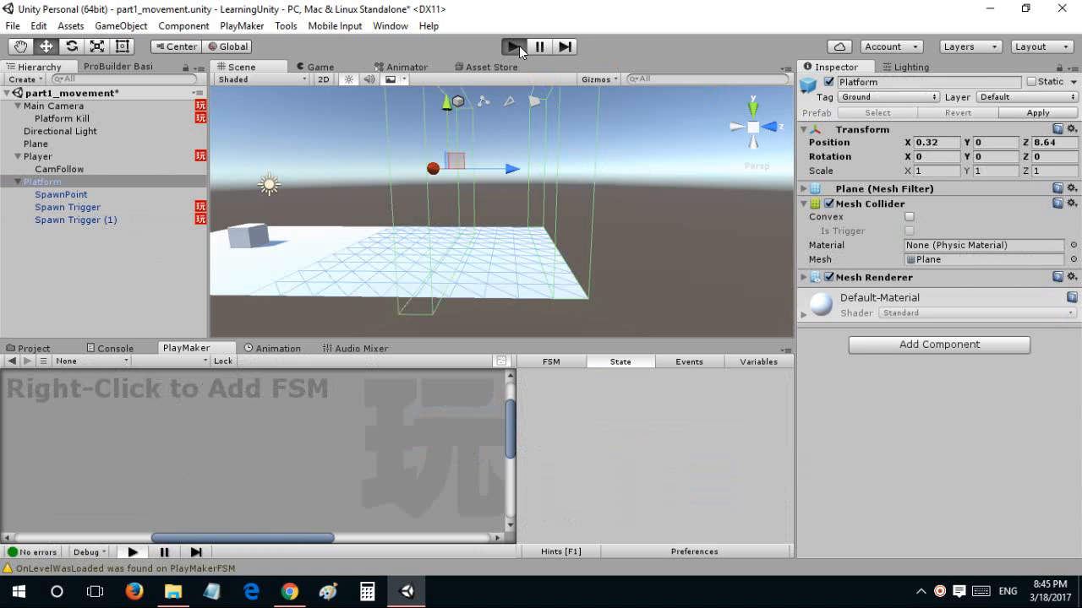
mouse_move(493, 233)
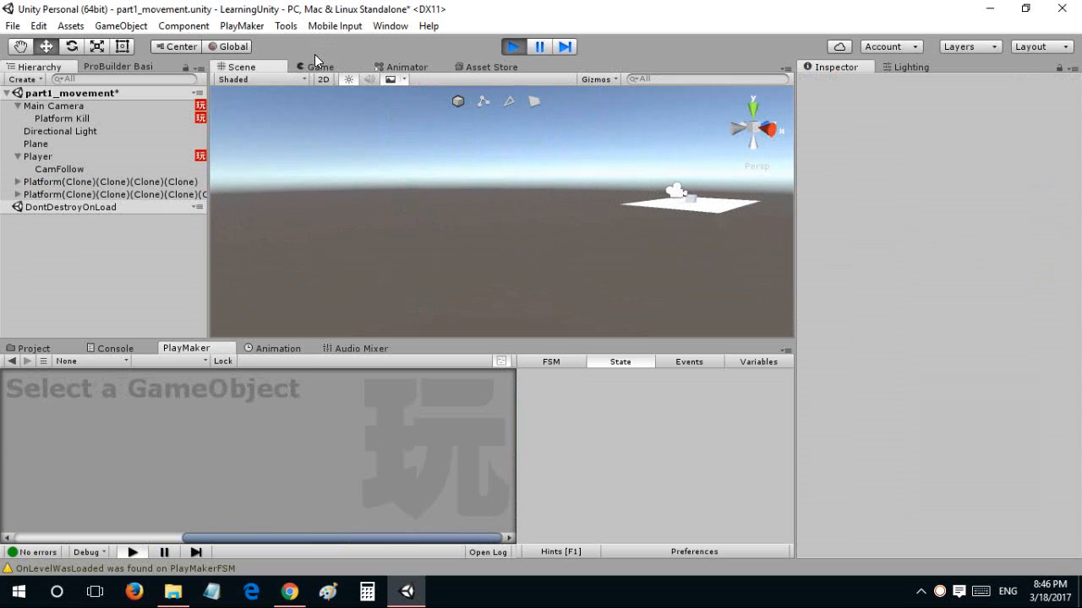
click(318, 67)
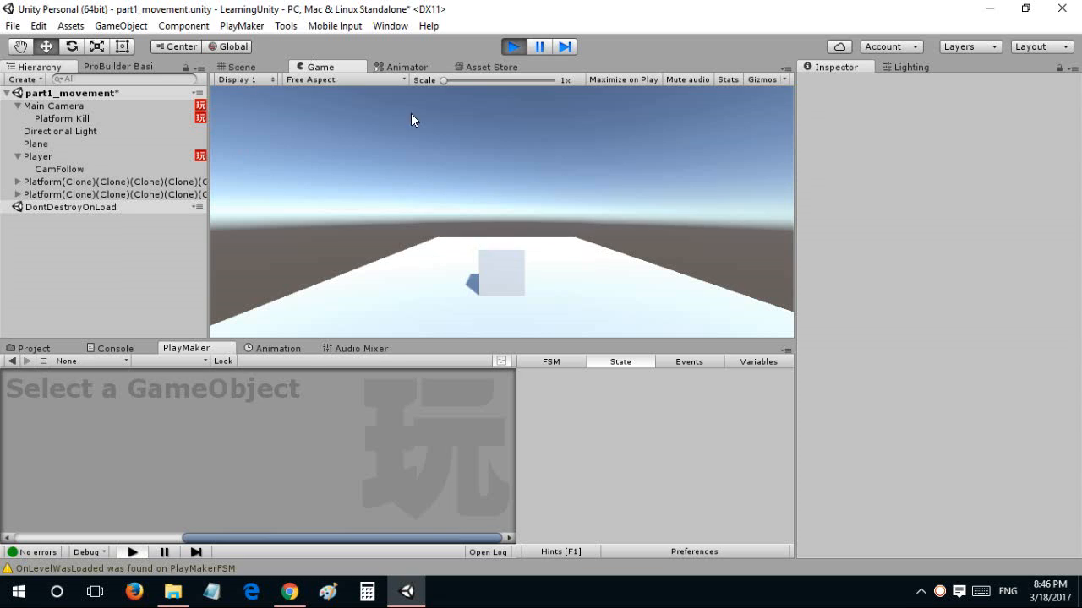
mouse_move(525, 291)
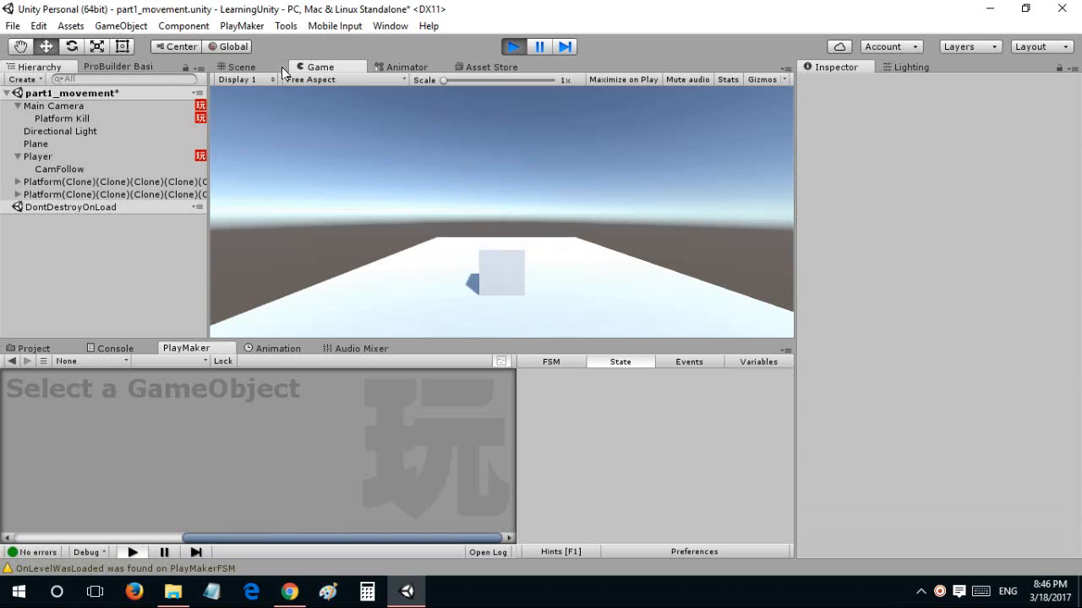
click(240, 68)
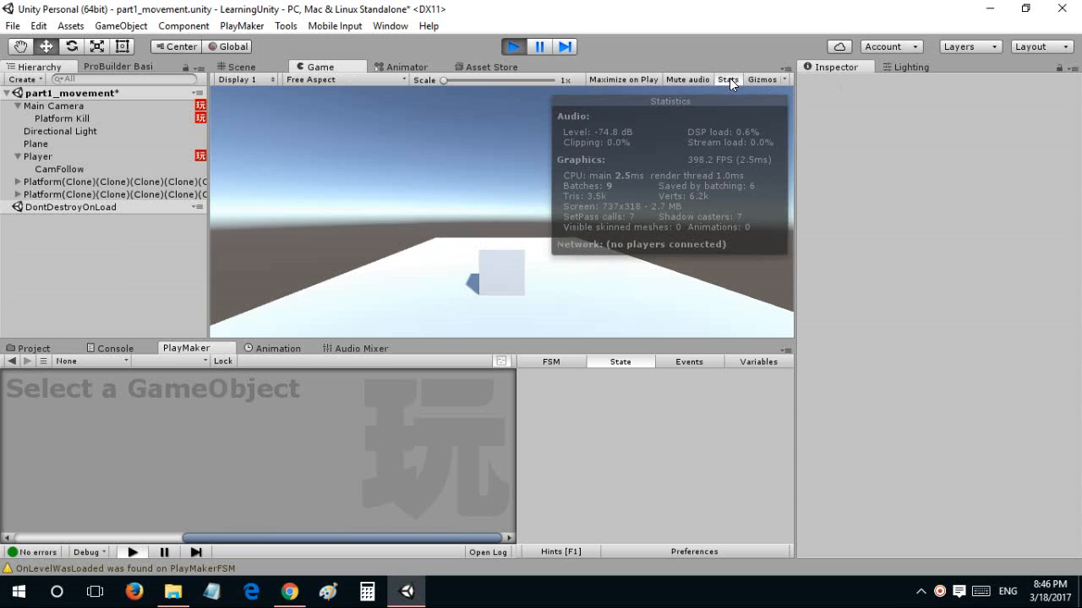
mouse_move(730, 115)
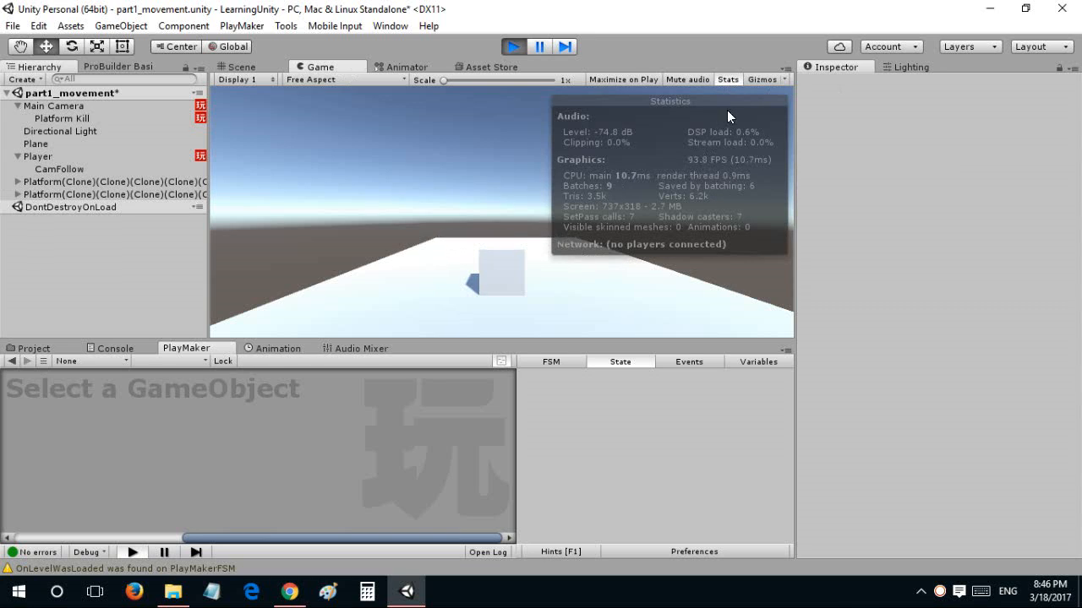
click(726, 79)
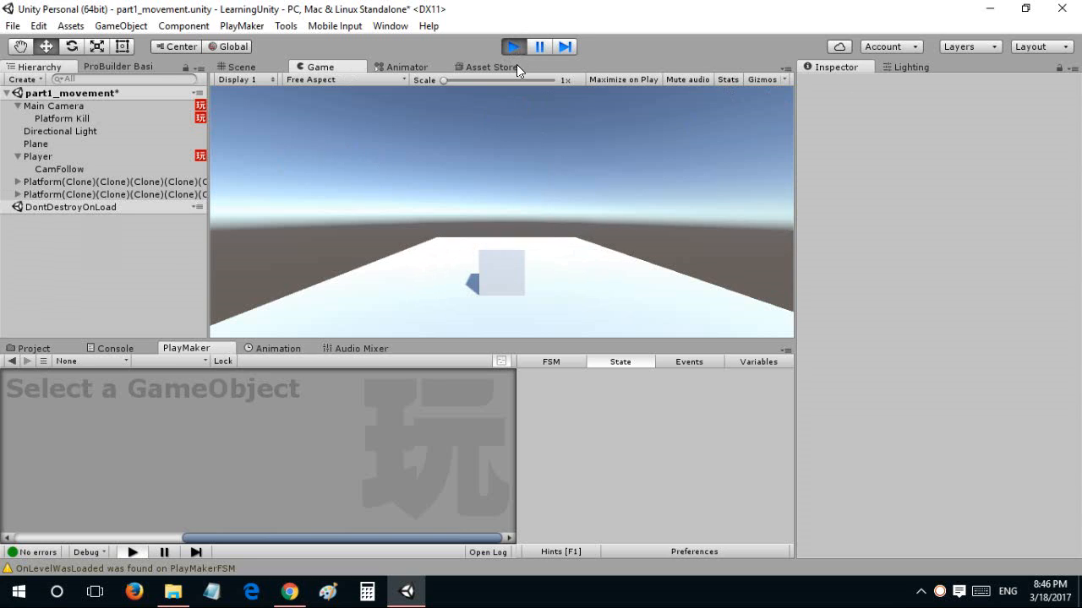
mouse_move(422, 291)
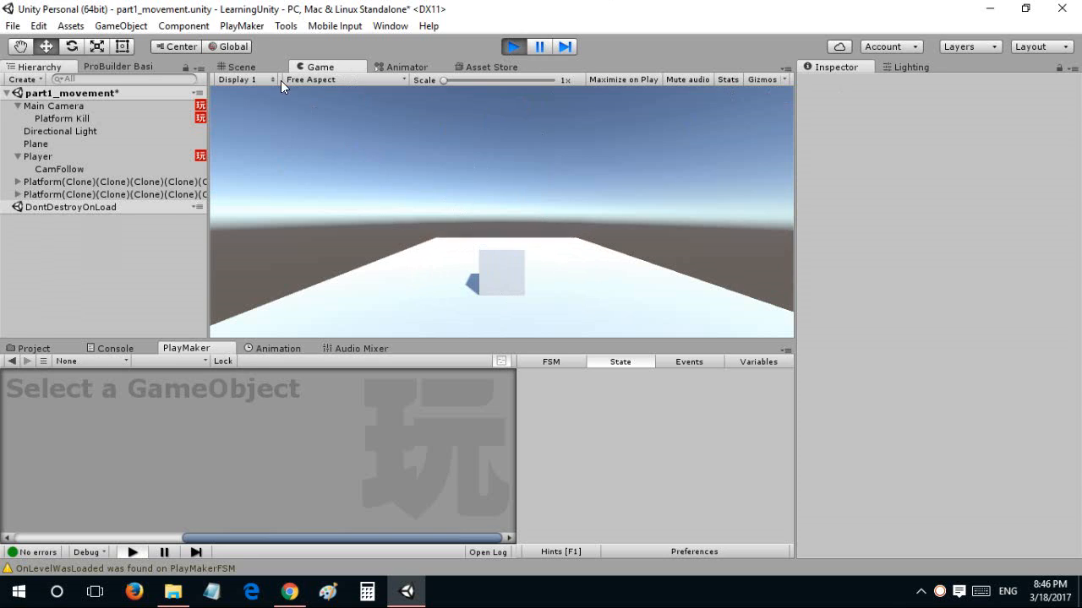
mouse_move(591, 389)
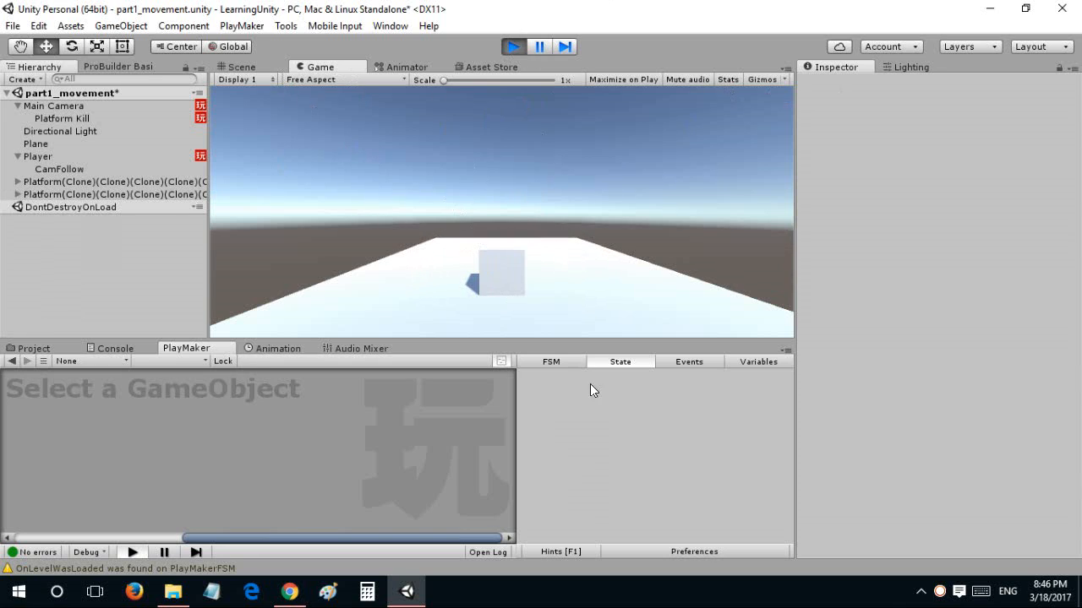